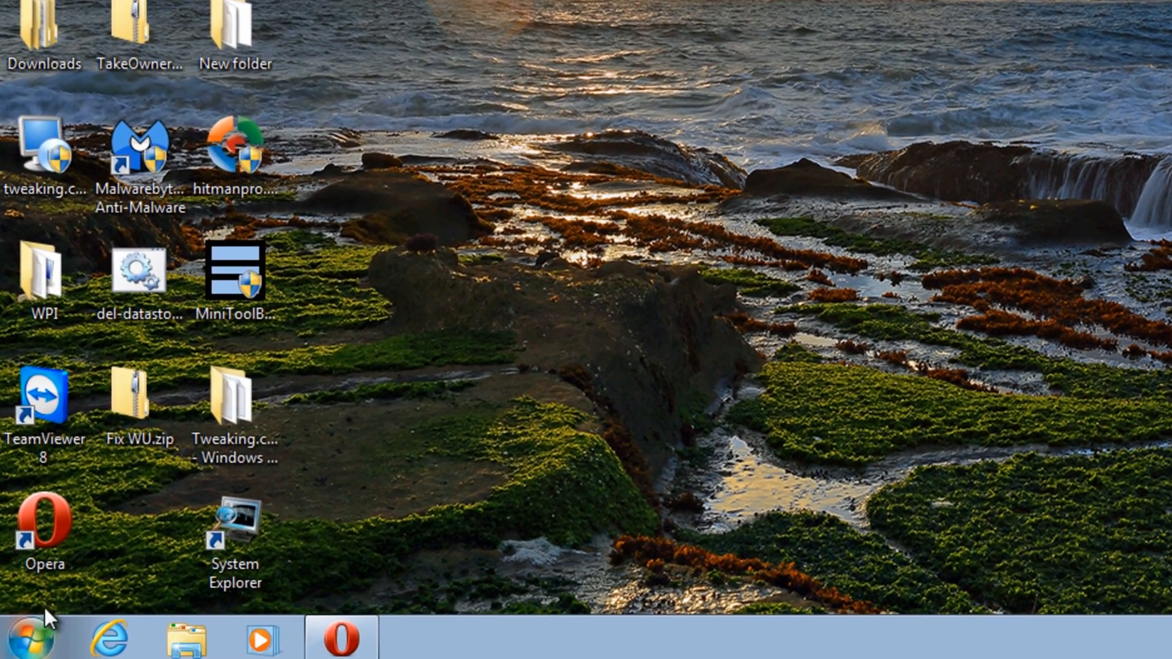
Search the Start menu for cmd and run cmd.exe as administrator, approving UAC
left_click(29, 636)
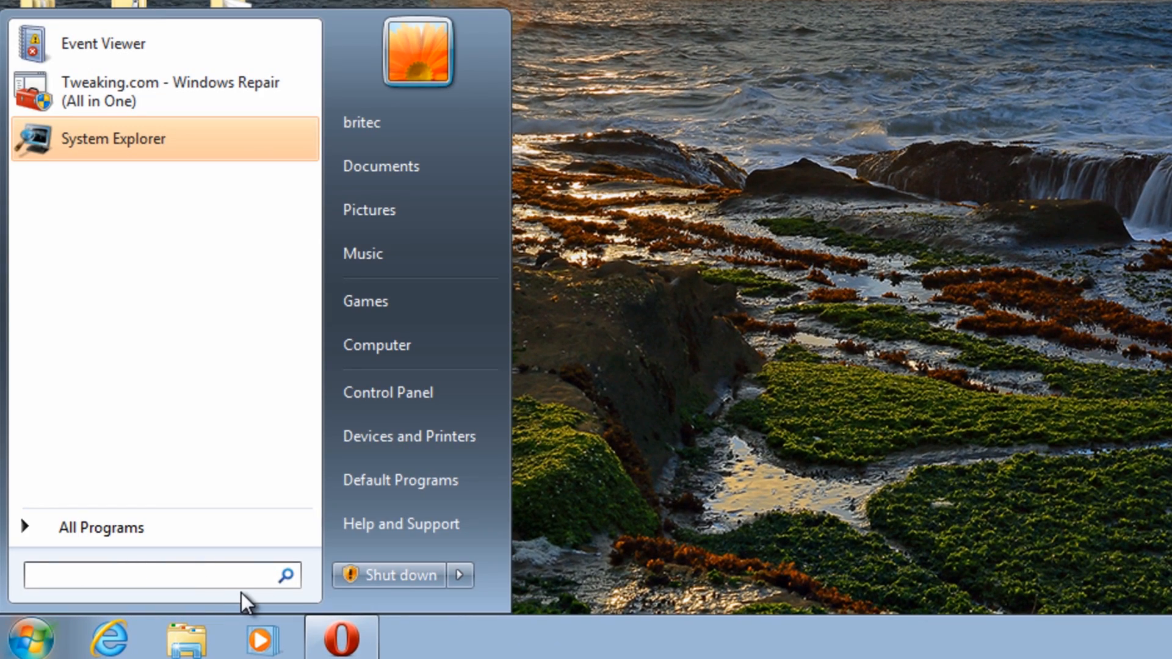
type("cmd")
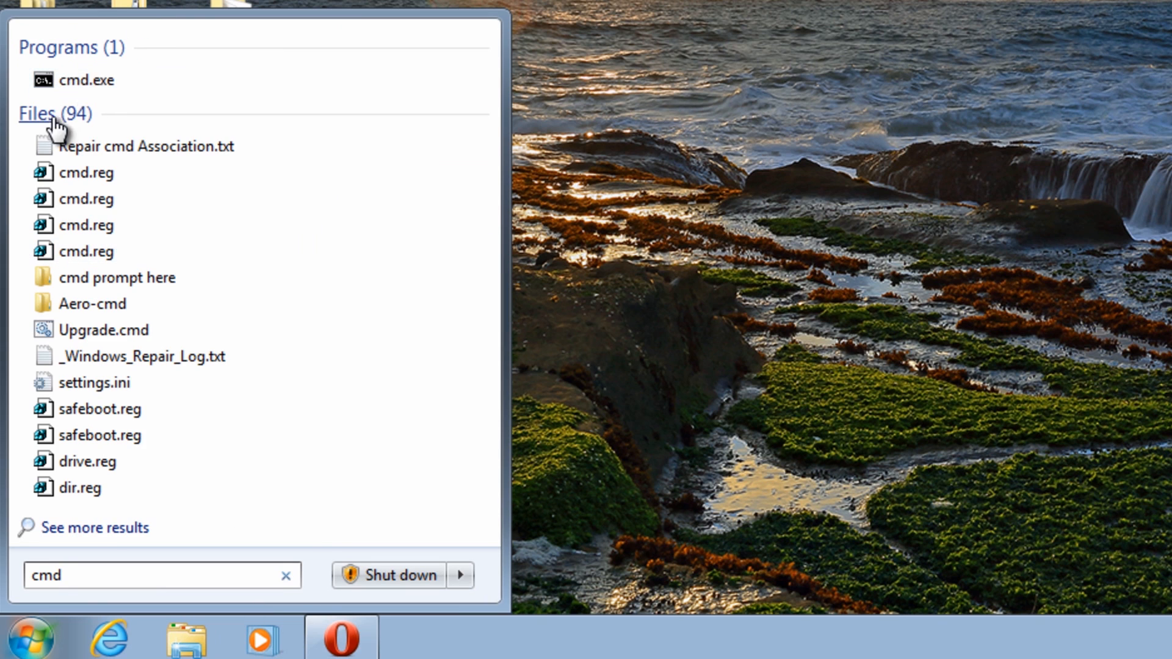
right_click(83, 80)
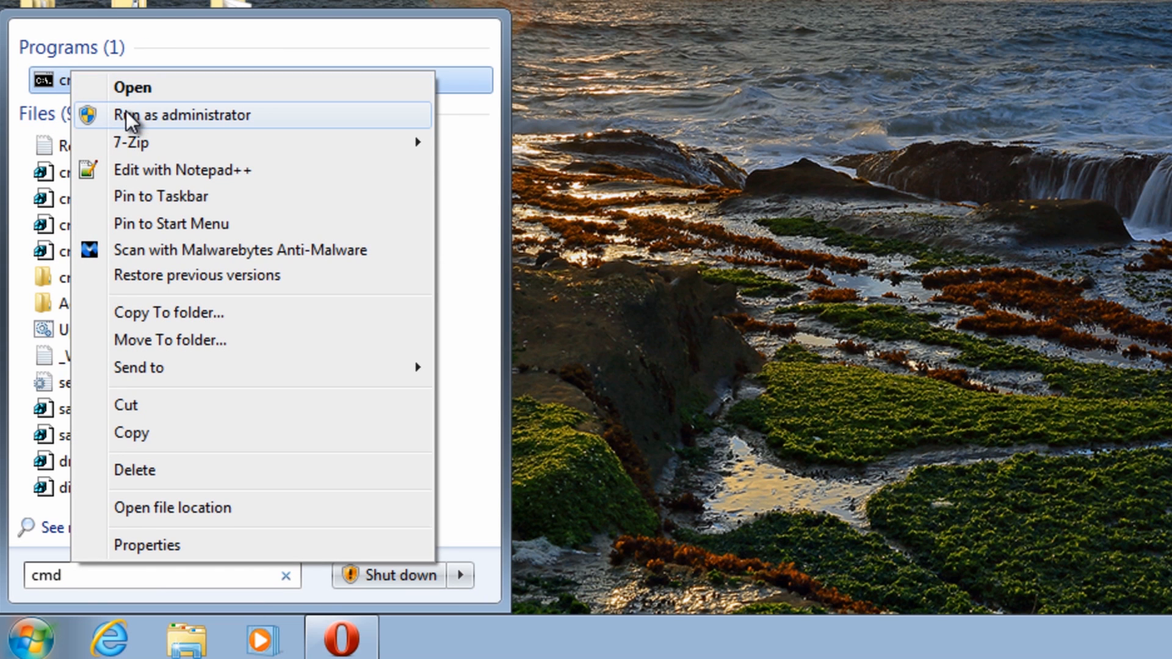
left_click(180, 114)
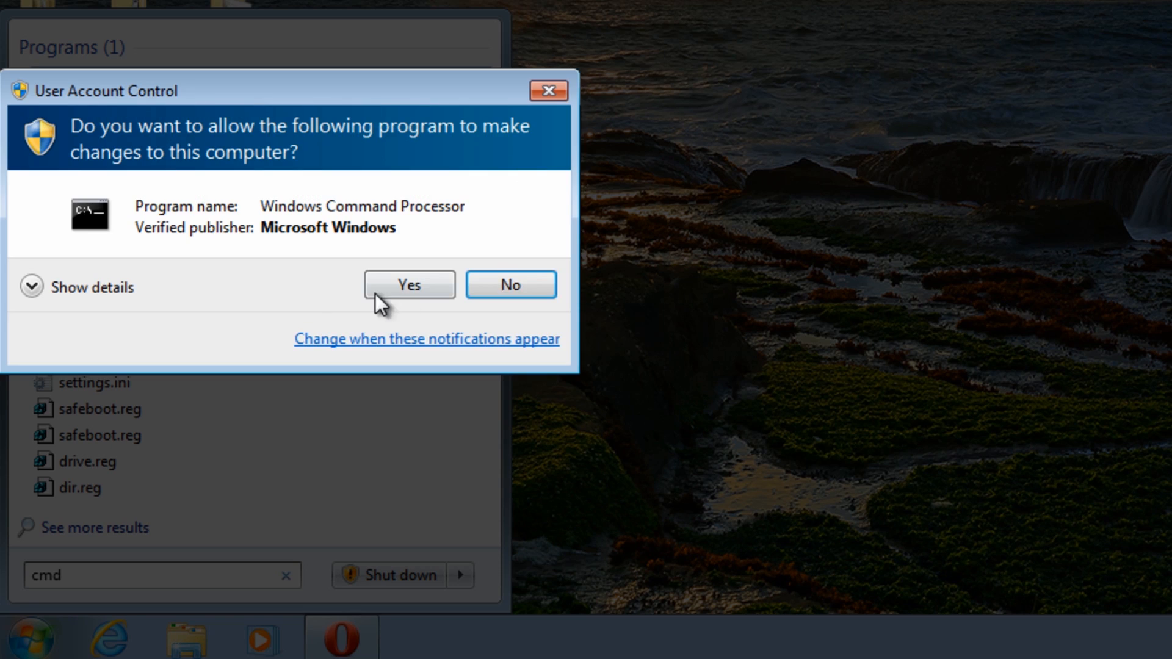
left_click(409, 285)
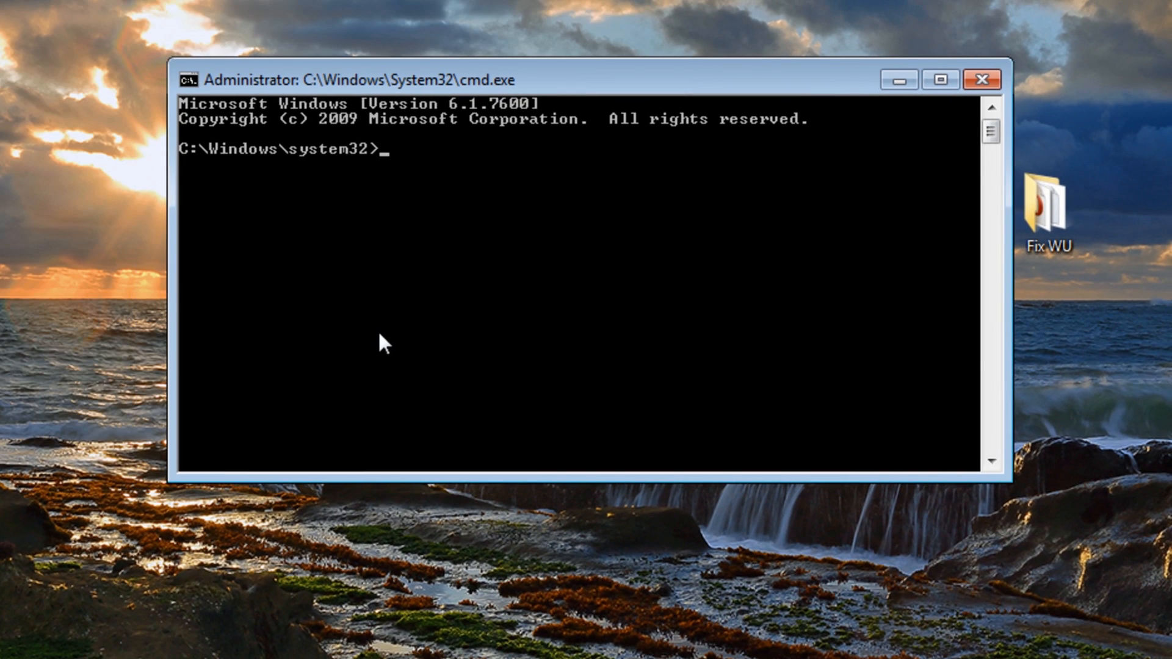
mouse_move(419, 301)
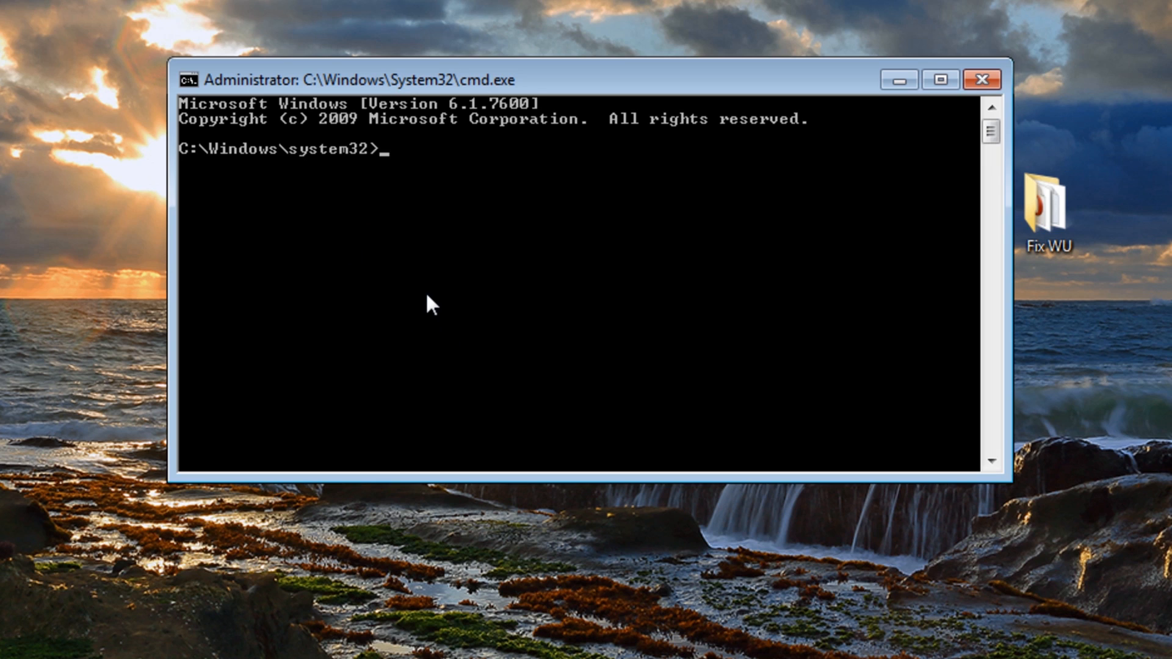
mouse_move(453, 292)
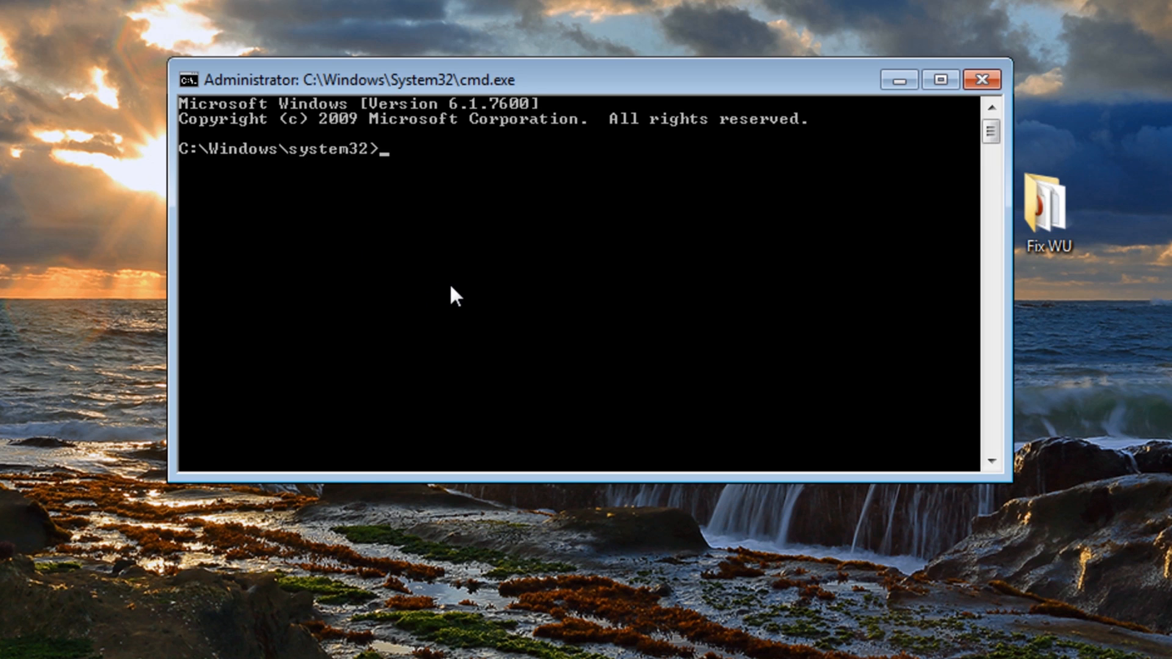
Run 'net stop wuauserv' and 'net stop bits' in the console
type("net")
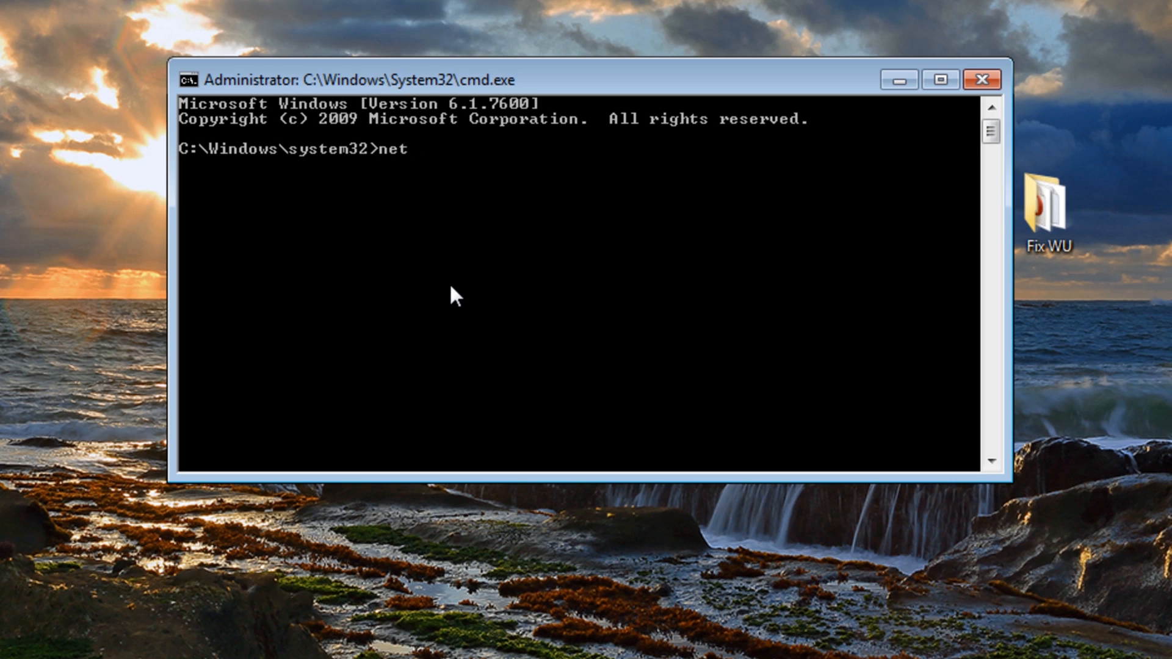
type("stop w")
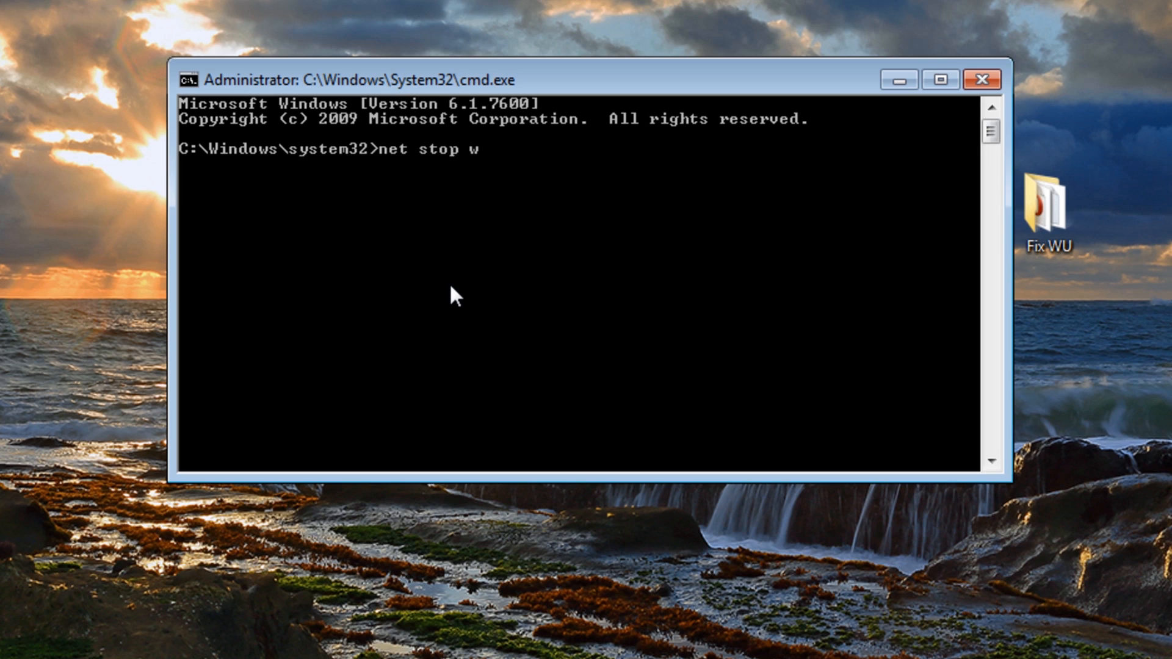
type("u")
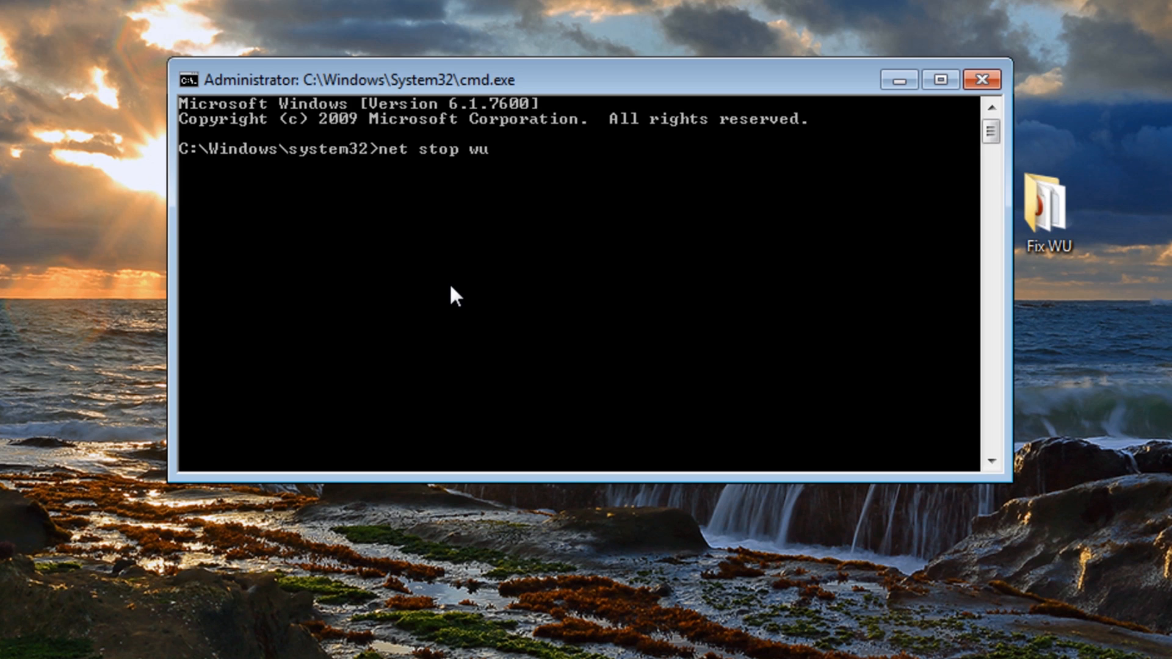
type("au")
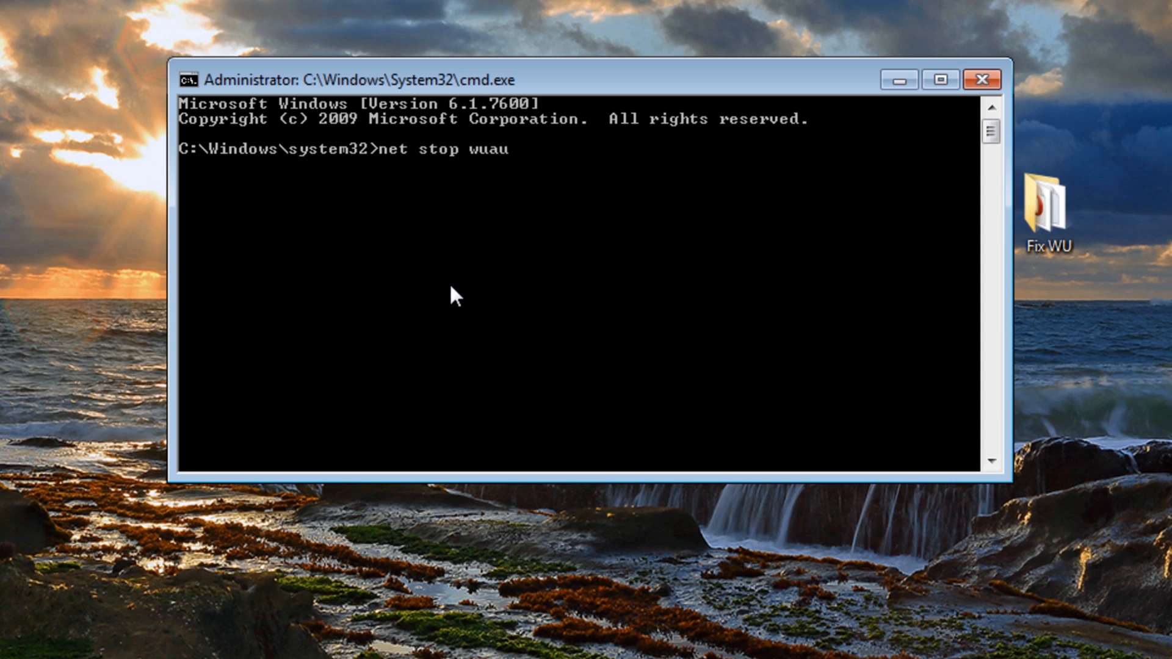
type("serv")
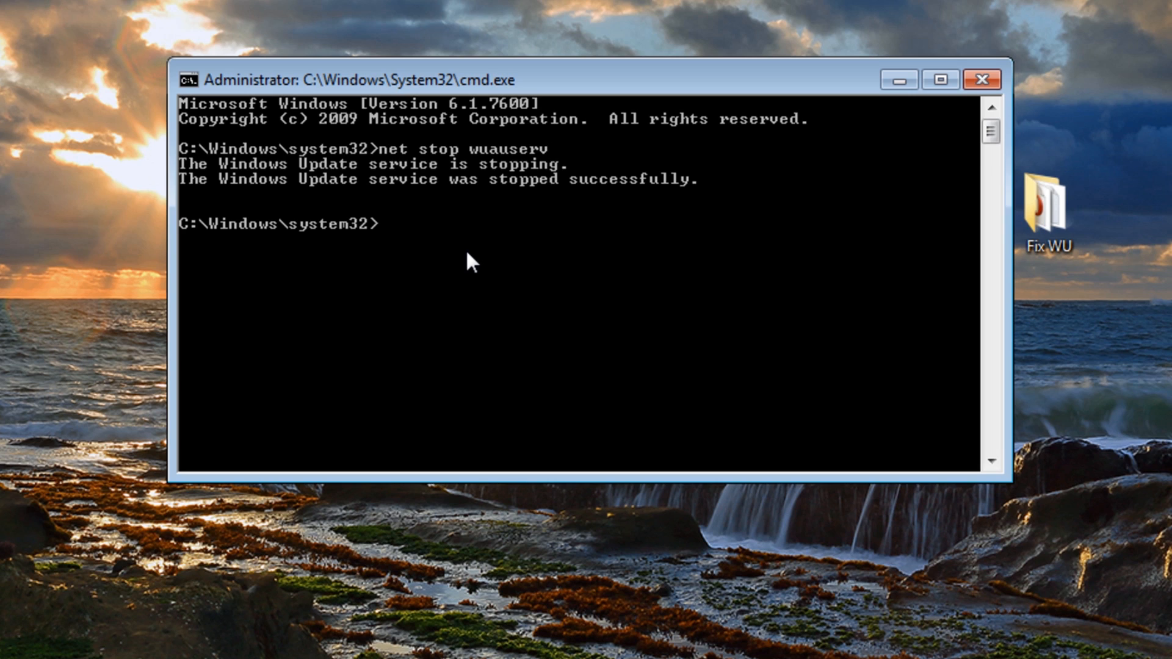
type("net stop")
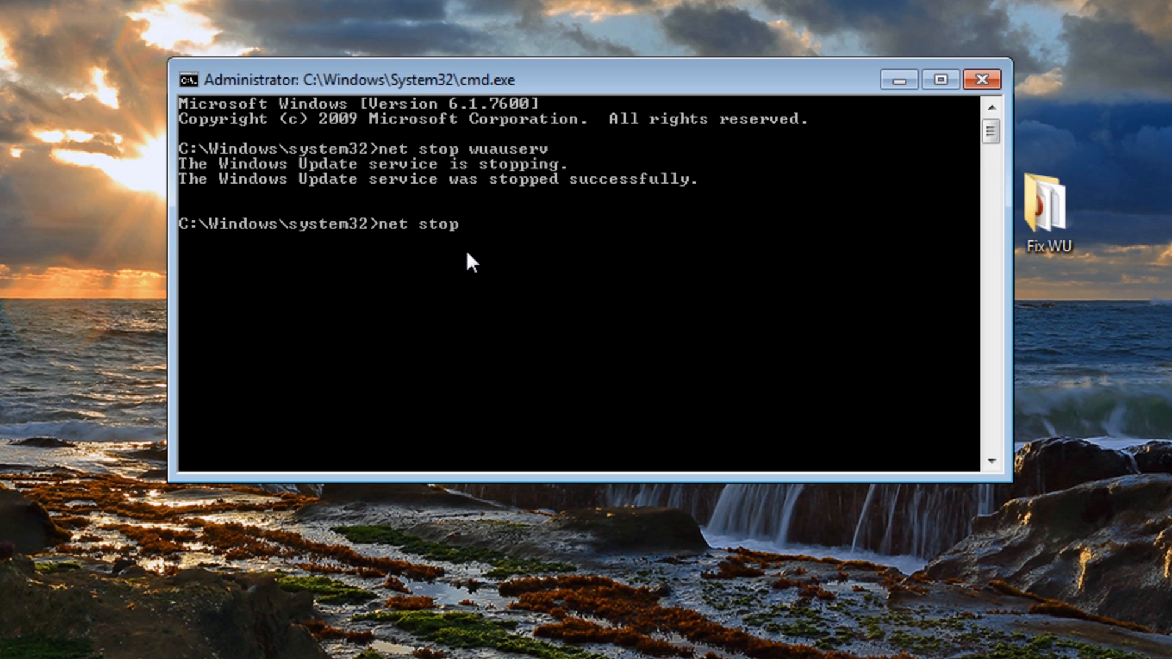
type("bits")
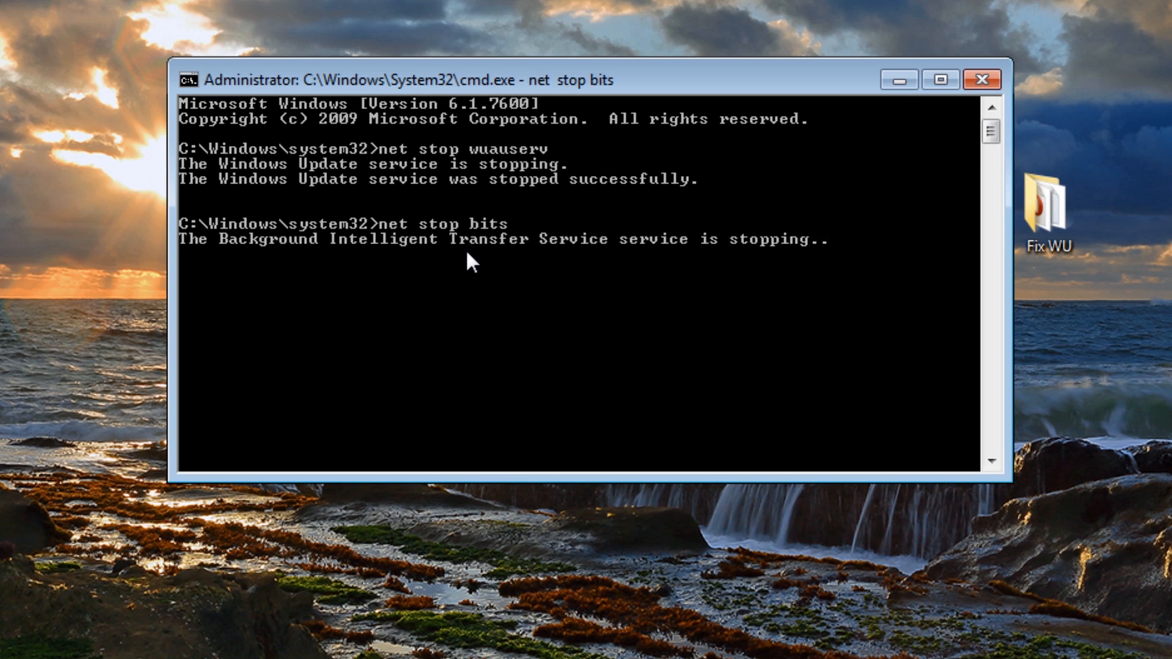
mouse_move(464, 314)
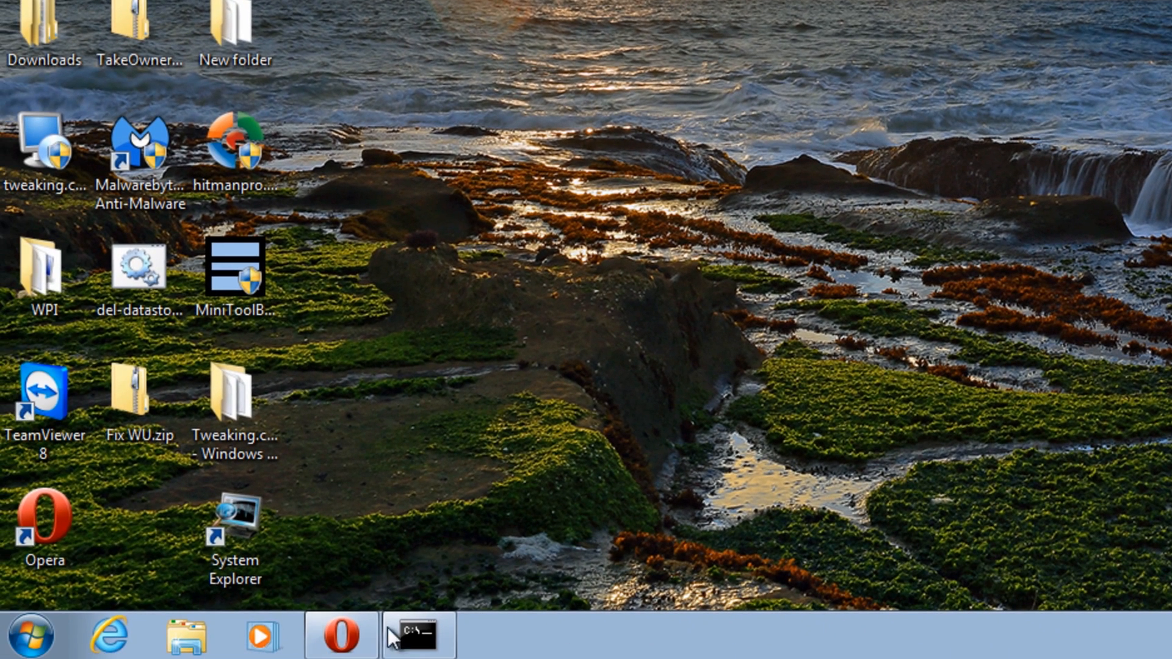
Browse to C:\Windows in Explorer and select WindowsUpdate.log
left_click(30, 635)
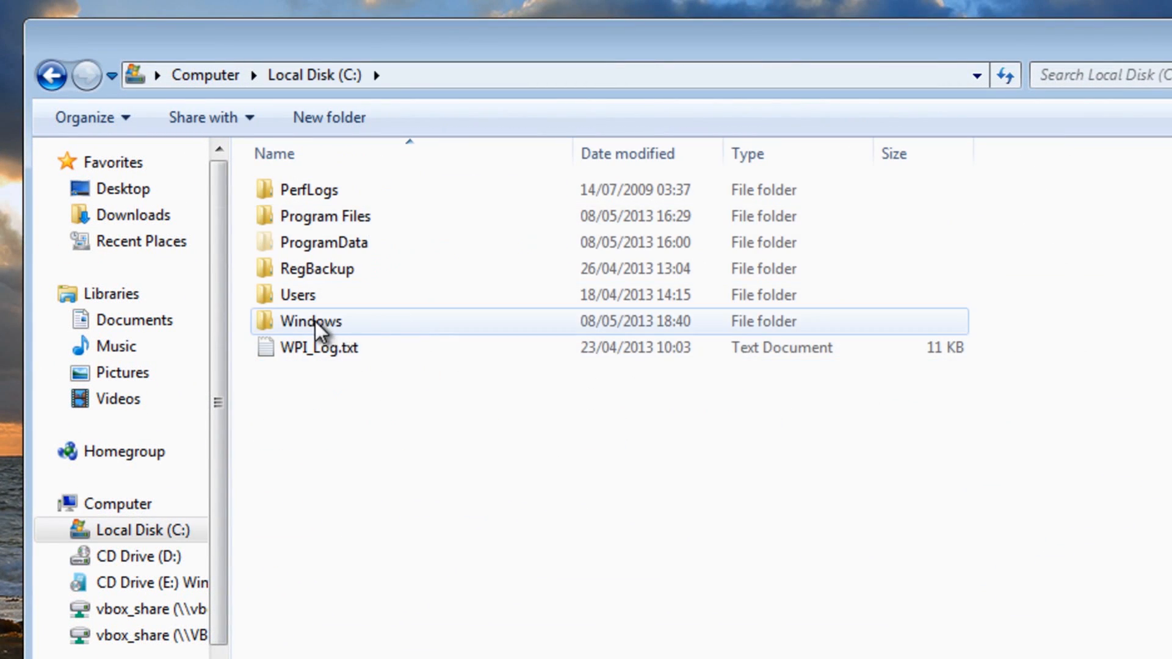
double_click(307, 321)
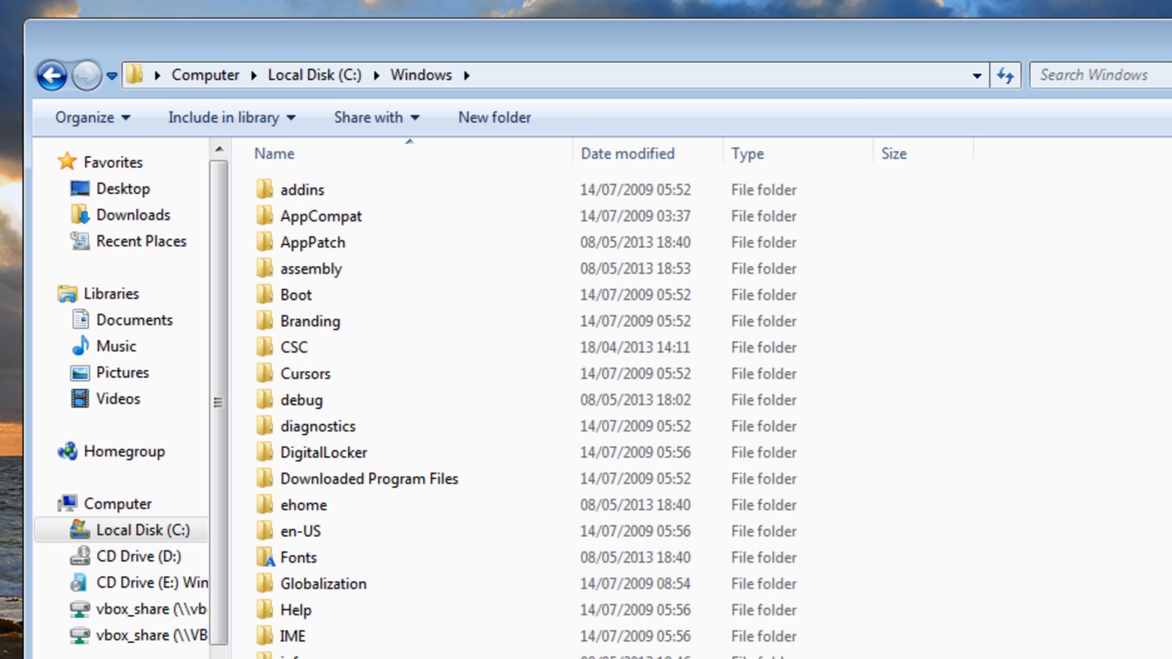
scroll("down", 3)
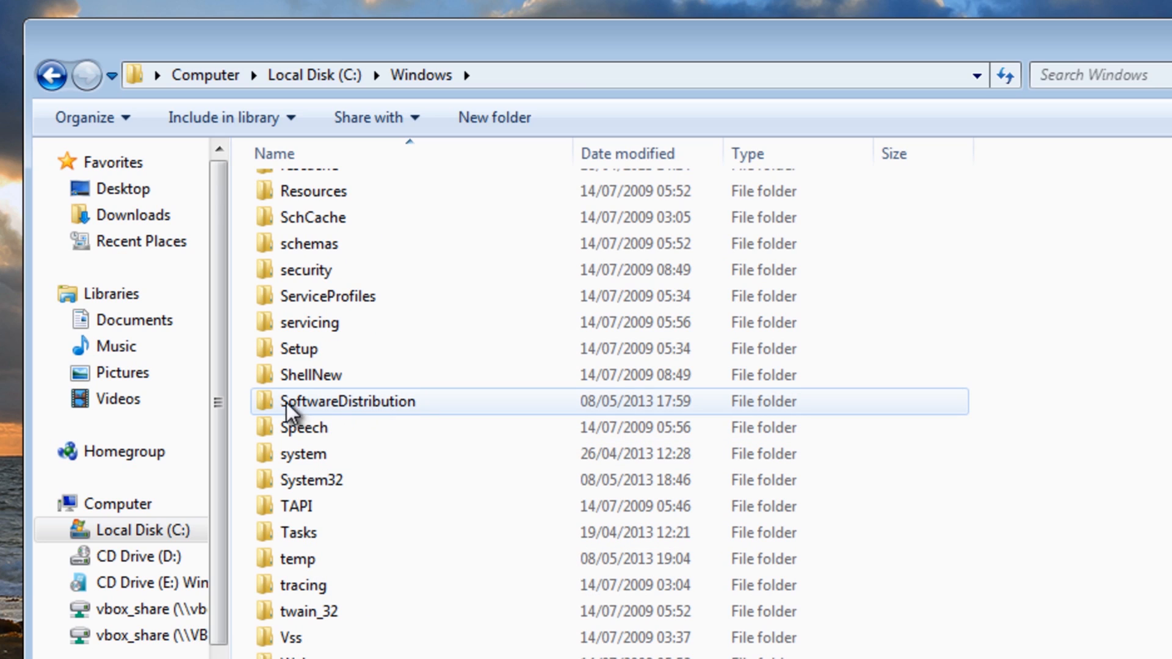
mouse_move(337, 408)
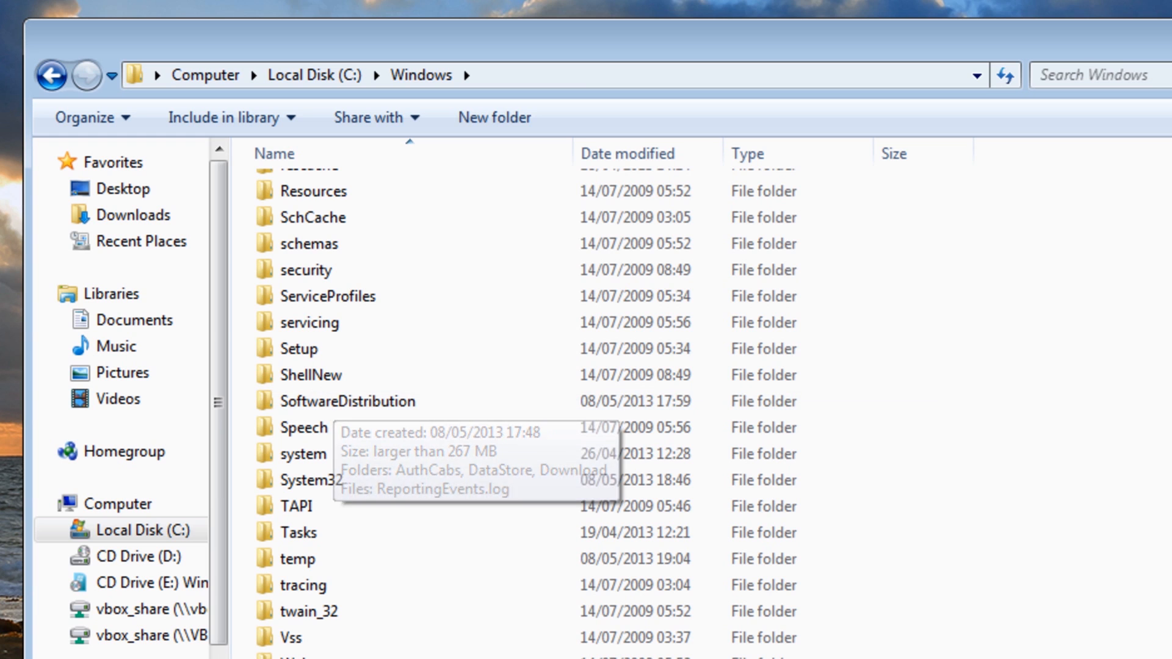
scroll("down", 3)
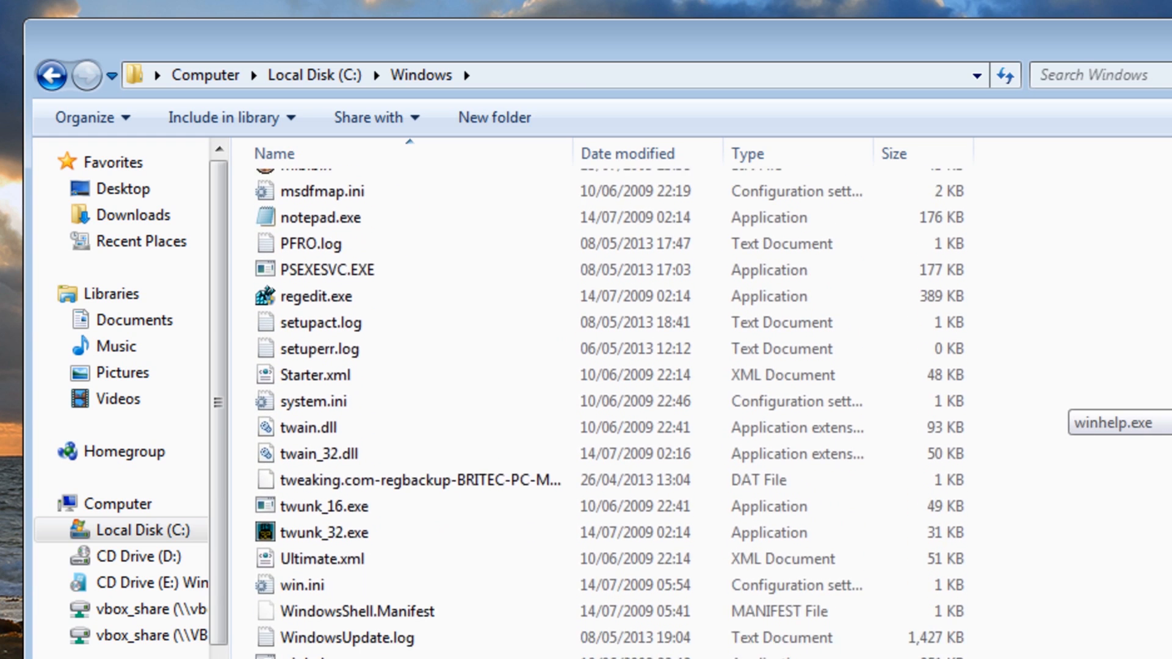
left_click(345, 582)
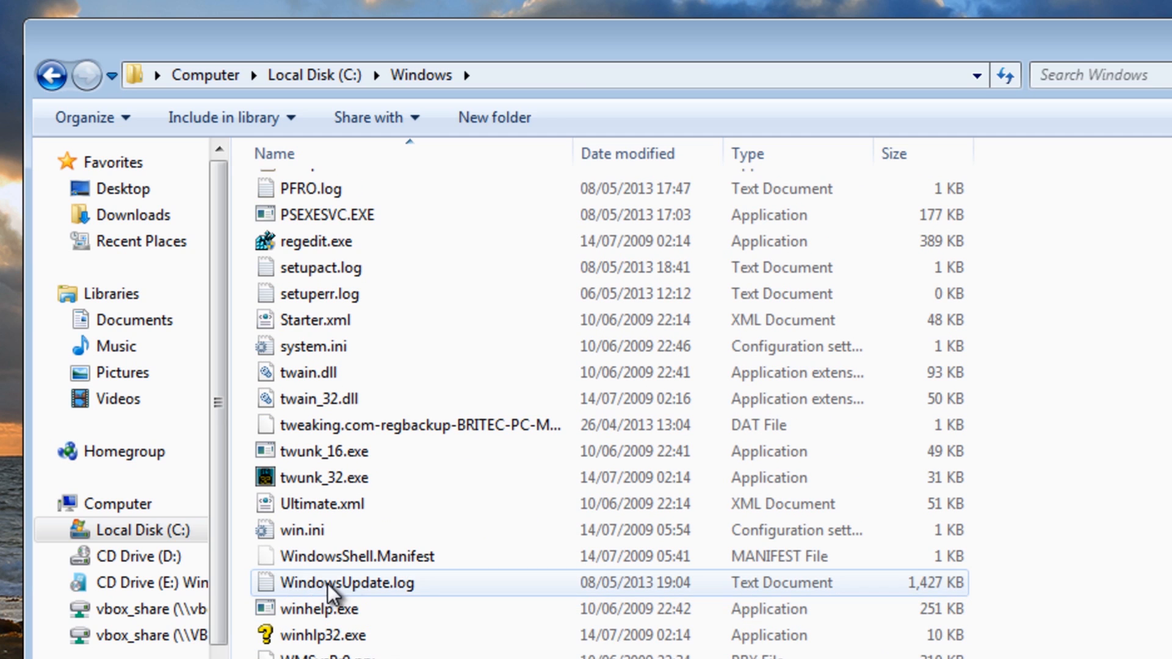
left_click(346, 582)
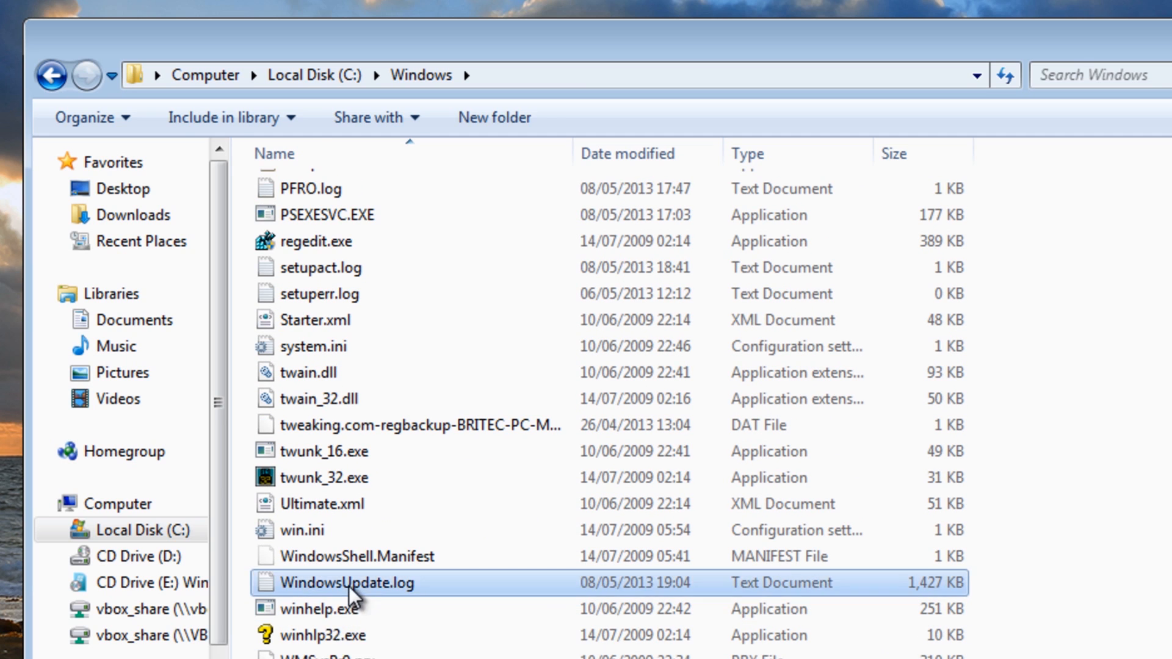
double_click(349, 583)
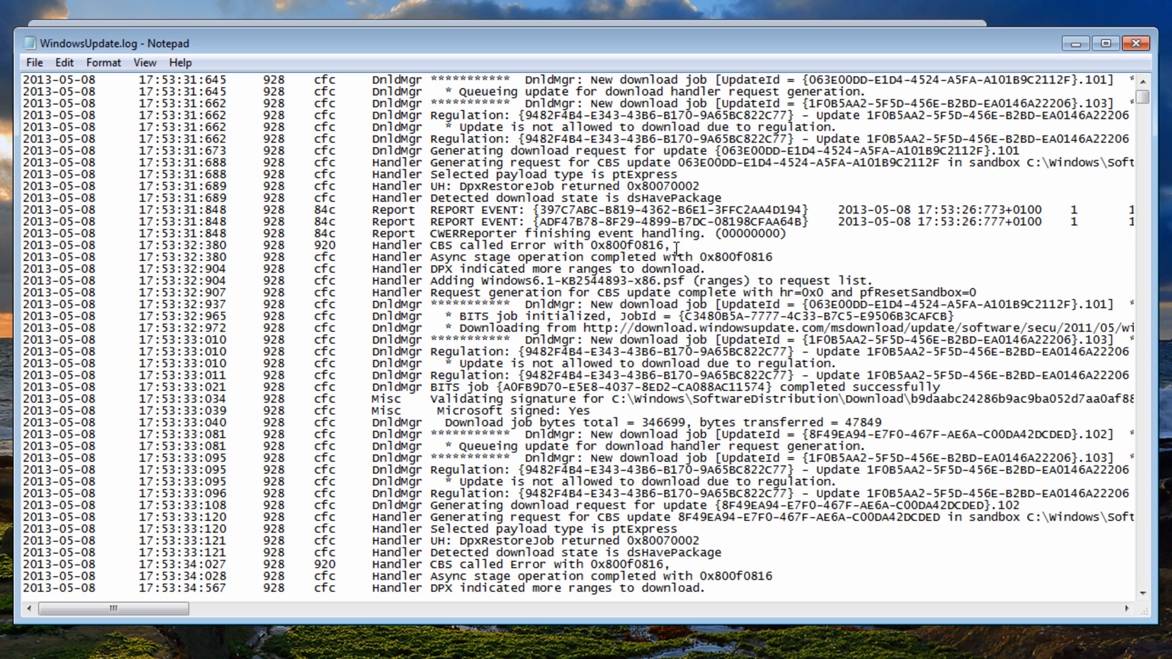
left_click_drag(372, 245, 671, 245)
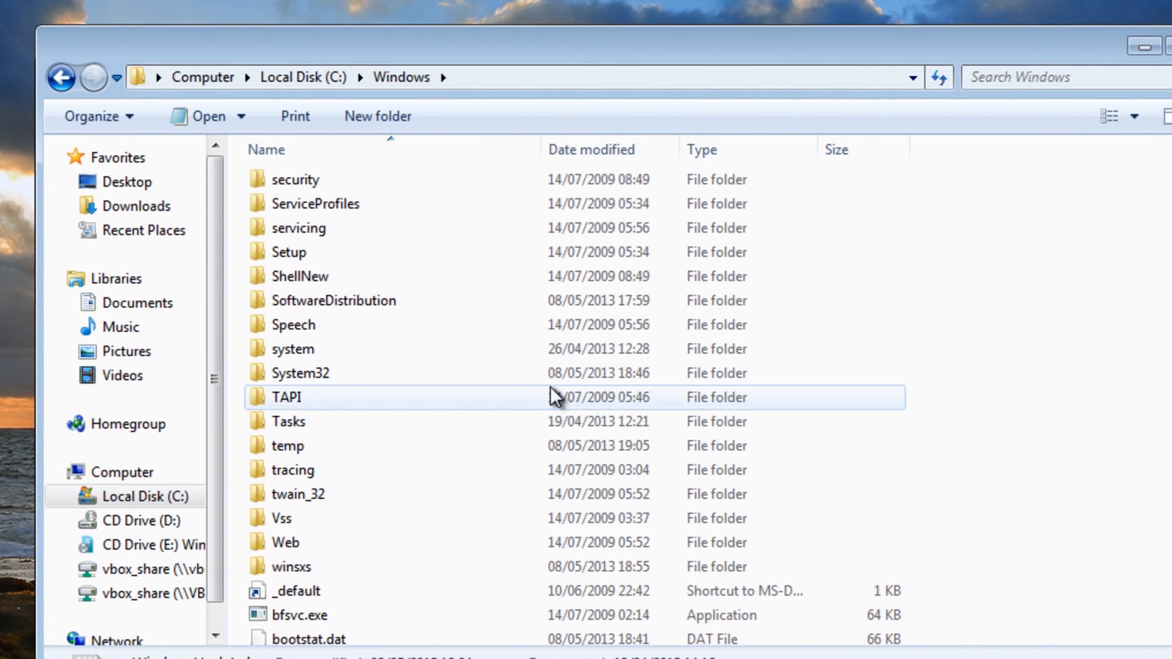
Open SoftwareDistribution\Download and select all its update files for deletion
double_click(333, 299)
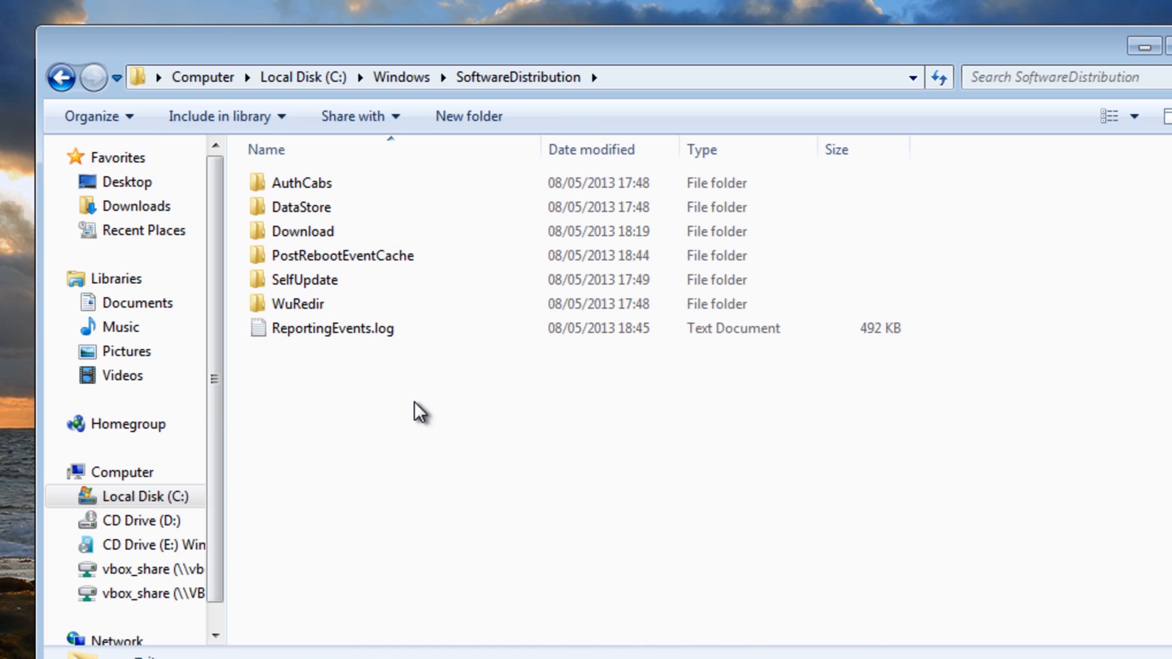
mouse_move(407, 366)
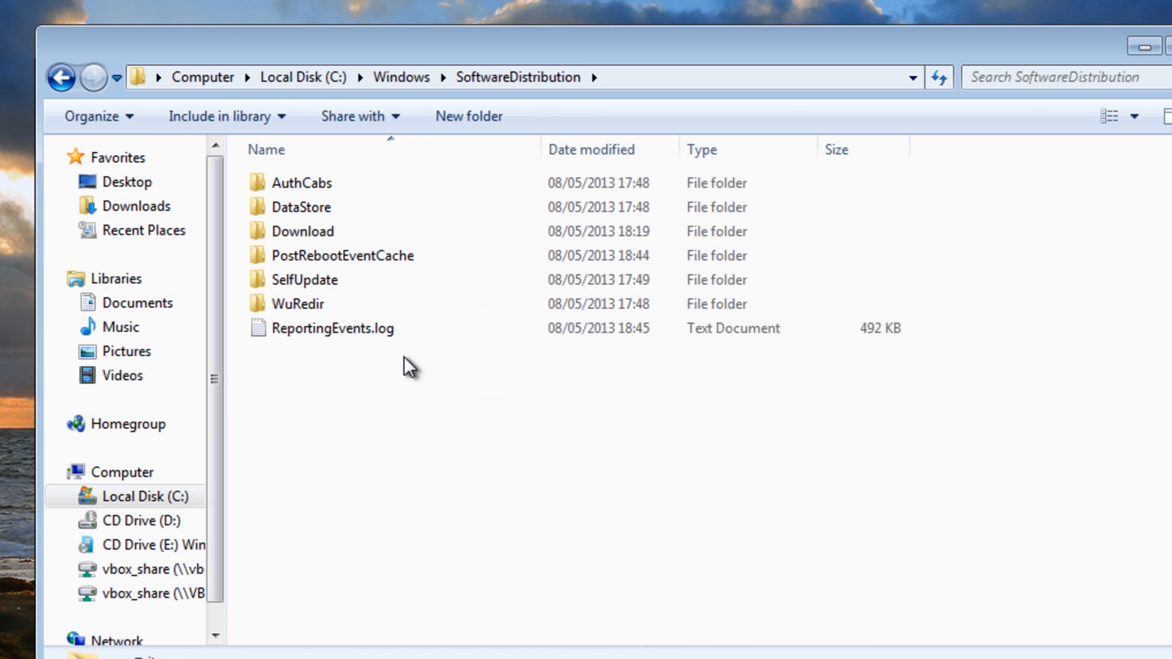
mouse_move(375, 356)
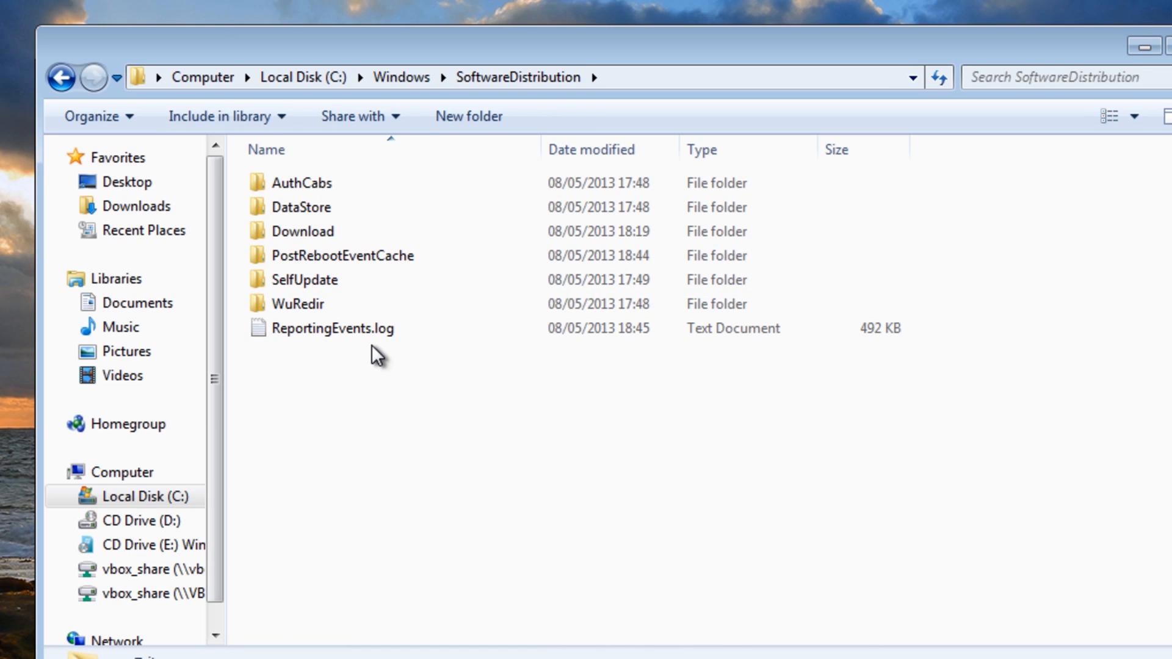
double_click(301, 231)
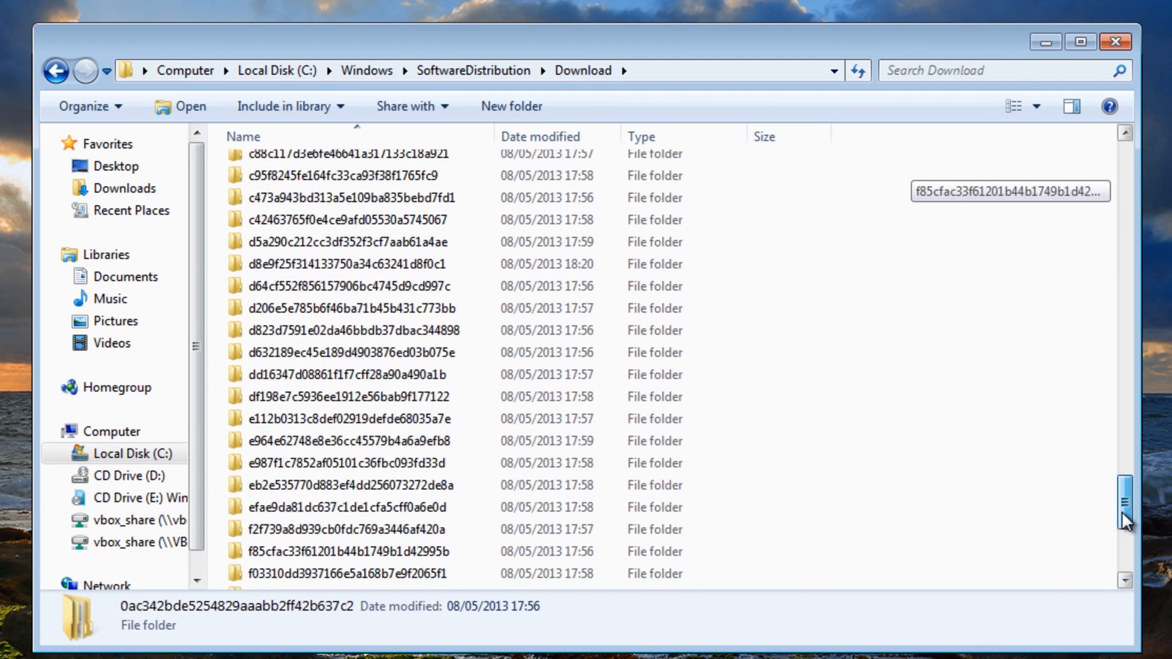
scroll("down", 3)
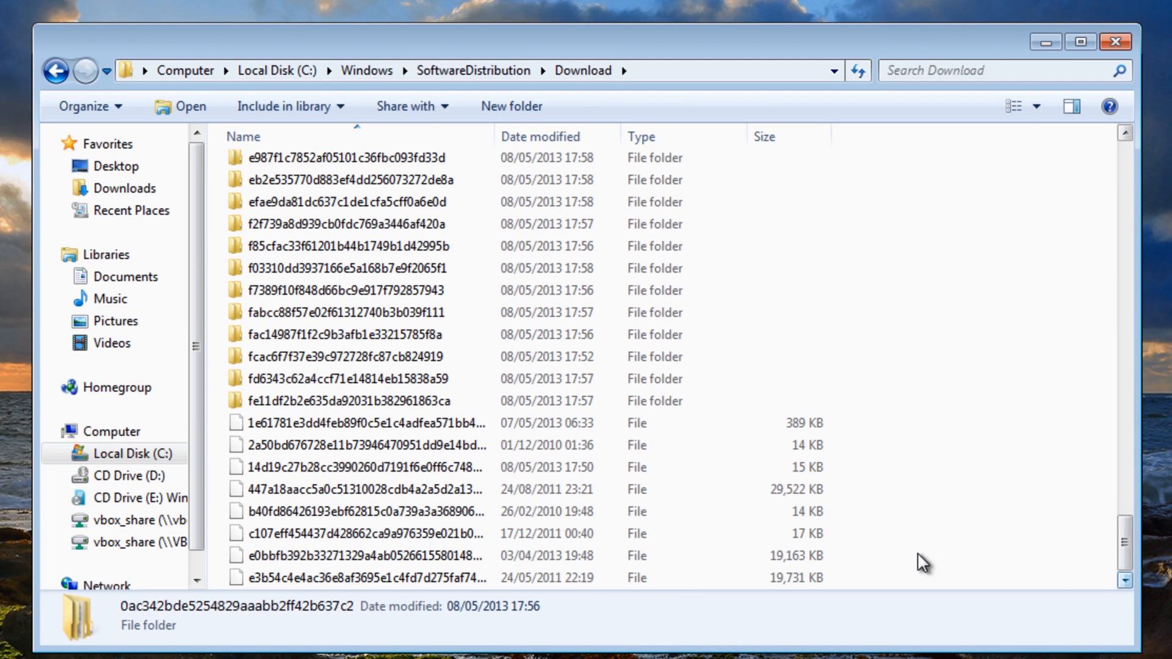
key("ctrl+a")
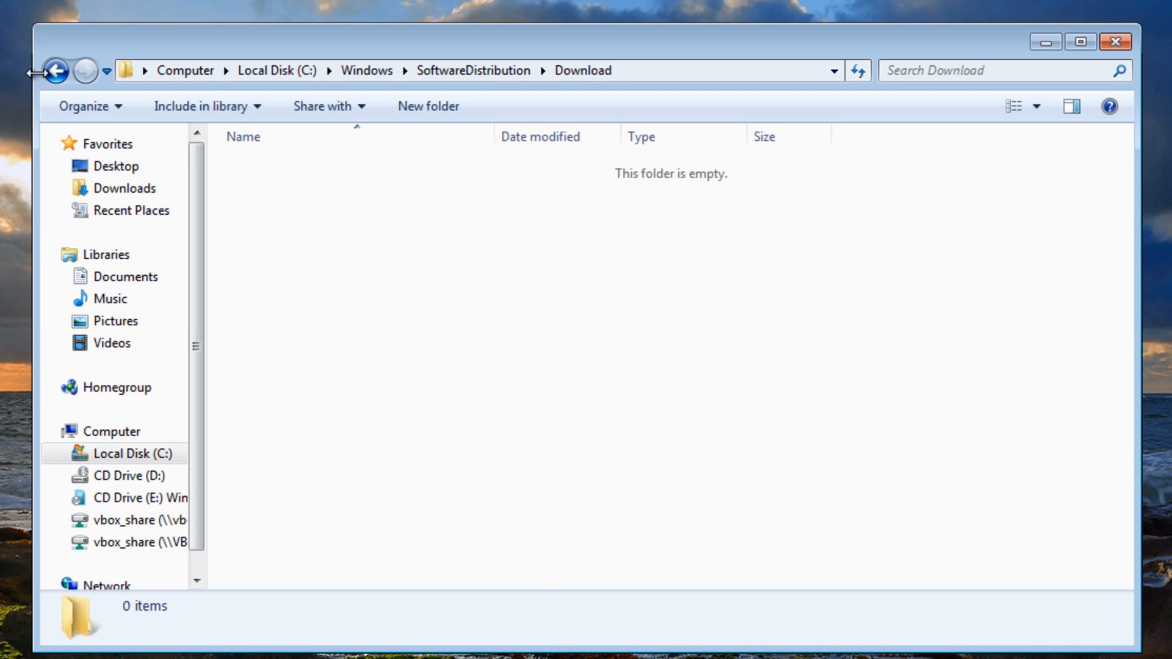
Open the DataStore folder and delete DataStore.edb
left_click(54, 70)
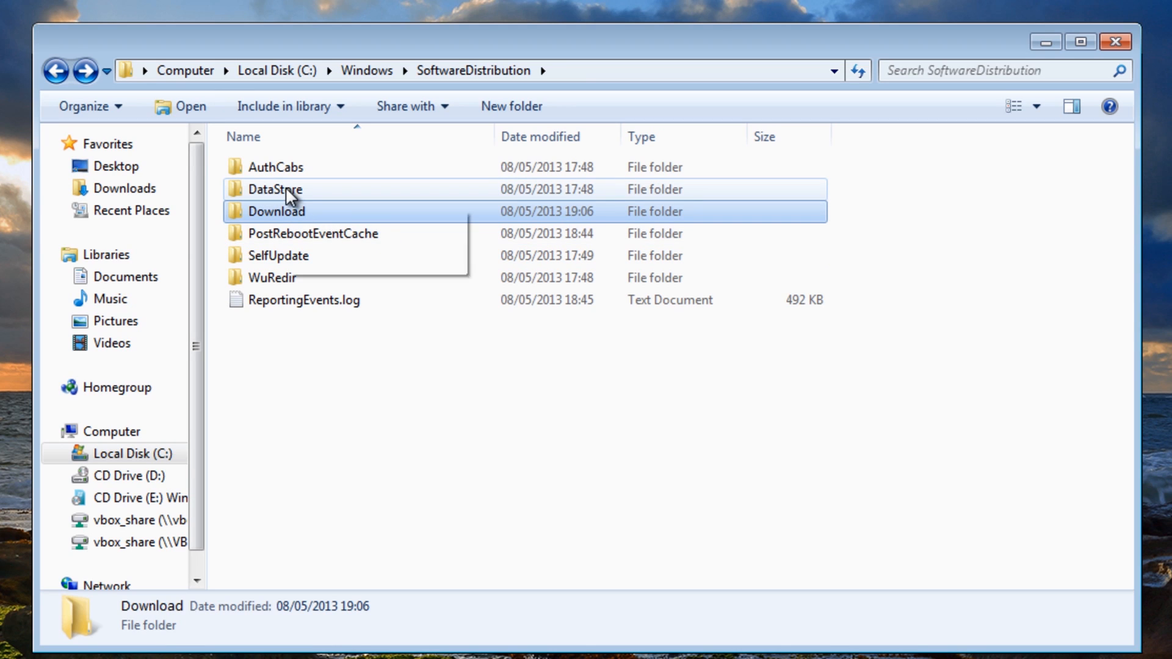
double_click(274, 189)
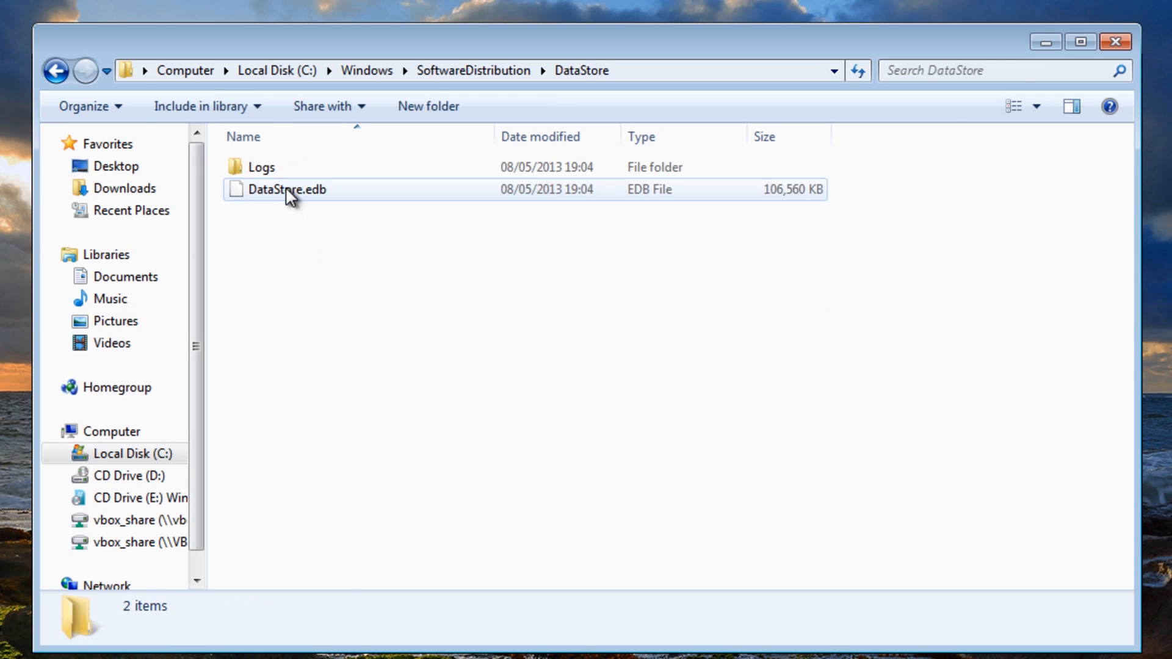
left_click(288, 189)
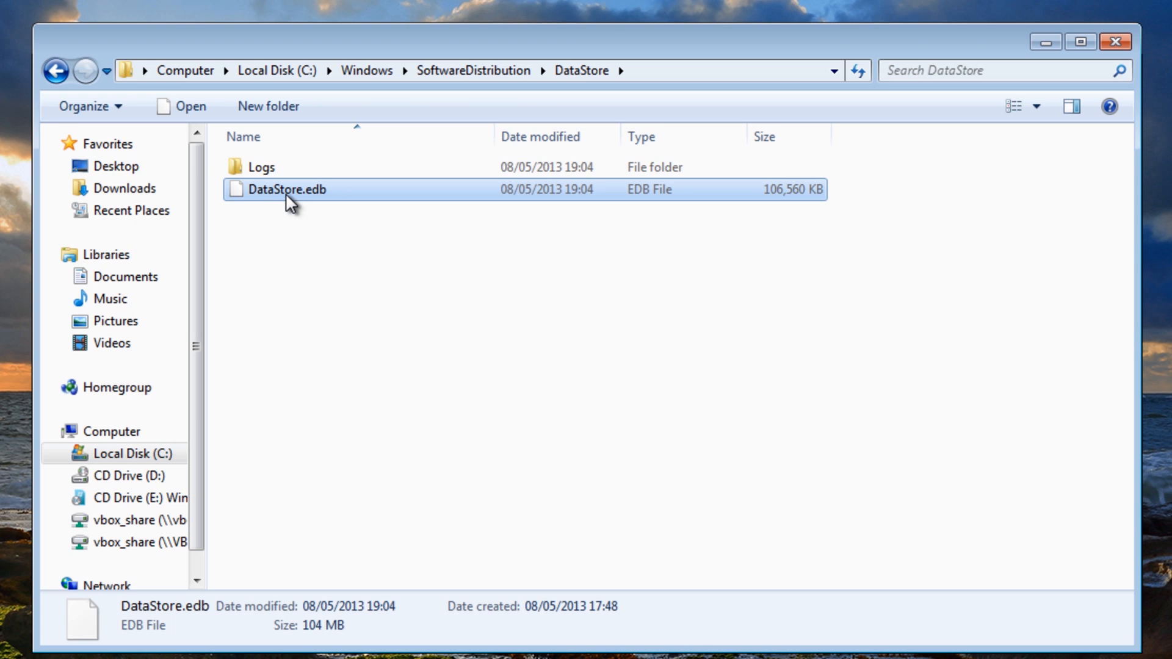
right_click(286, 189)
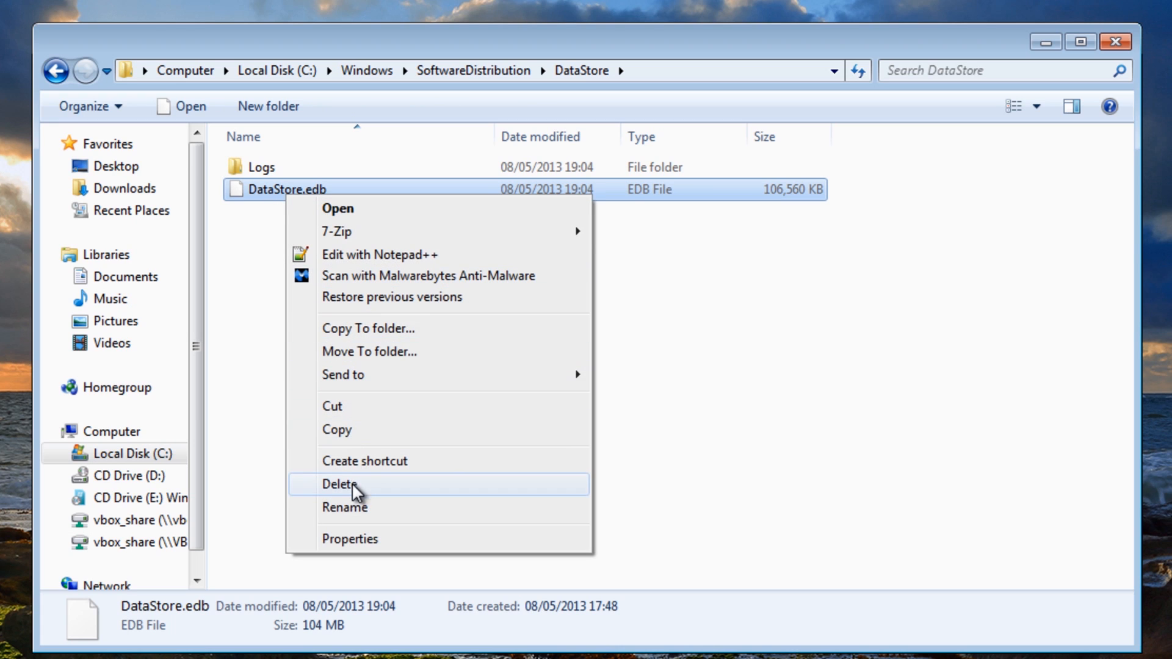
left_click(339, 484)
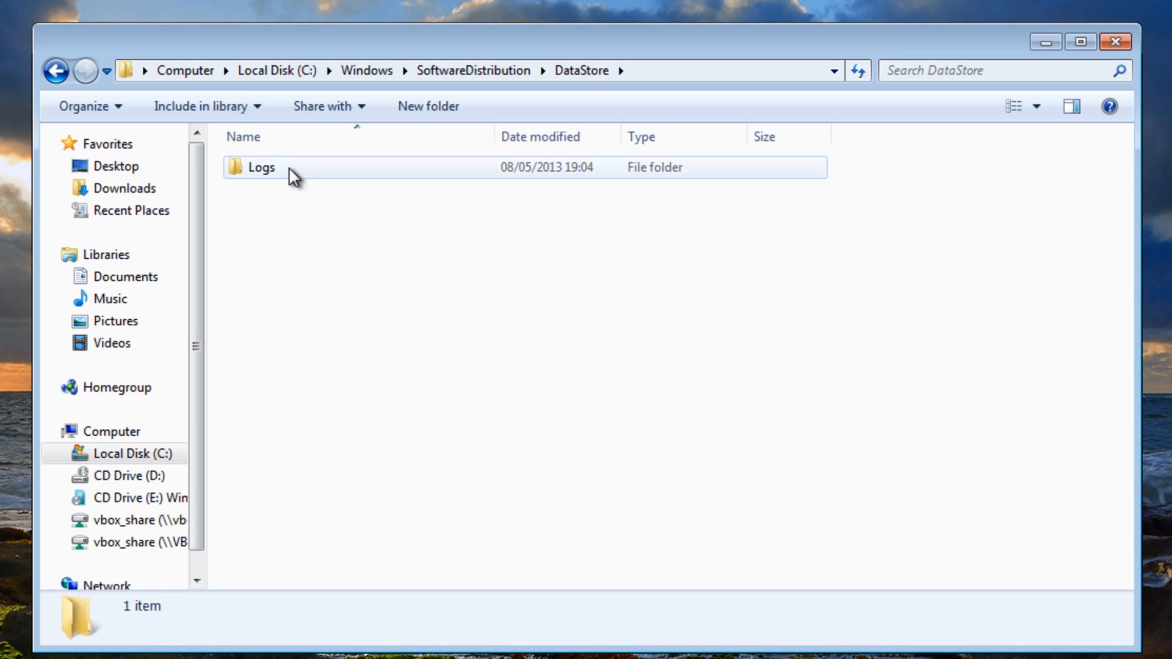
Delete all DataStore log files, return to SoftwareDistribution and open PostRebootEventCache
double_click(260, 166)
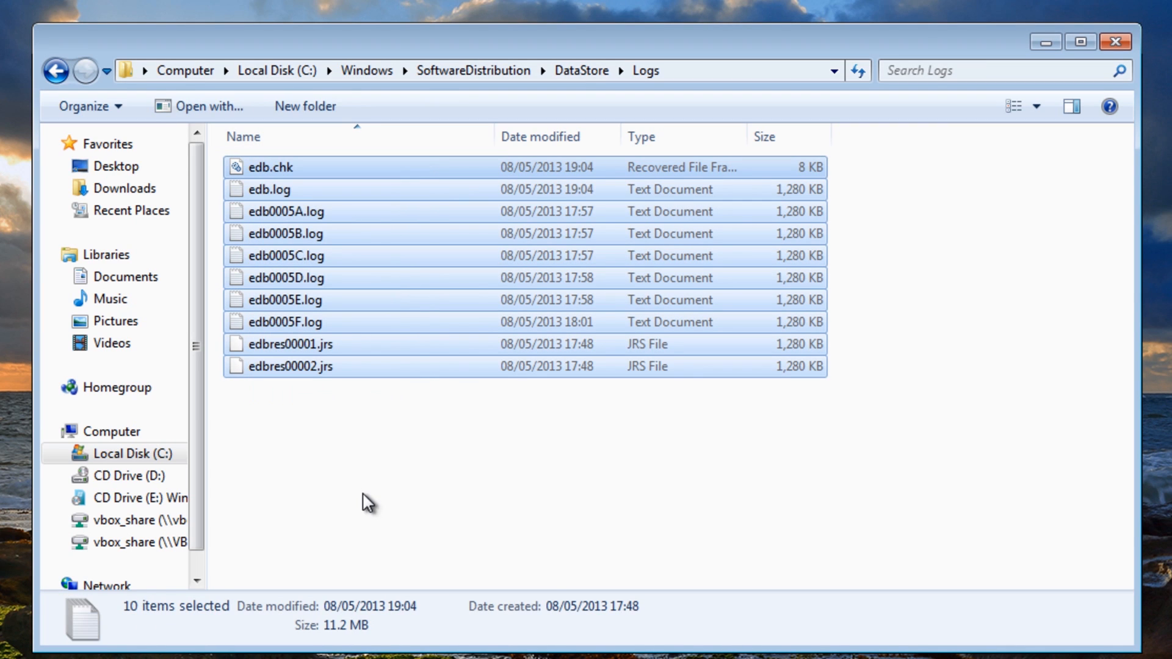
key("Delete")
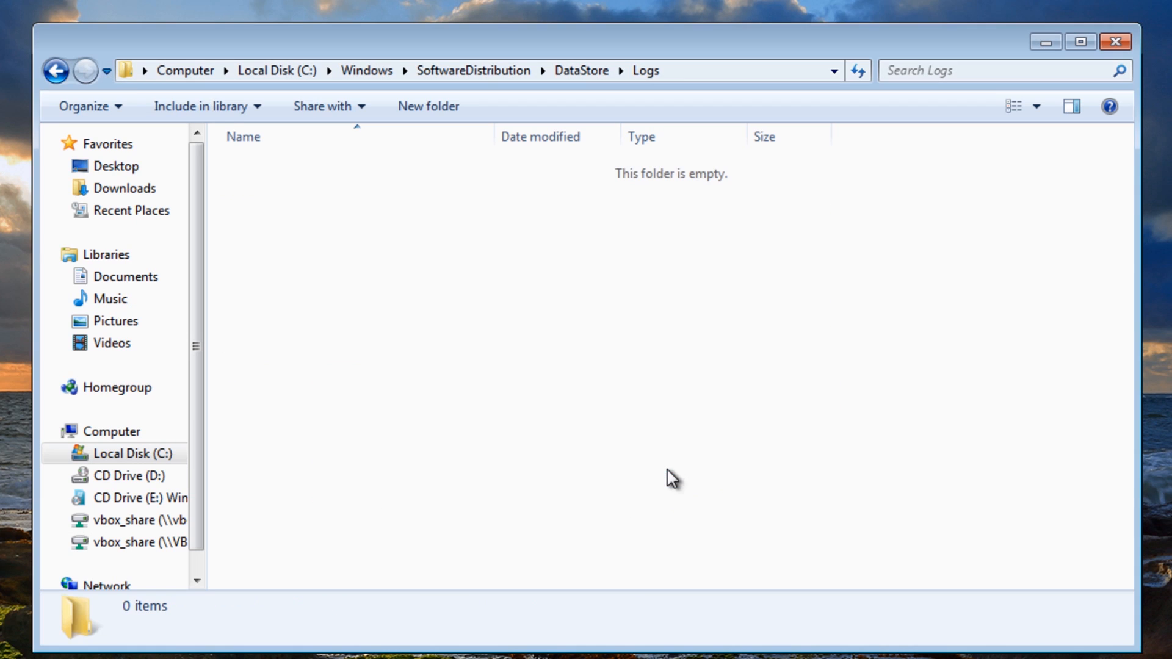
left_click(56, 70)
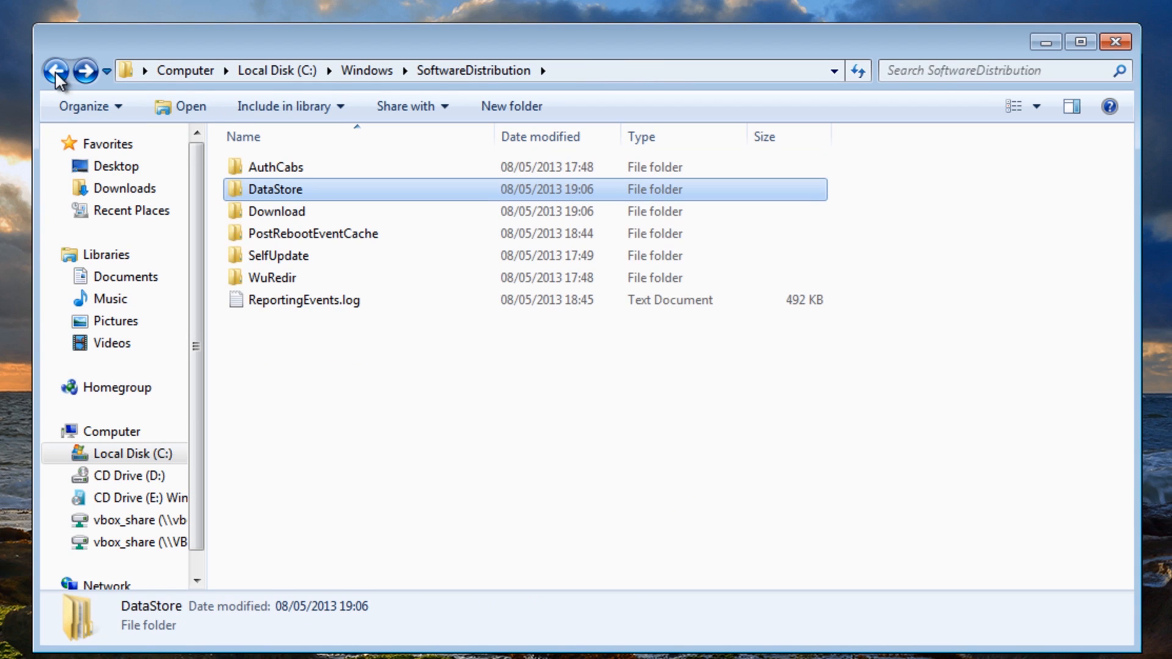
mouse_move(343, 243)
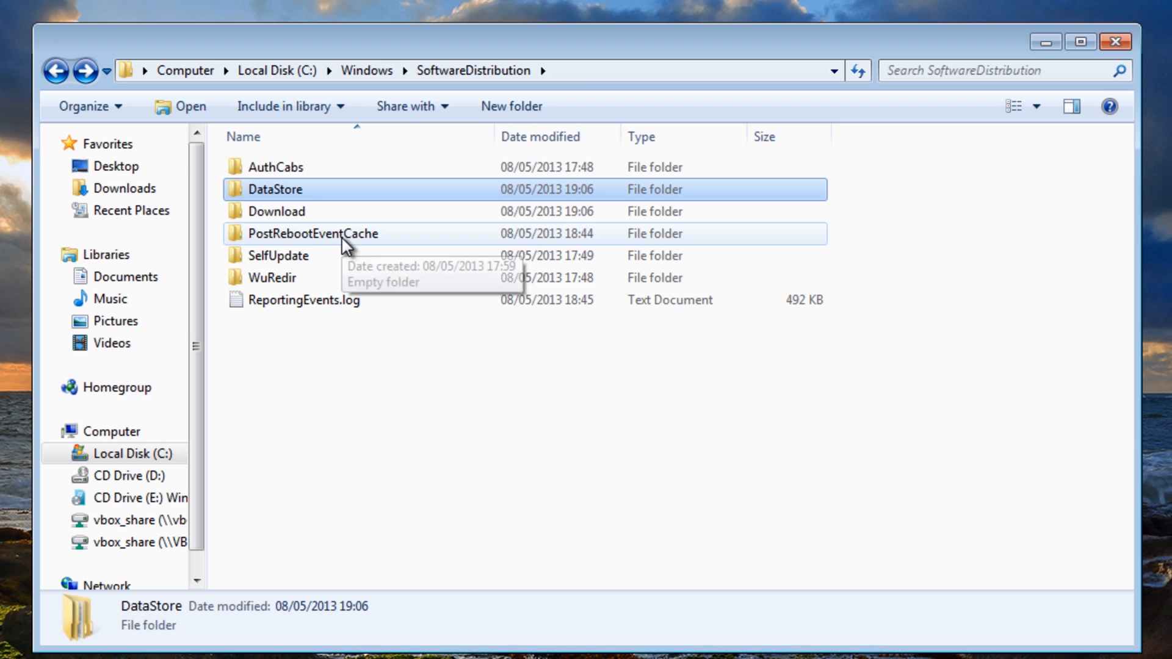
double_click(312, 233)
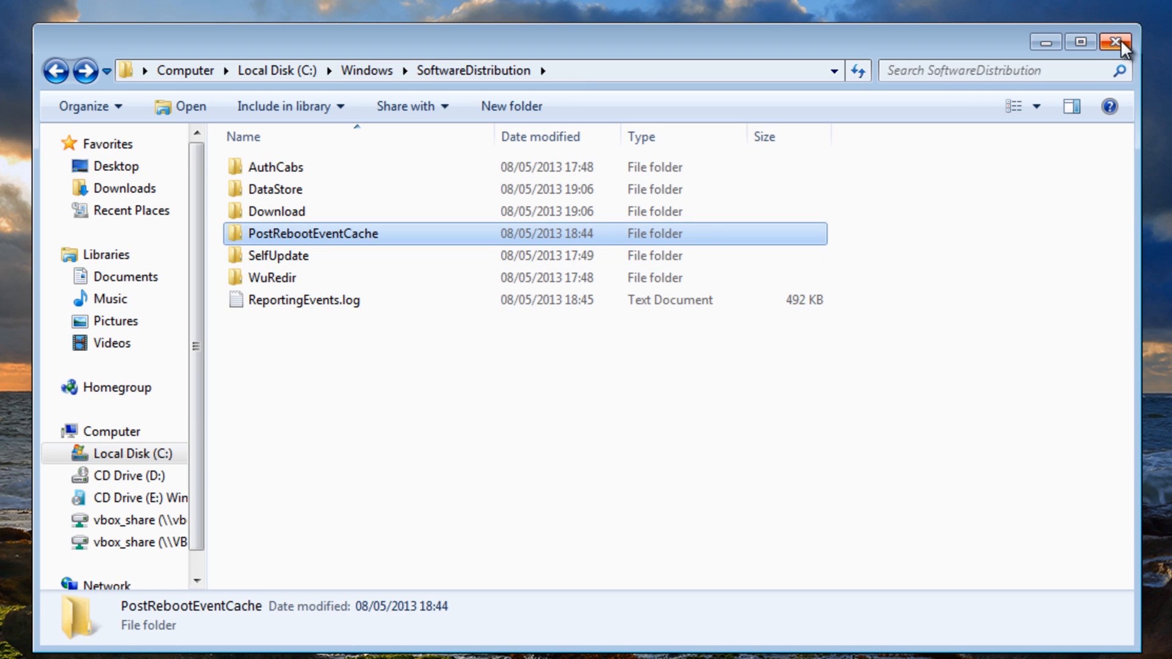
mouse_move(1116, 42)
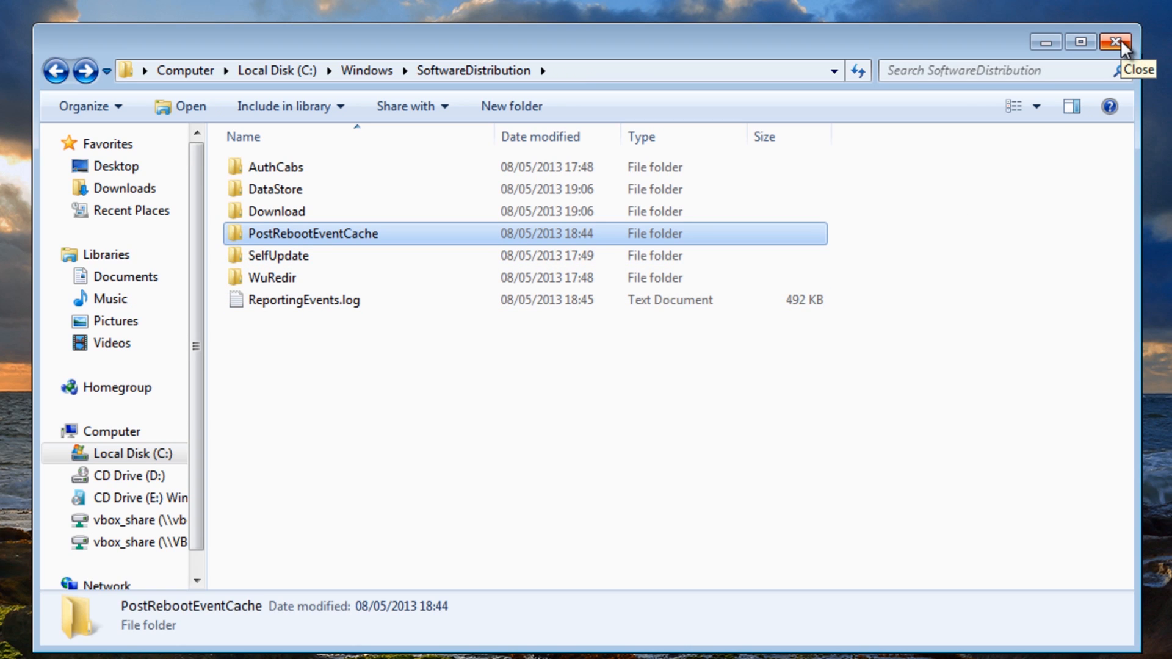
Close Explorer and restart the Windows Update service with 'net start wuauserv'
left_click(1116, 42)
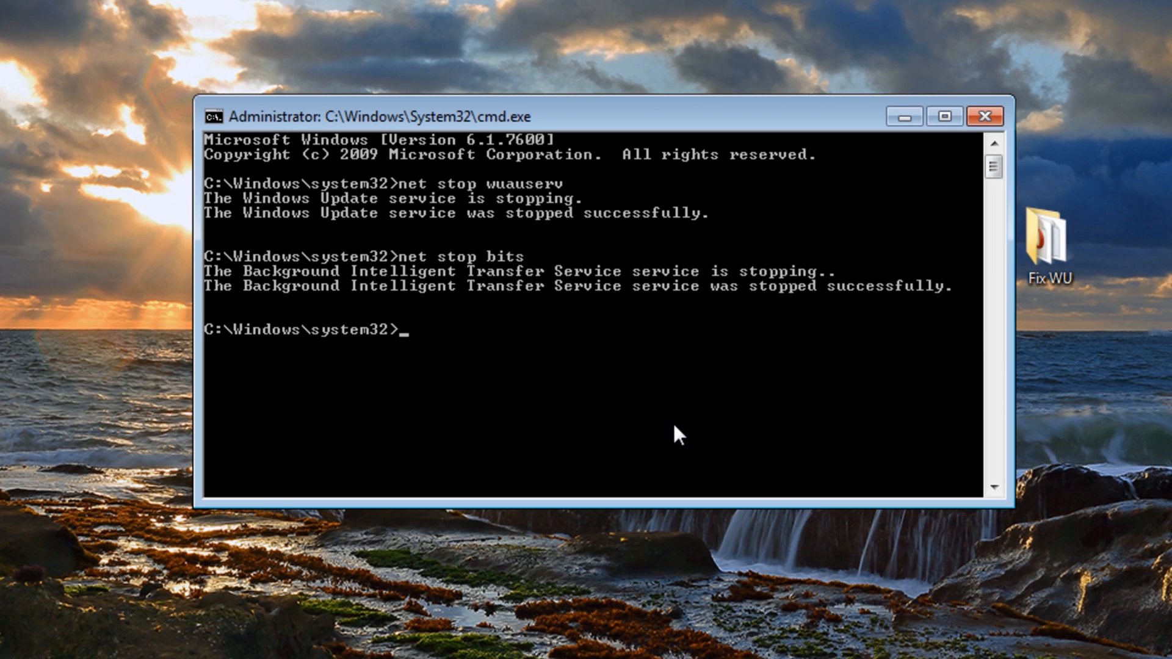
type("net start")
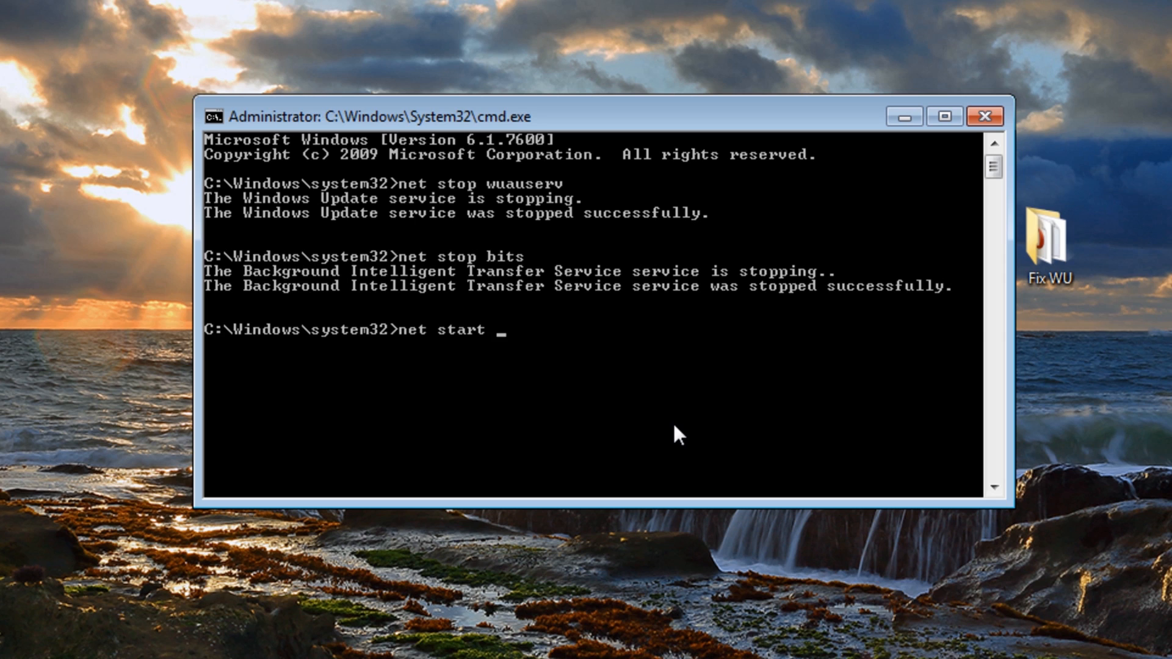
type("wua")
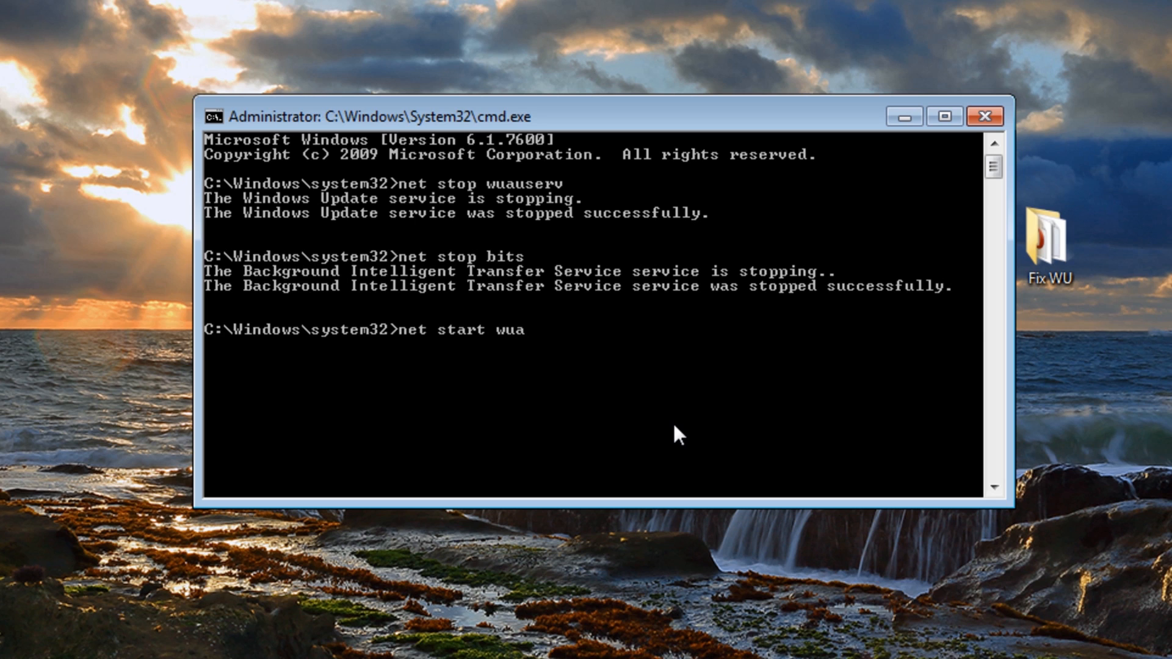
type("u")
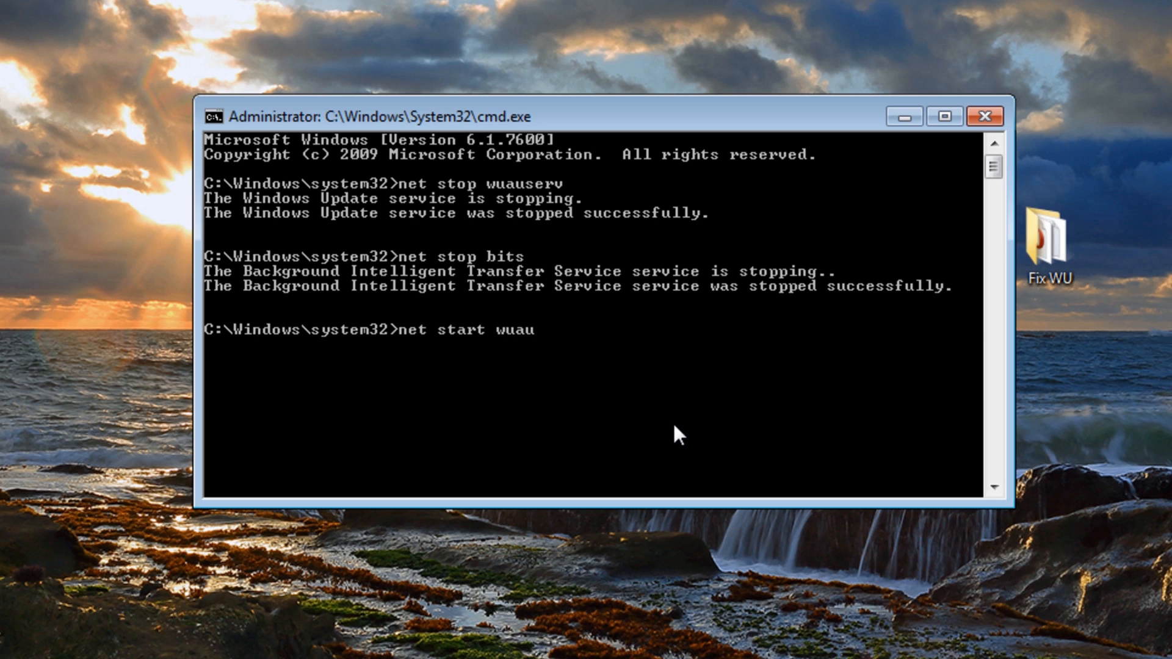
type("serv")
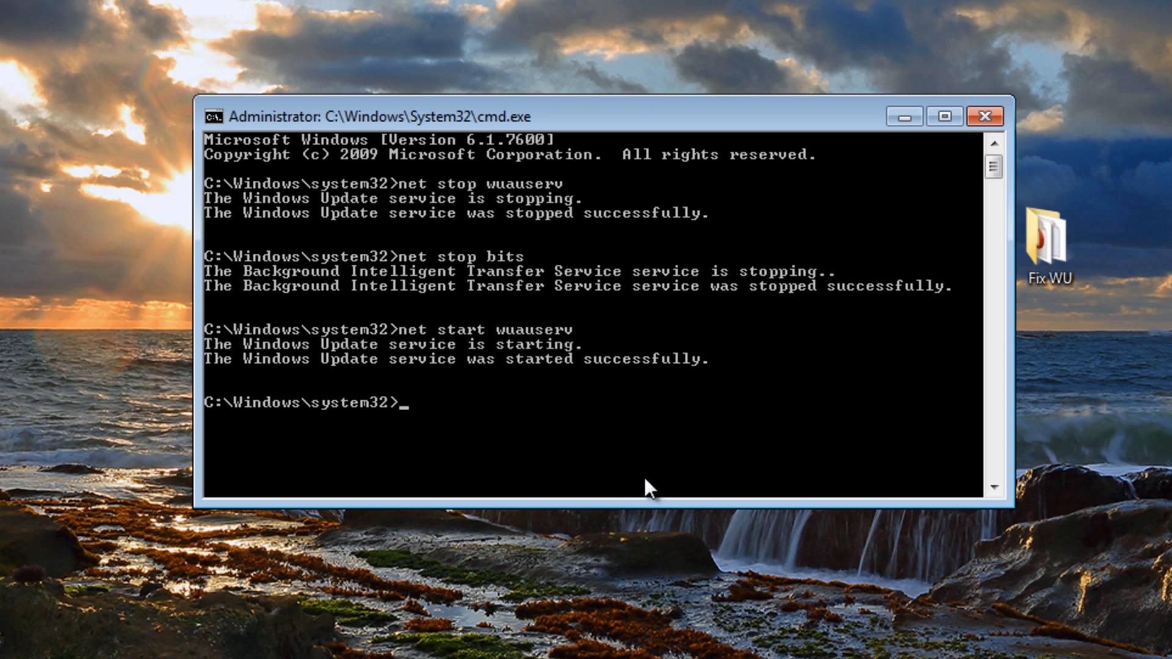
Start the Background Intelligent Transfer Service with 'net start bits'
type("net")
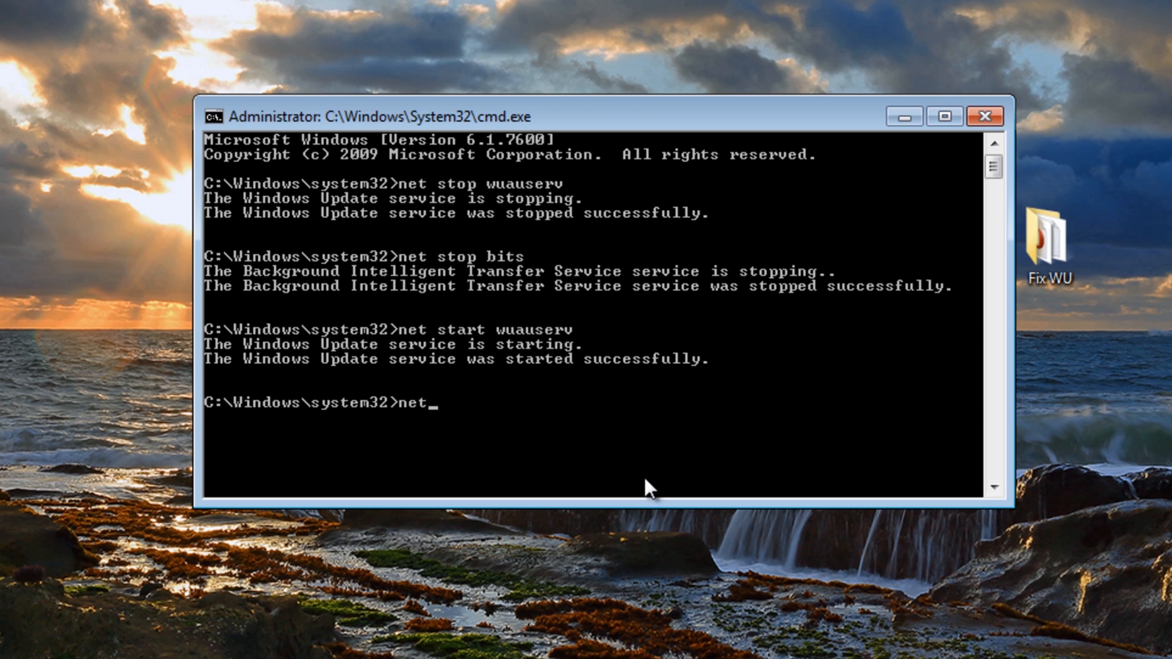
type("start")
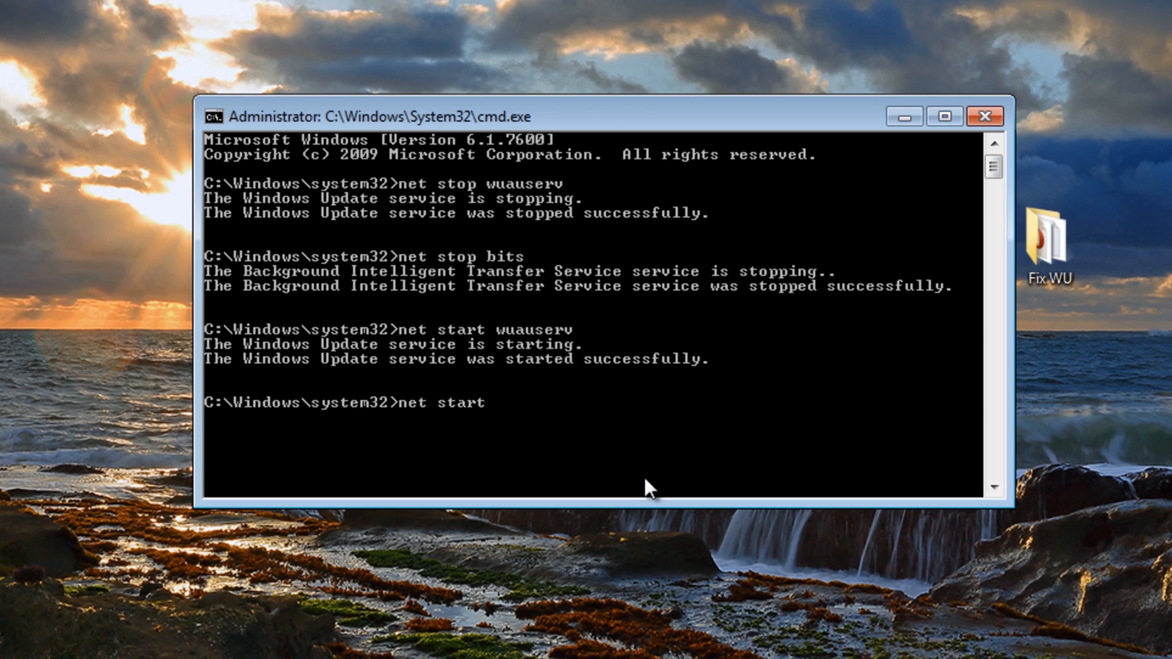
type("bits")
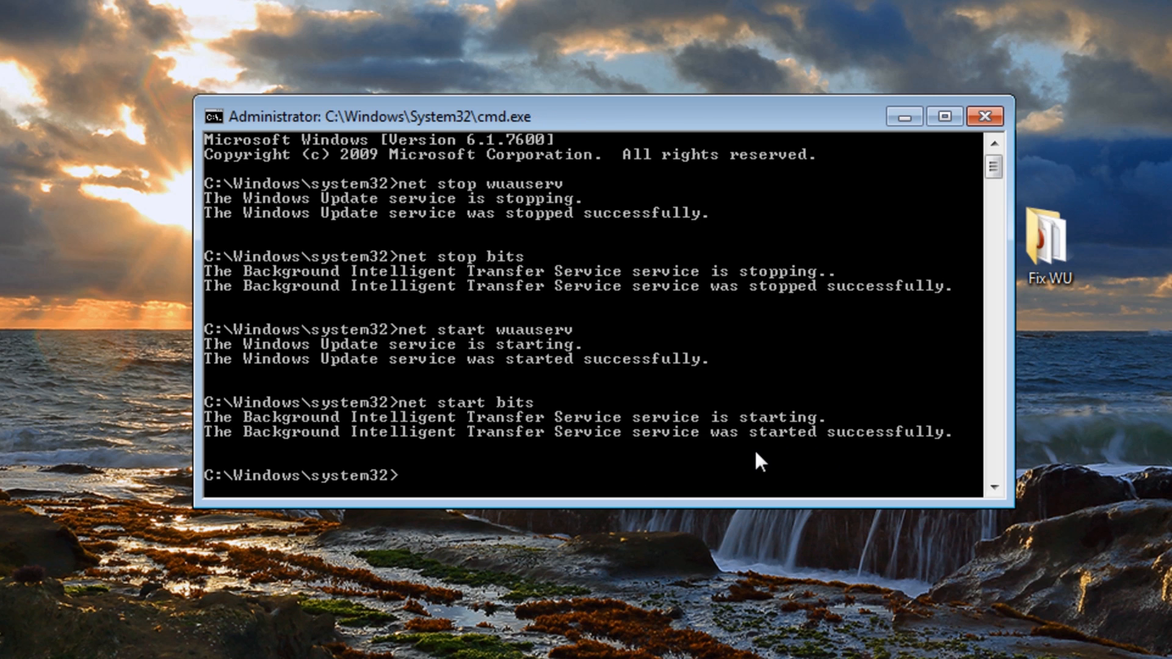
left_click(985, 116)
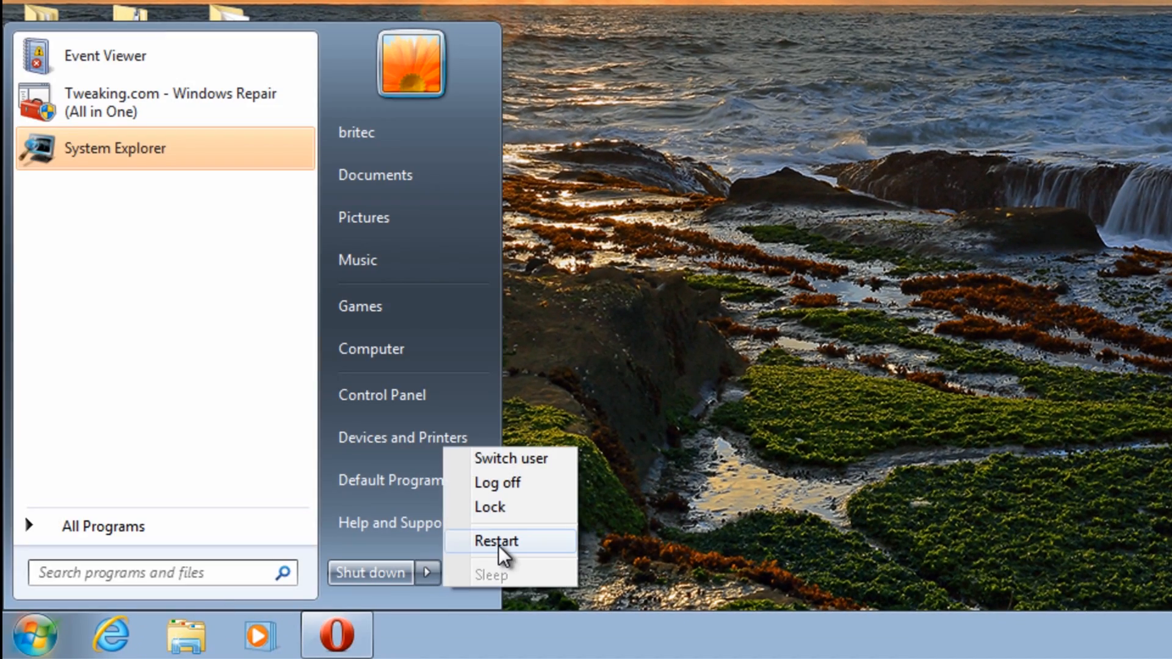
Choose Restart from the Shut down menu to reboot Windows
left_click(496, 540)
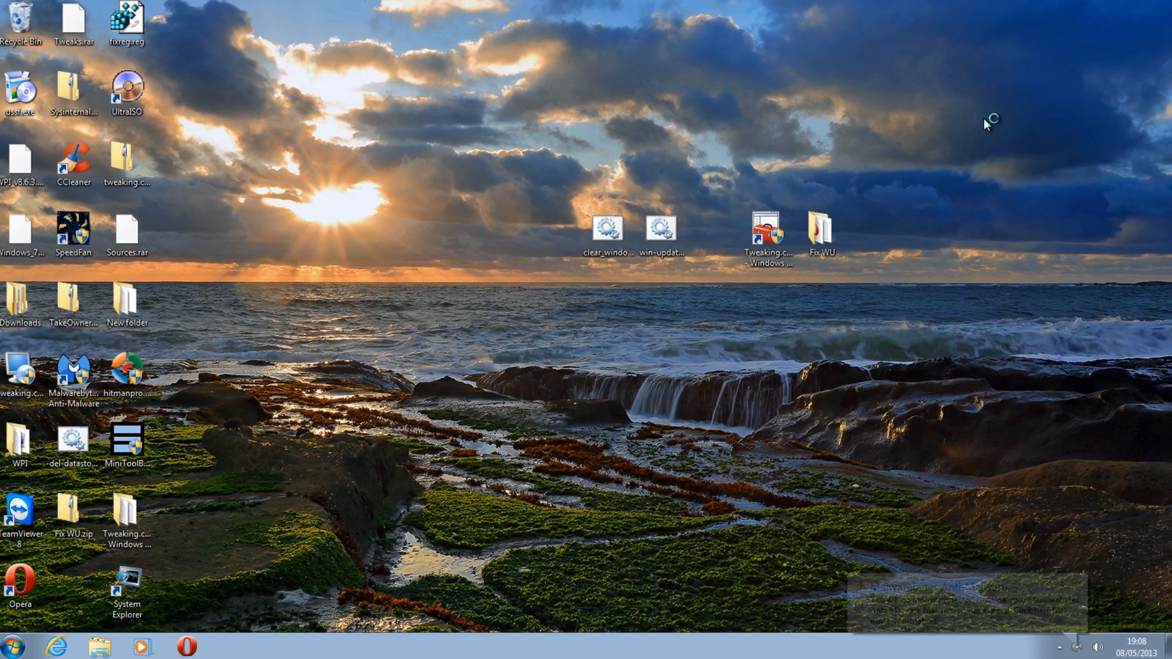
mouse_move(1082, 572)
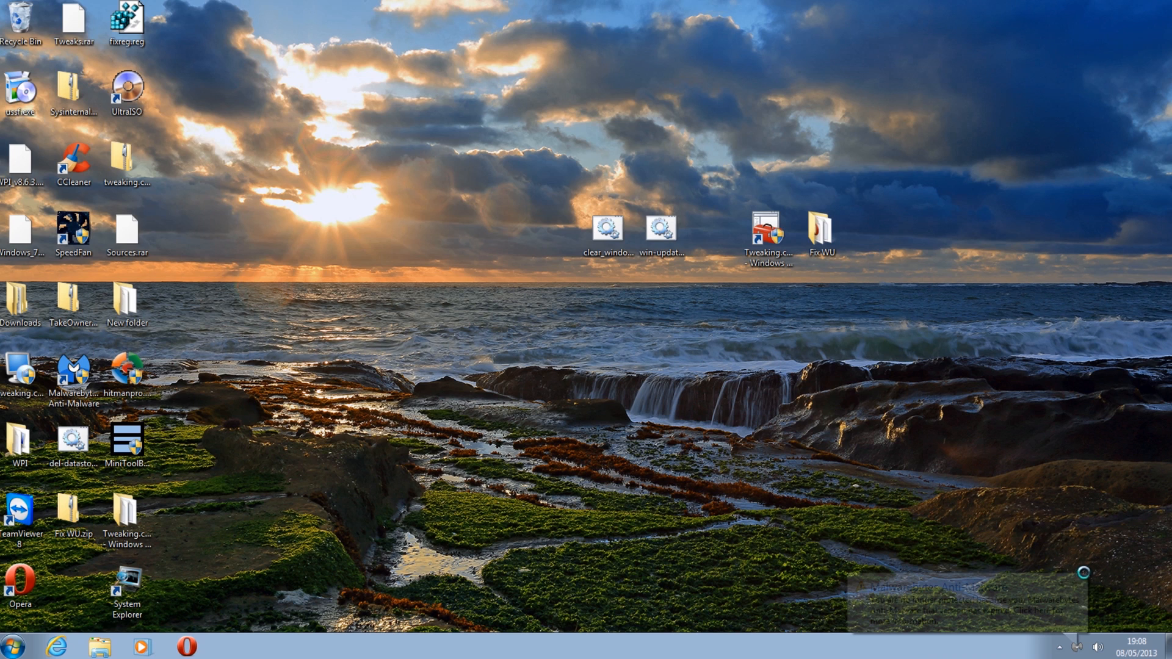
mouse_move(786, 509)
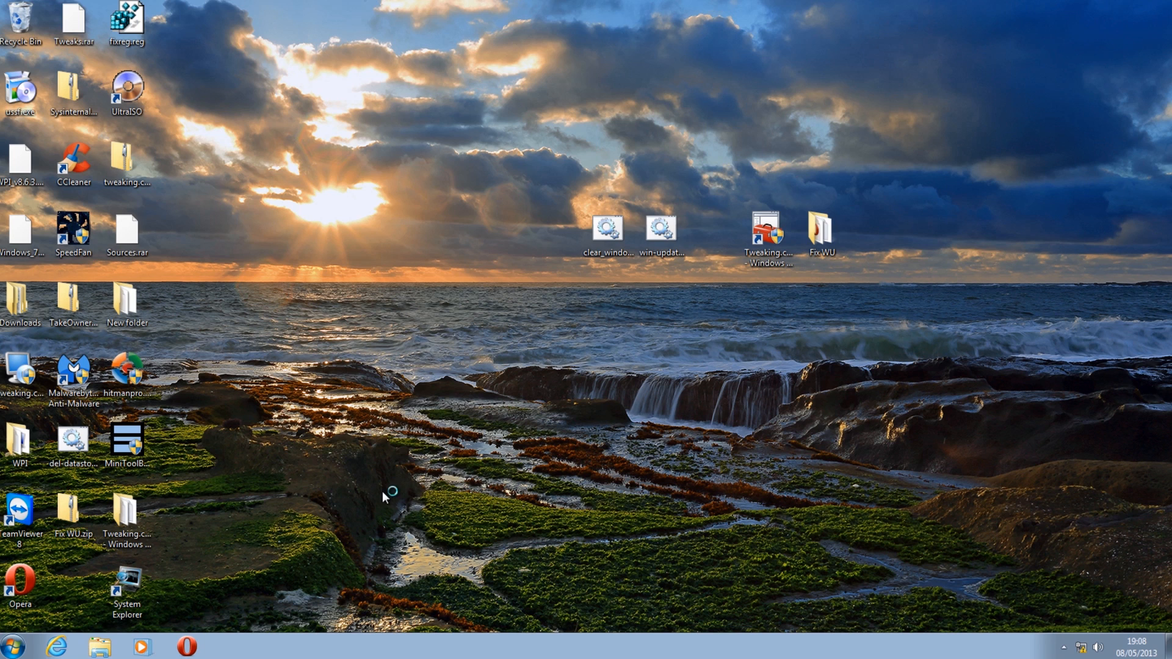
mouse_move(465, 500)
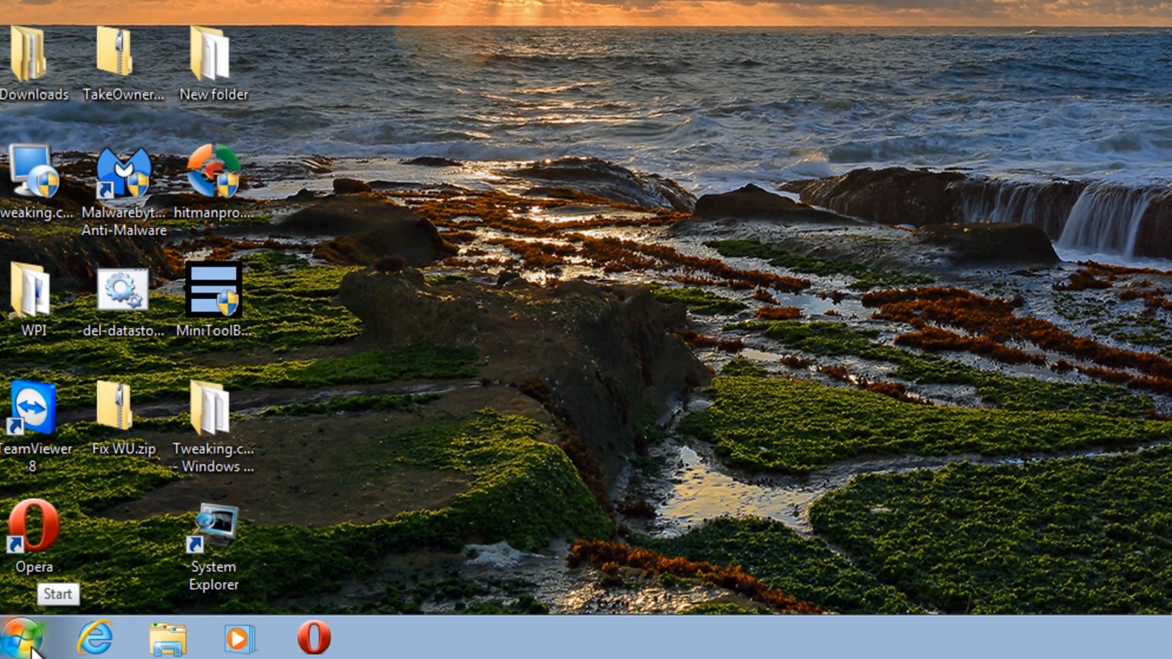
Right-click Computer in the Start menu to show its management options
left_click(24, 639)
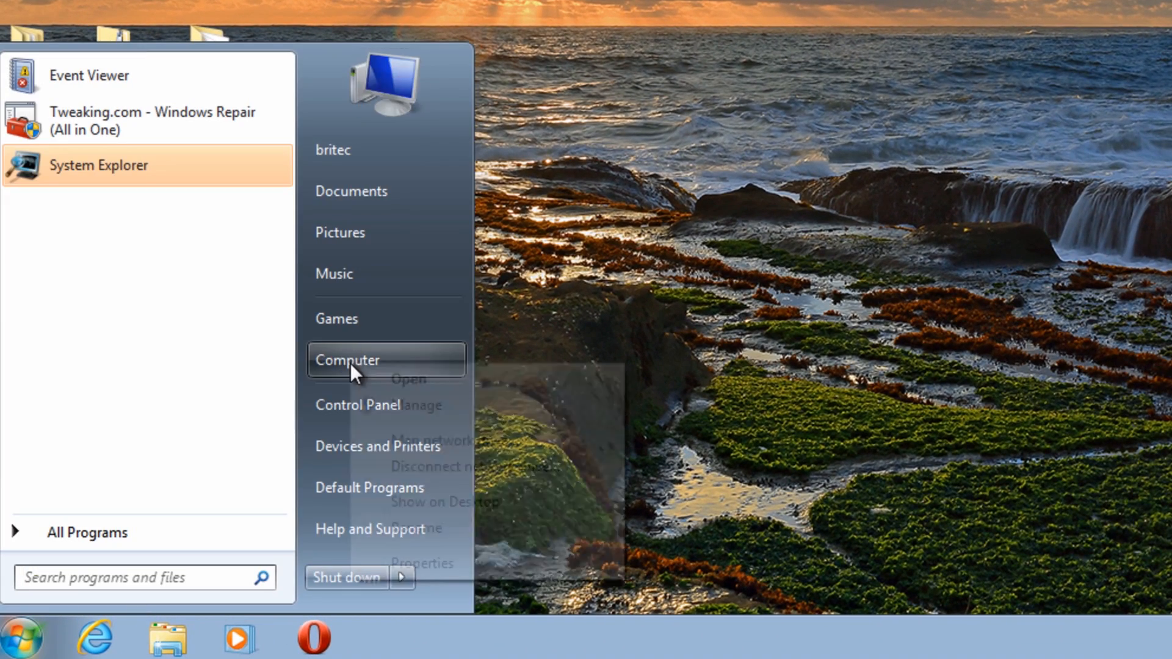
right_click(345, 359)
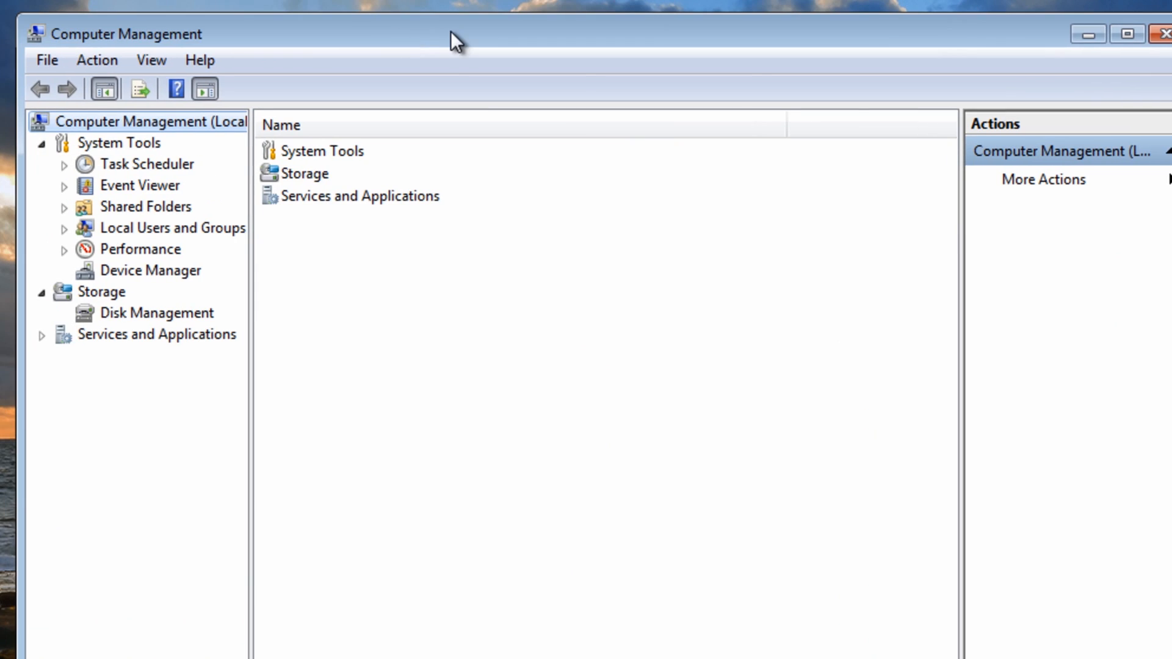
mouse_move(392, 300)
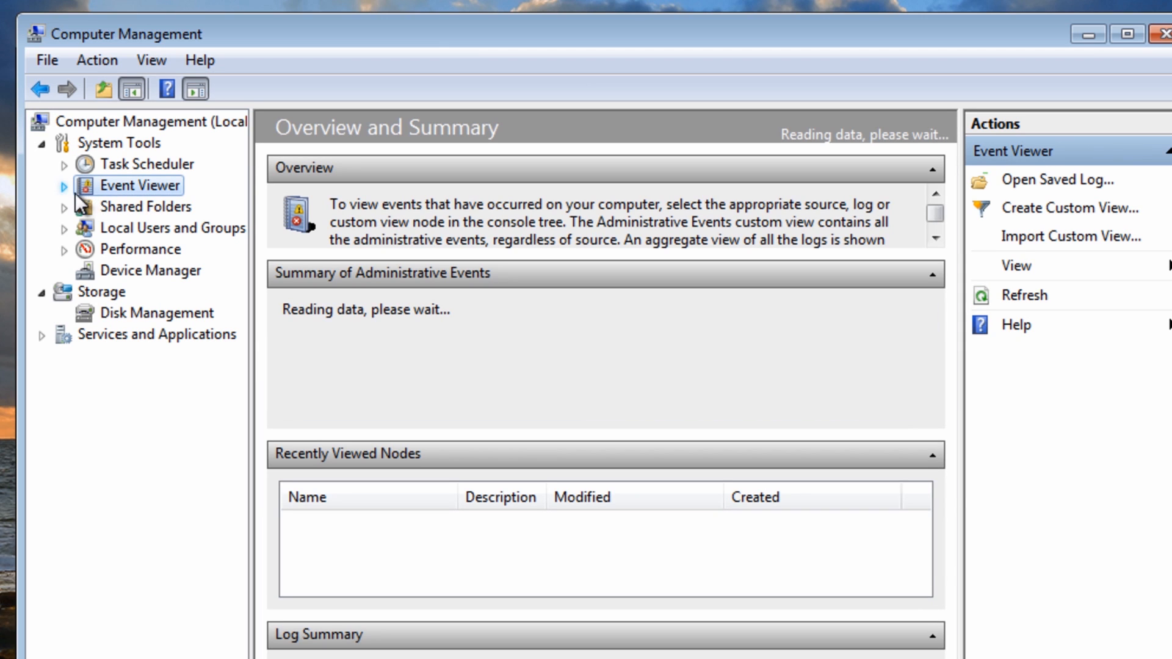
Maximize the window and expand Event Viewer > Applications and Services Logs > Microsoft
left_click(65, 184)
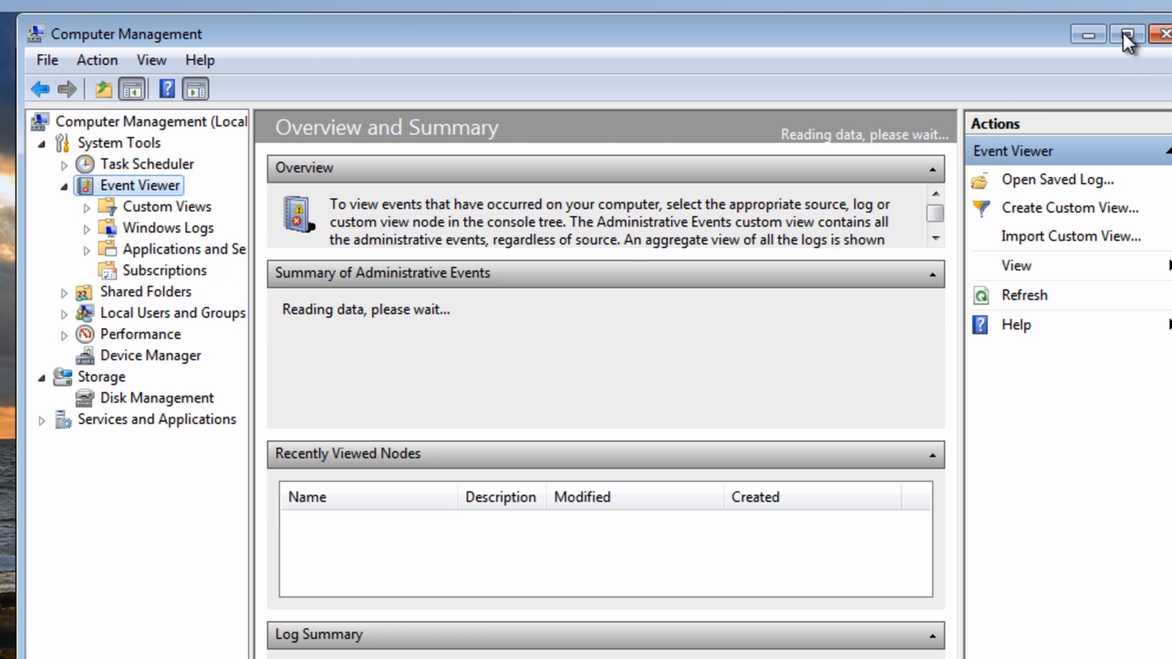
left_click(1128, 34)
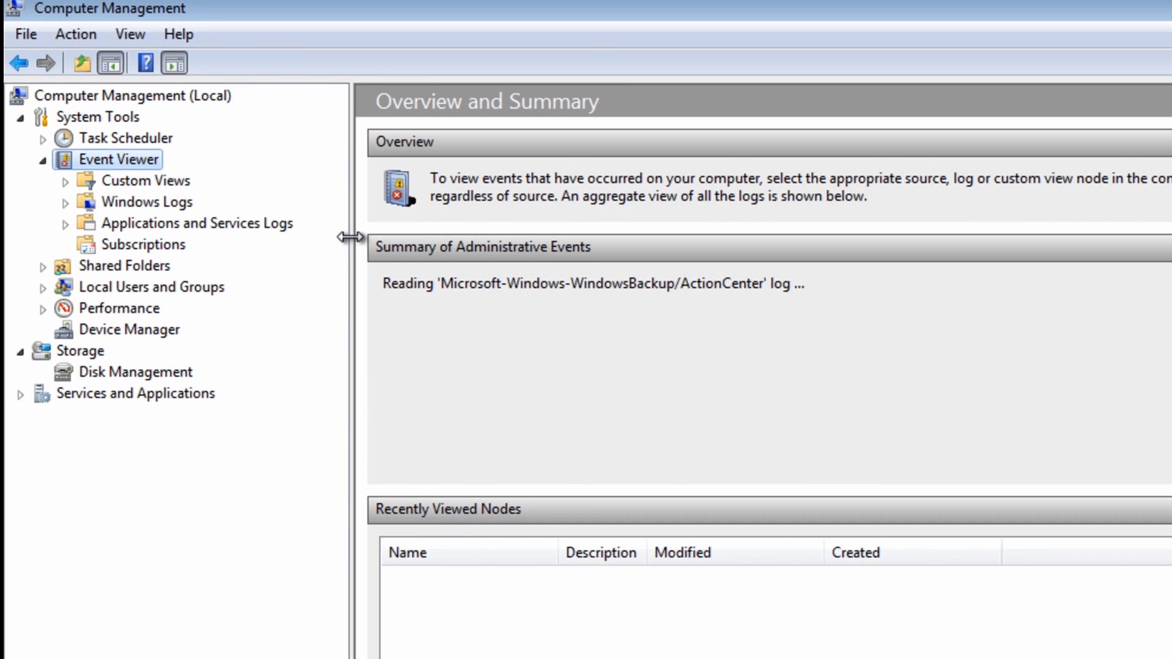
left_click(197, 223)
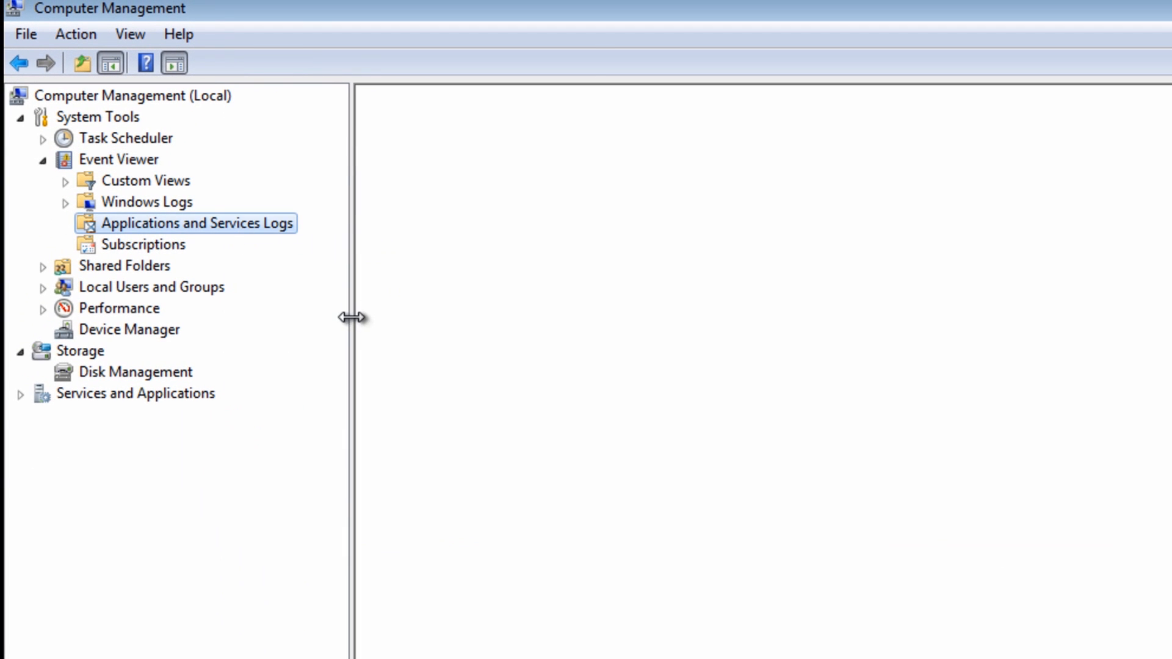
mouse_move(146, 230)
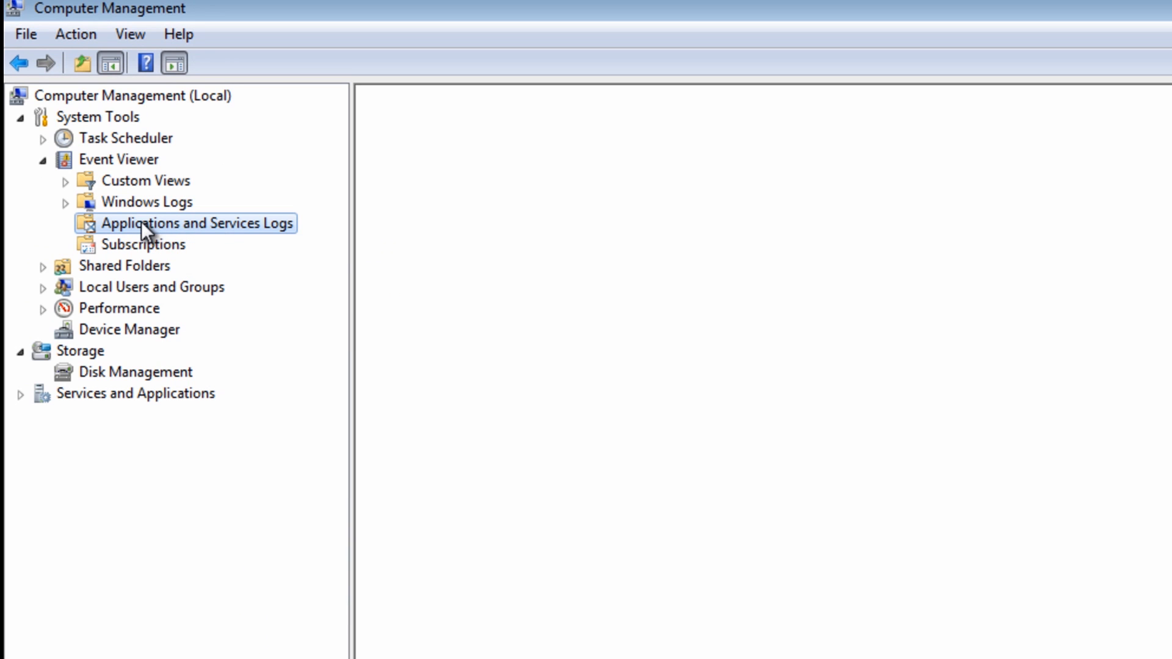
left_click(198, 223)
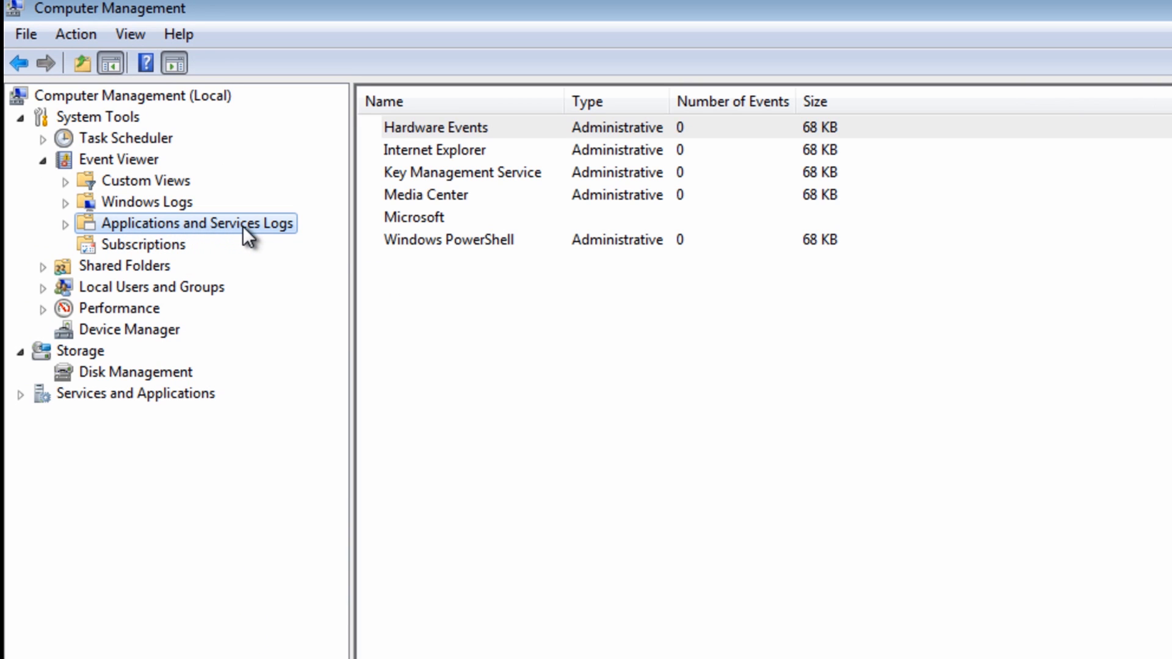
mouse_move(96, 238)
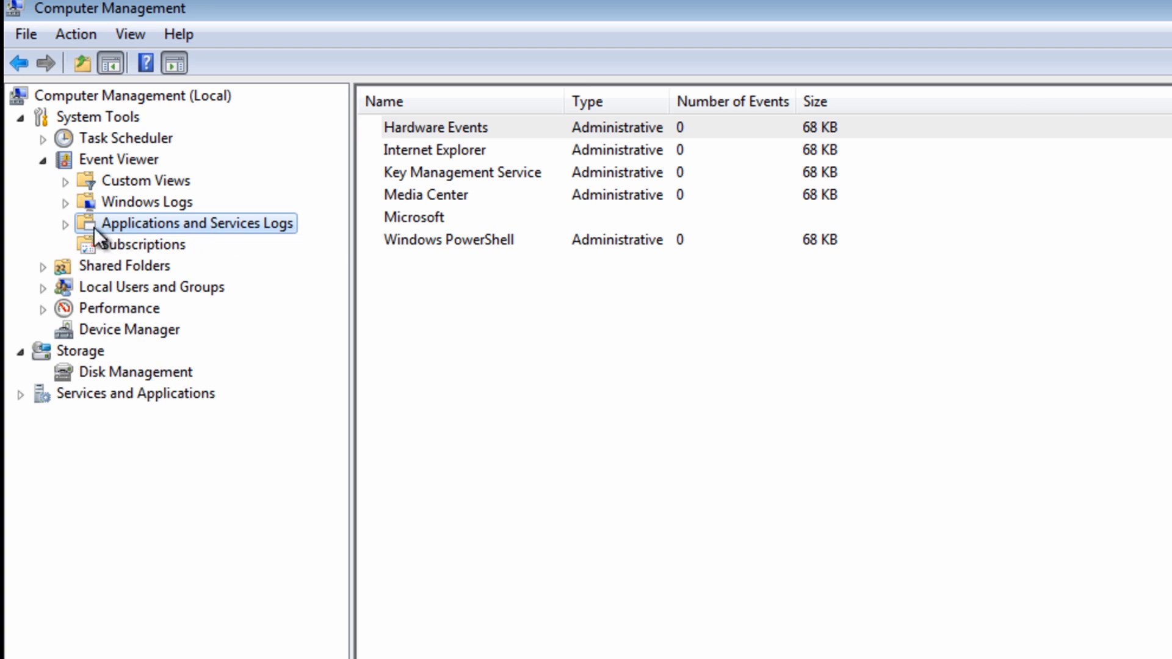
left_click(66, 222)
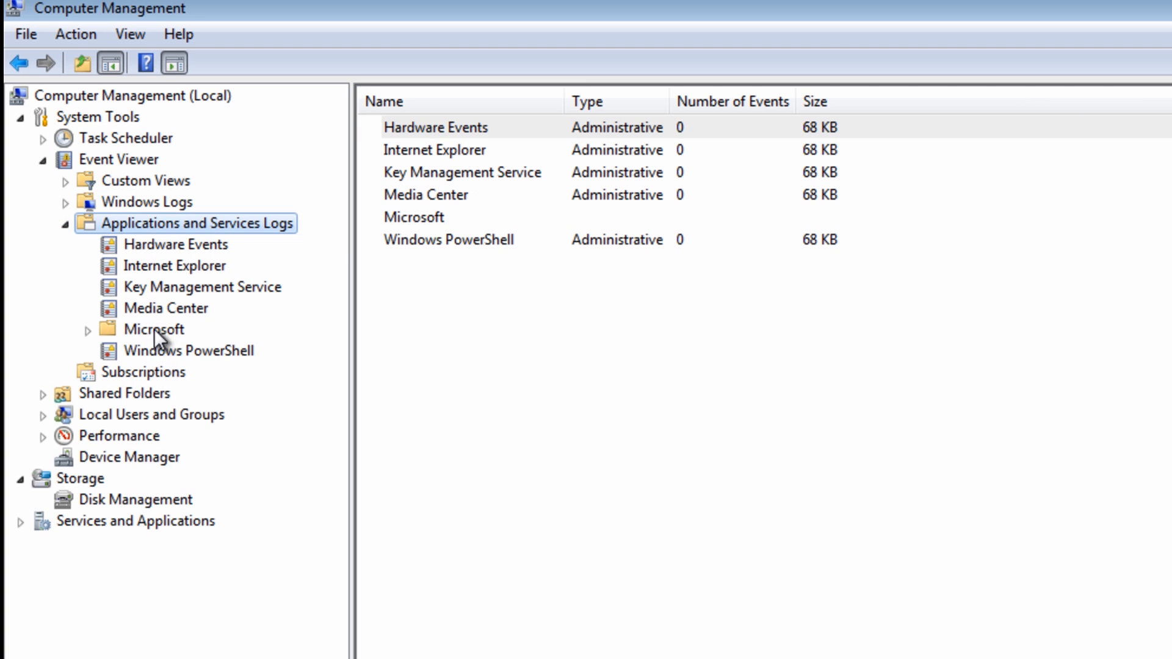
left_click(154, 329)
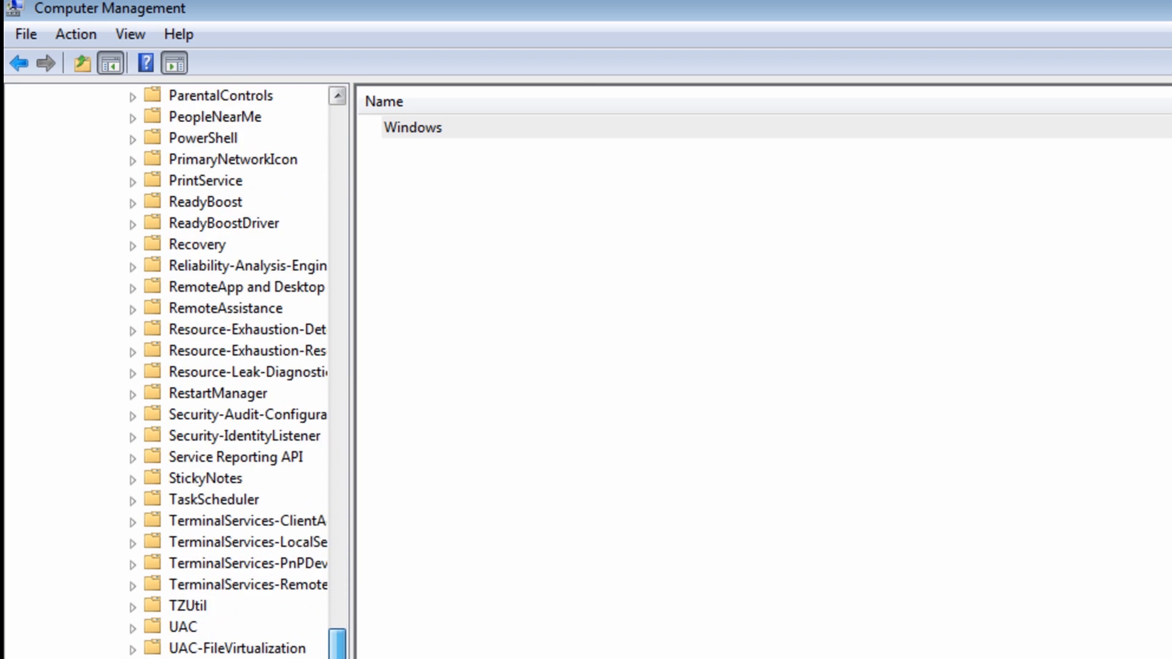
Widen the tree pane, expand WindowsUpdateClient and open its Operational log
scroll("down", 3)
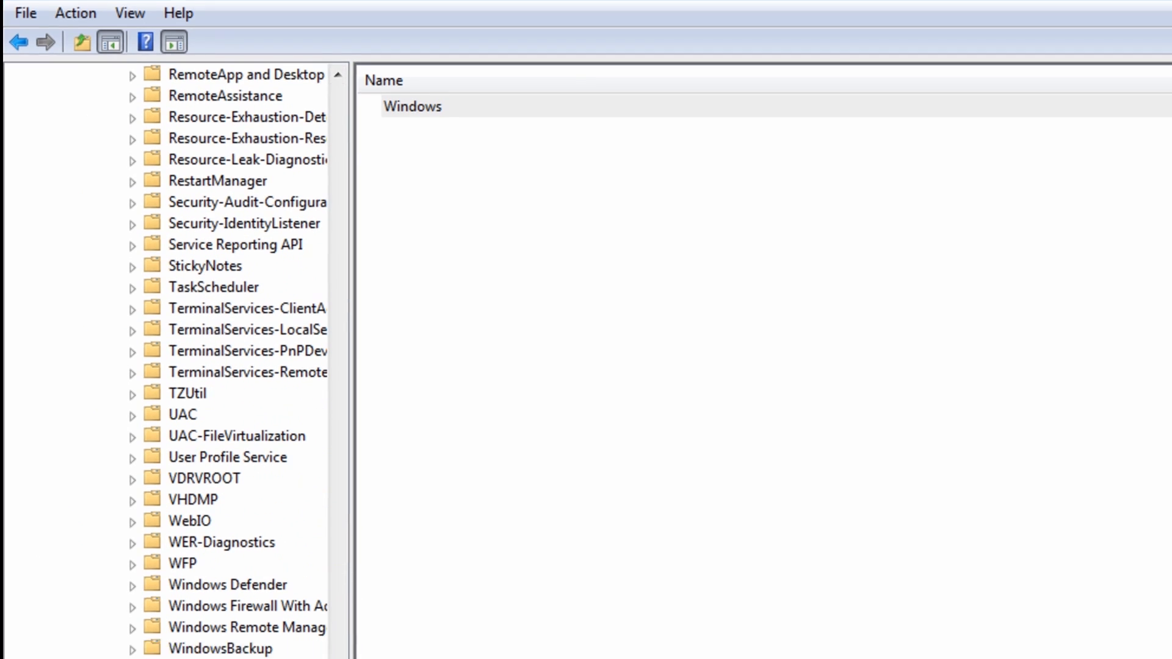
scroll("down", 3)
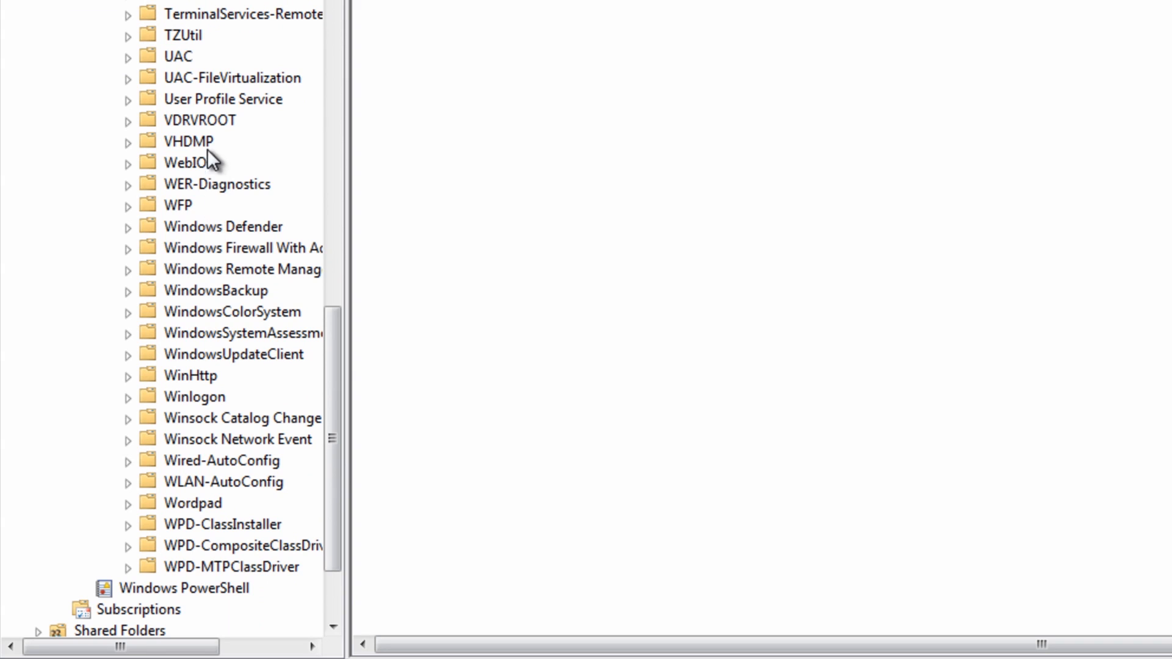
mouse_move(347, 28)
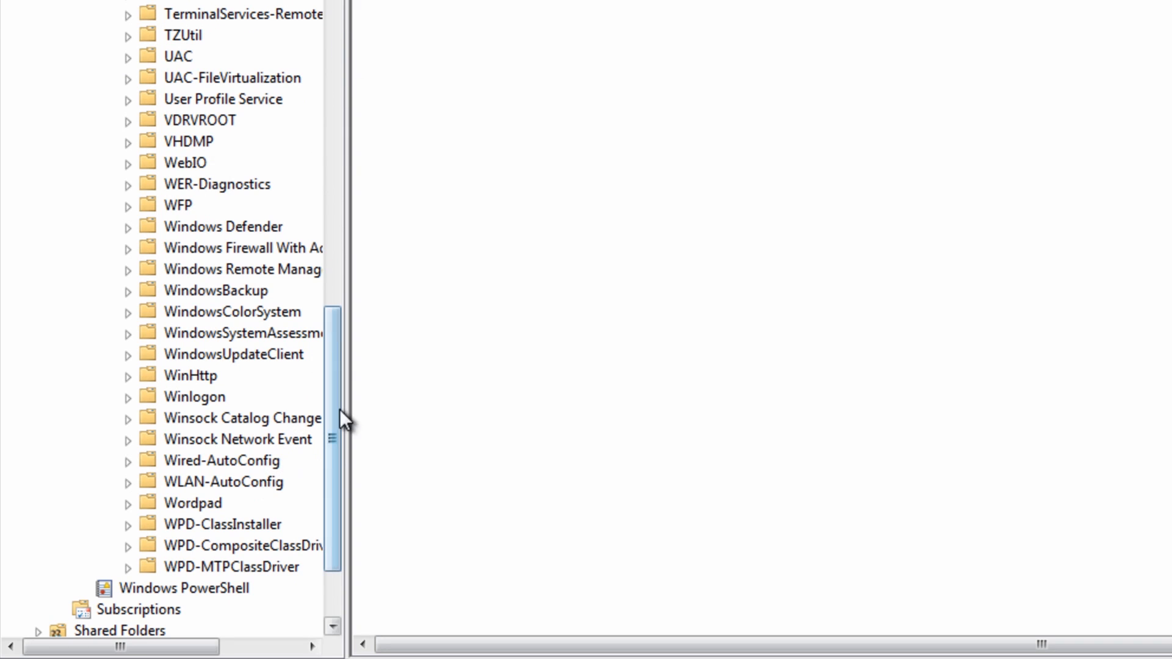
left_click(232, 354)
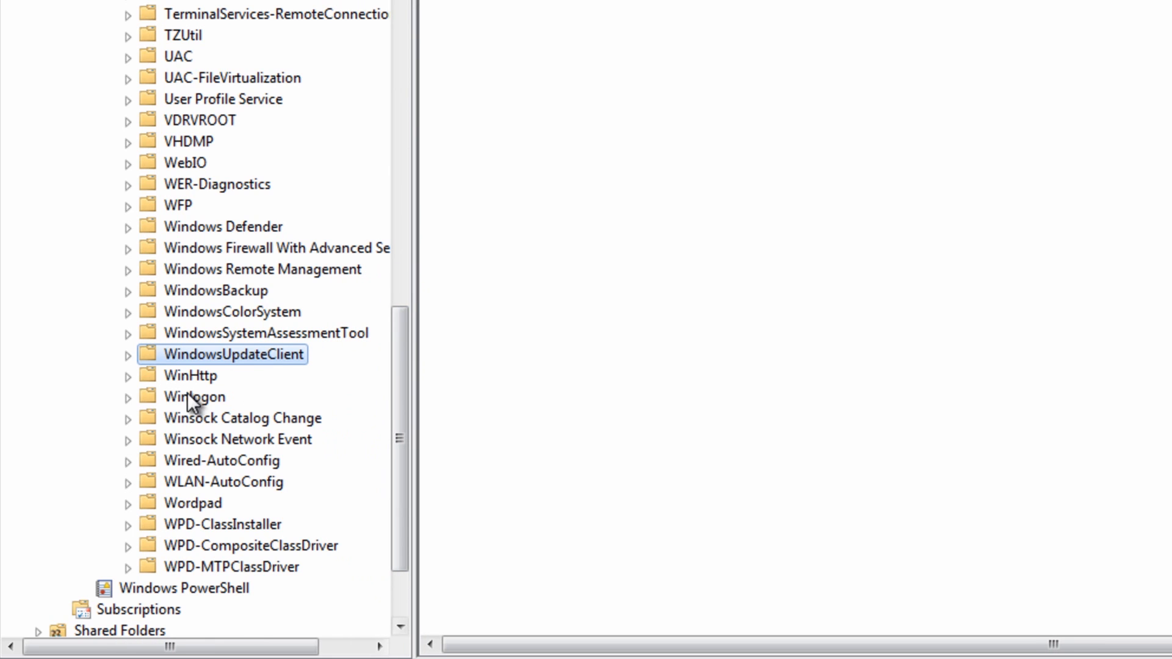
left_click(128, 354)
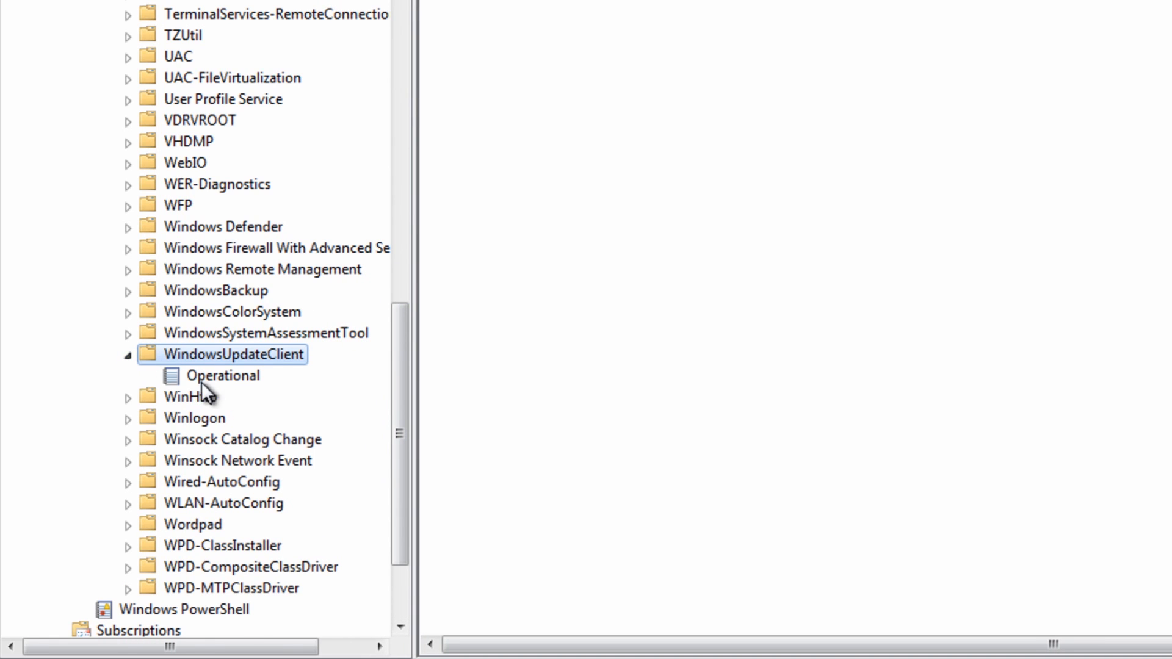
left_click(222, 376)
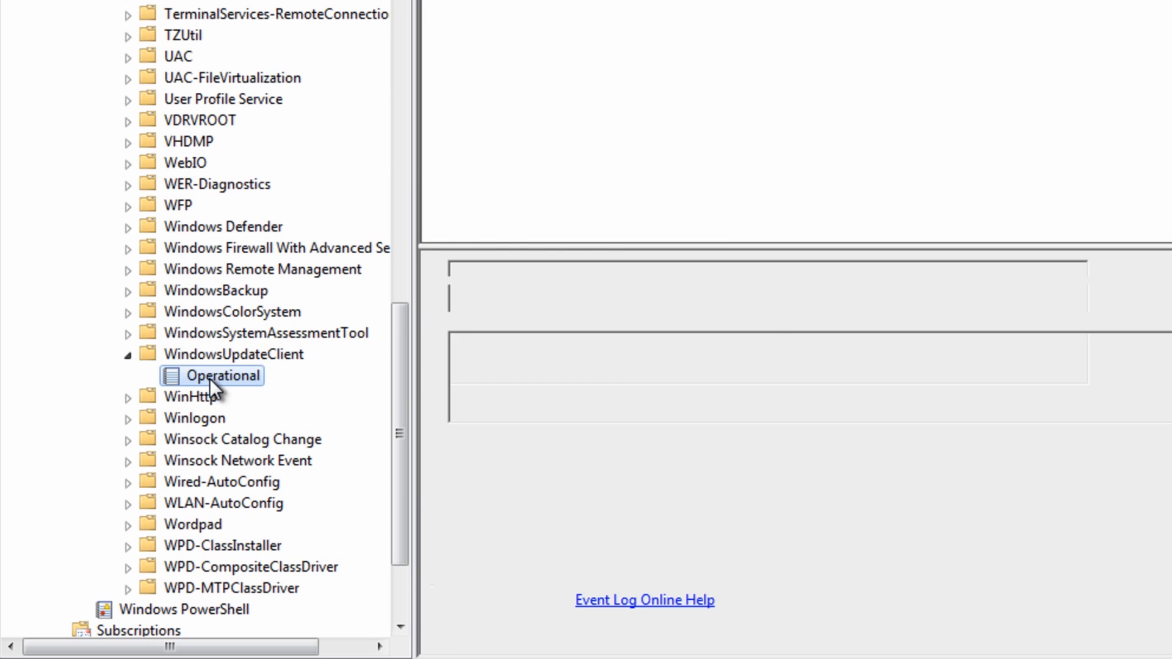
left_click(222, 376)
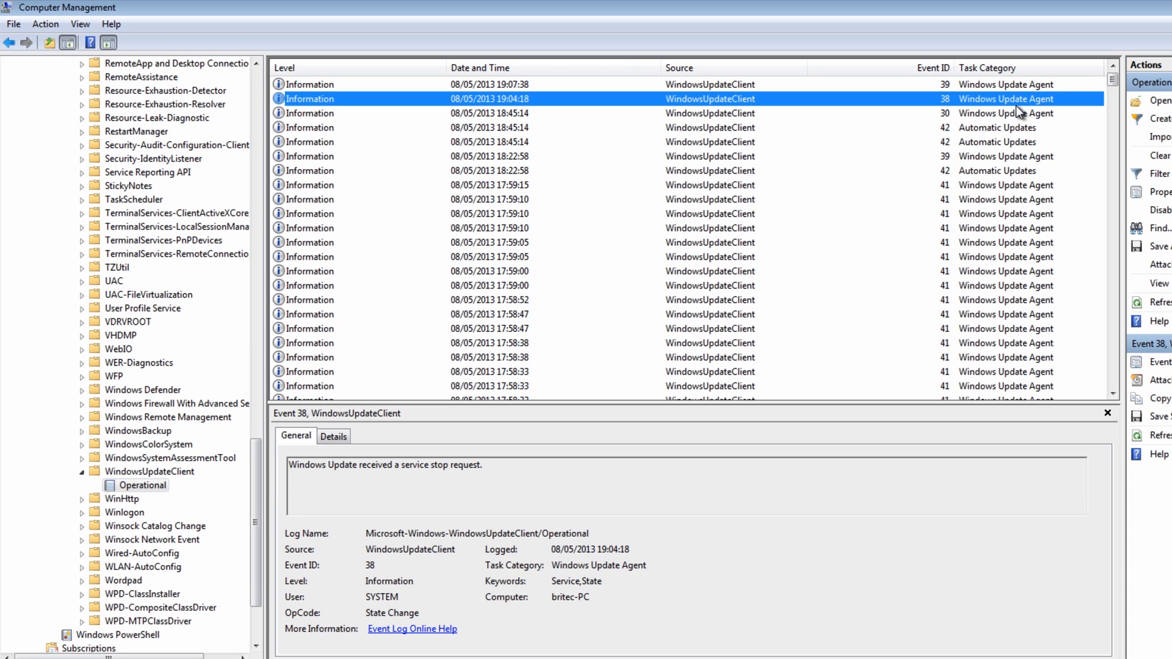
mouse_move(464, 208)
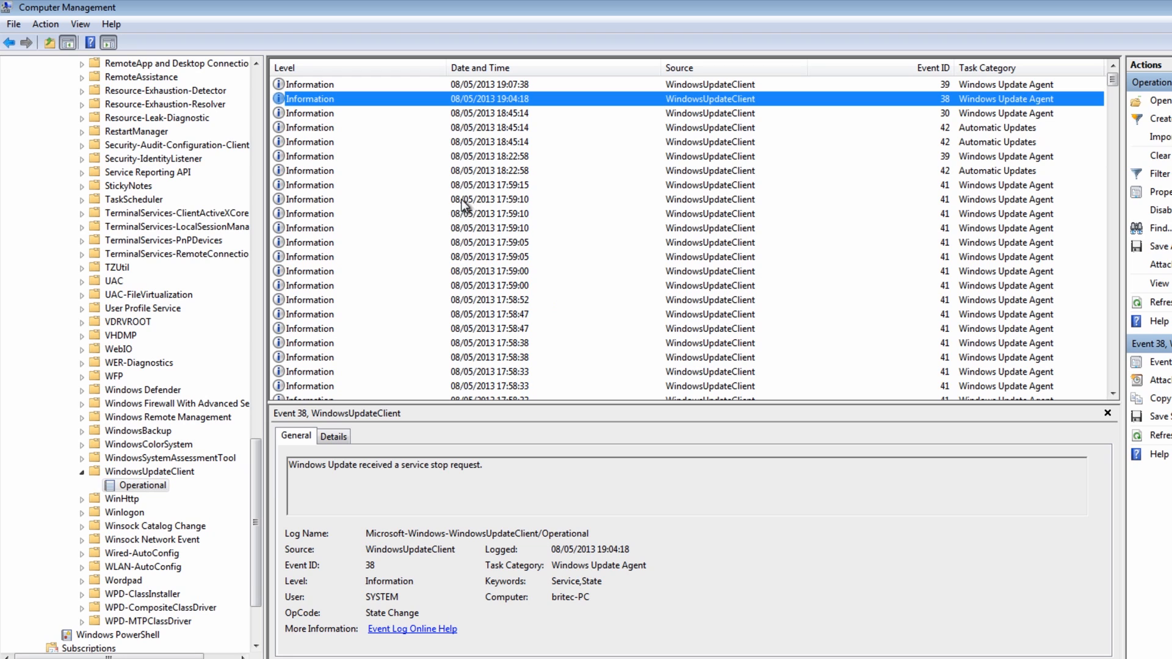
mouse_move(466, 107)
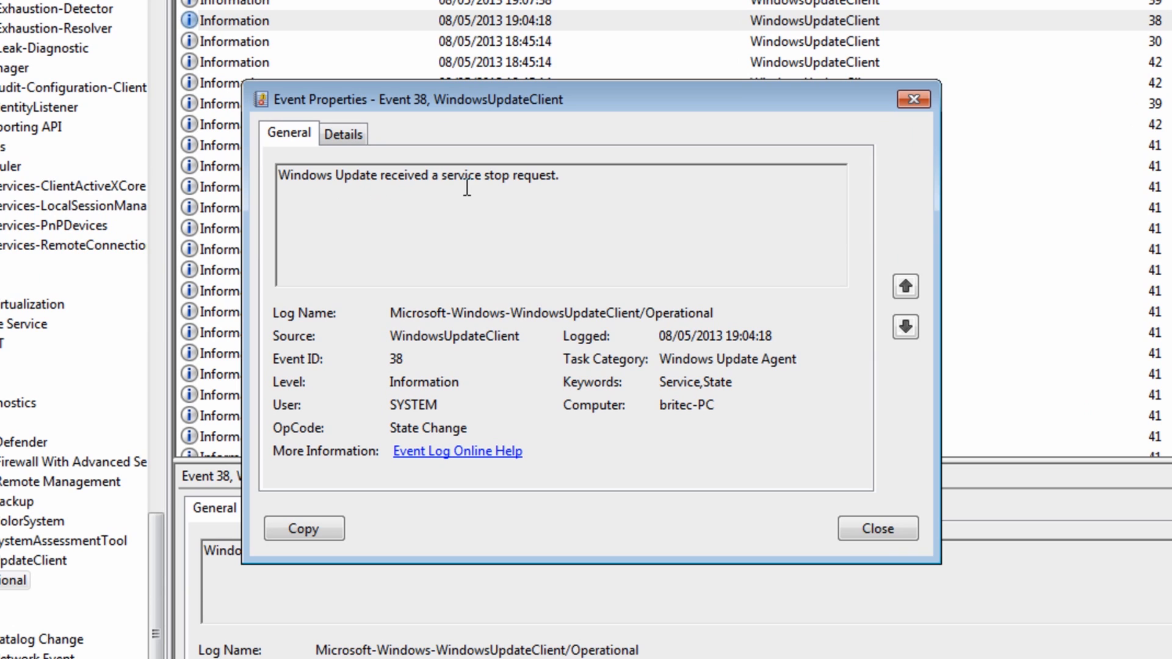
mouse_move(580, 255)
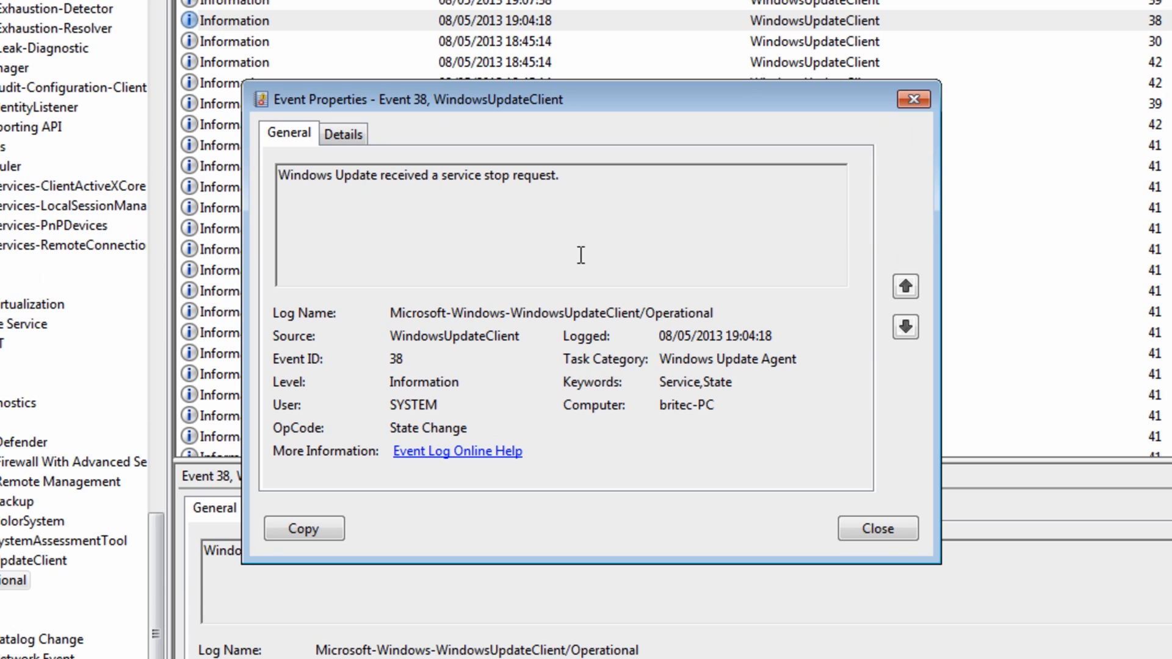
mouse_move(543, 226)
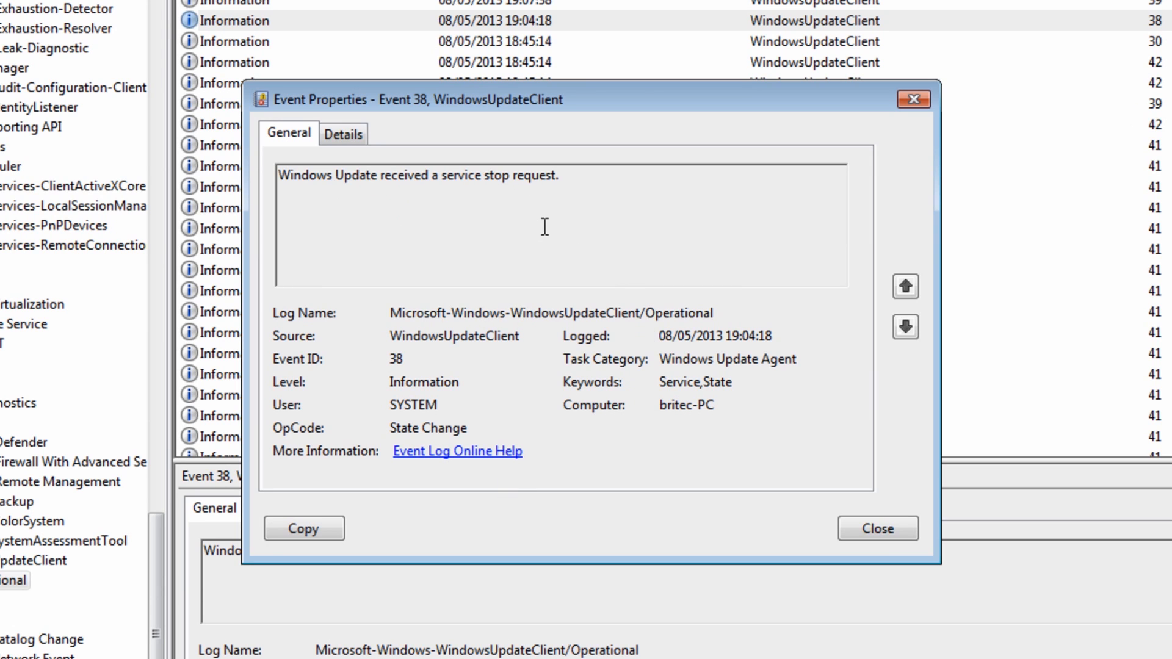
mouse_move(253, 67)
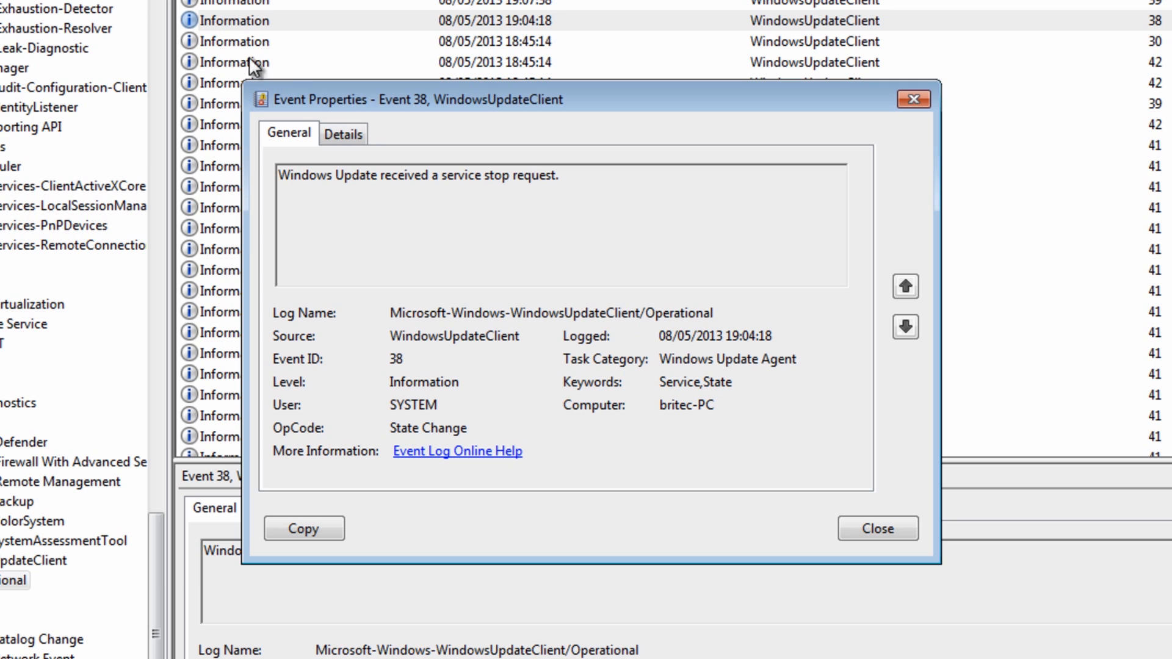
mouse_move(496, 550)
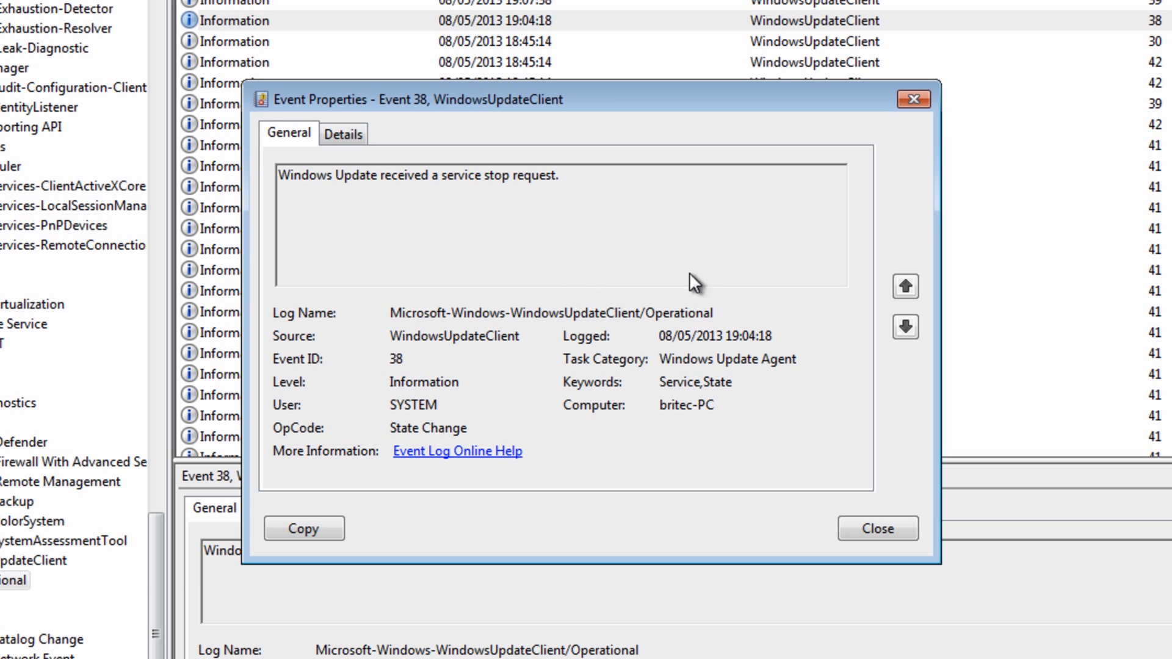
mouse_move(293, 377)
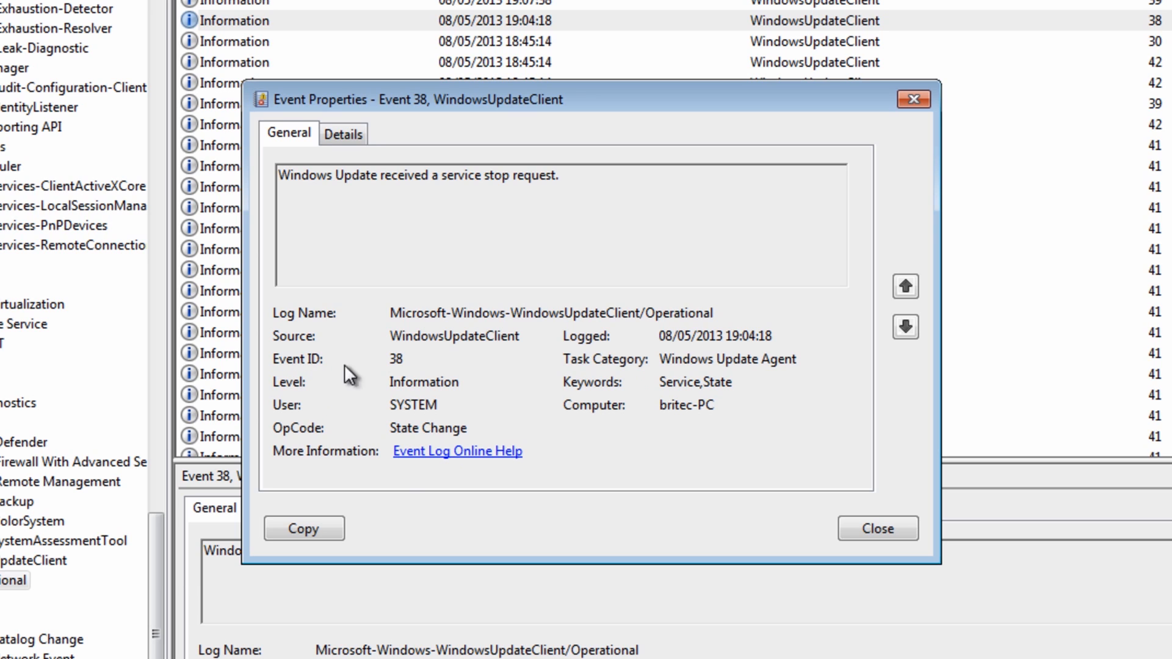
mouse_move(388, 435)
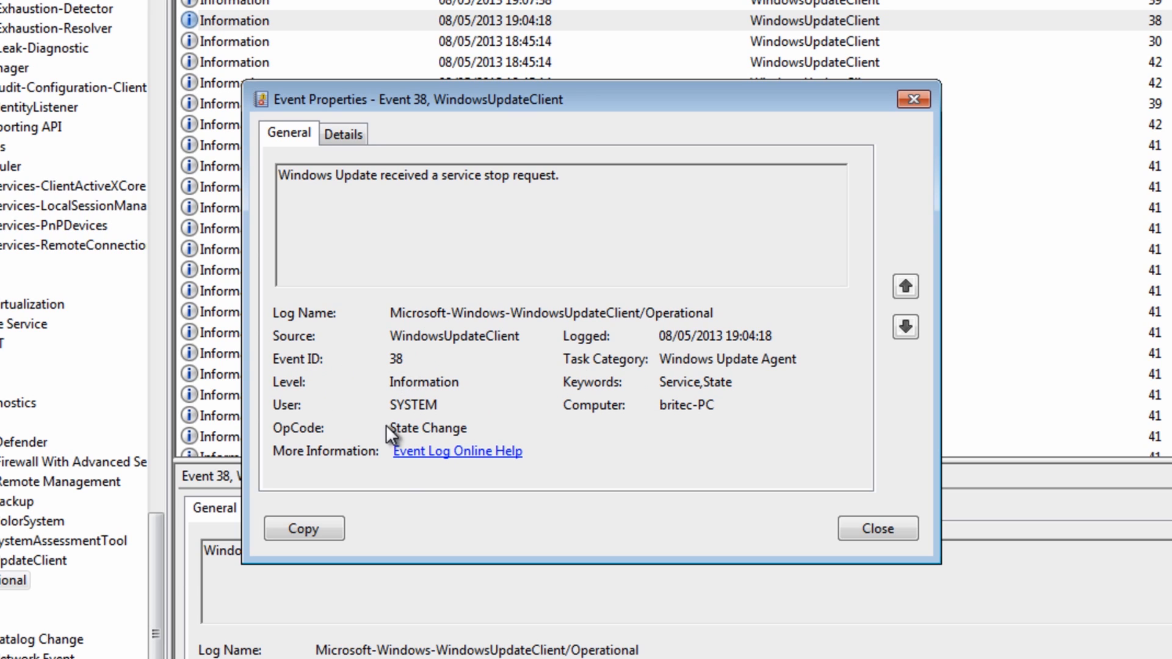
mouse_move(309, 337)
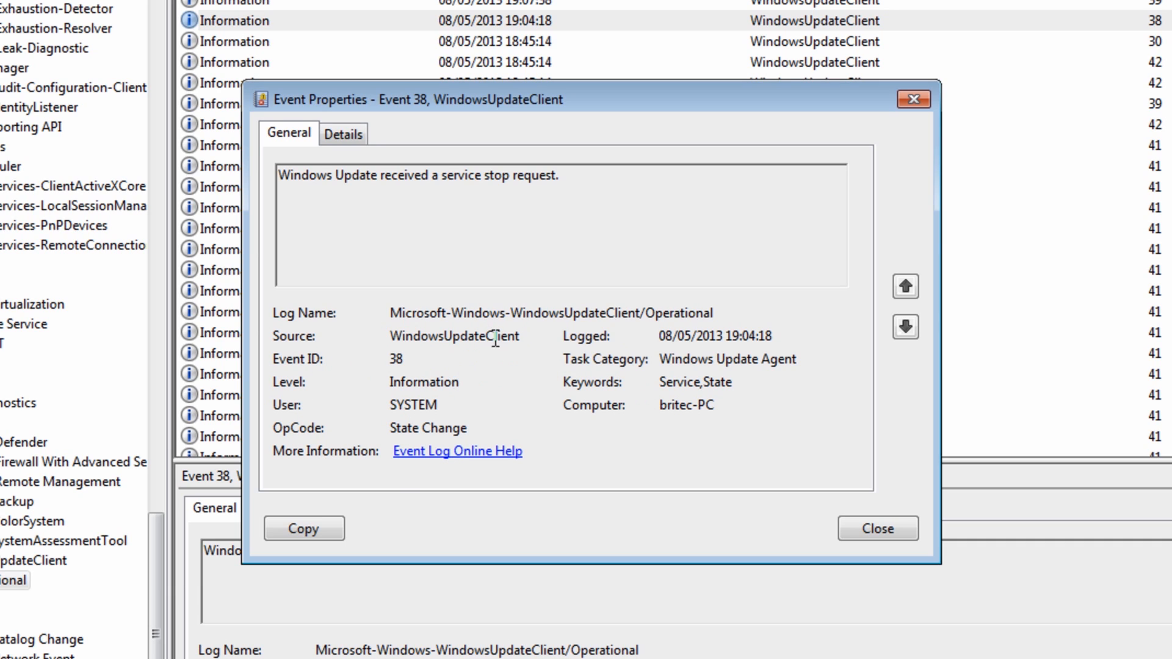
mouse_move(900, 516)
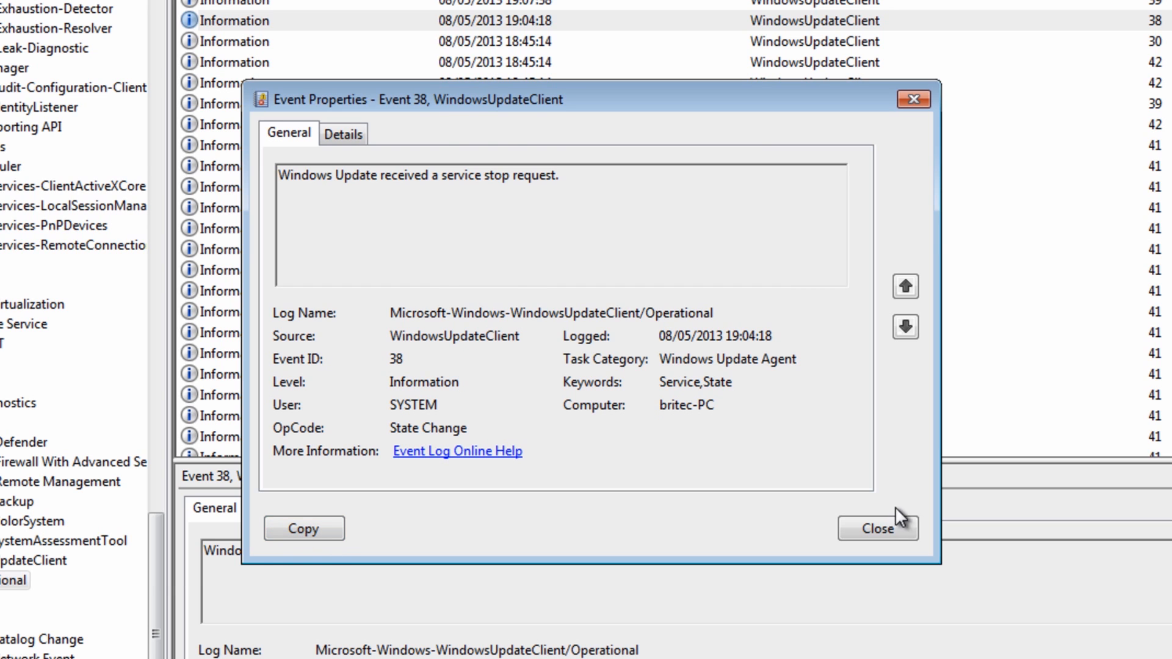
Close the Event 38 properties window
left_click(877, 528)
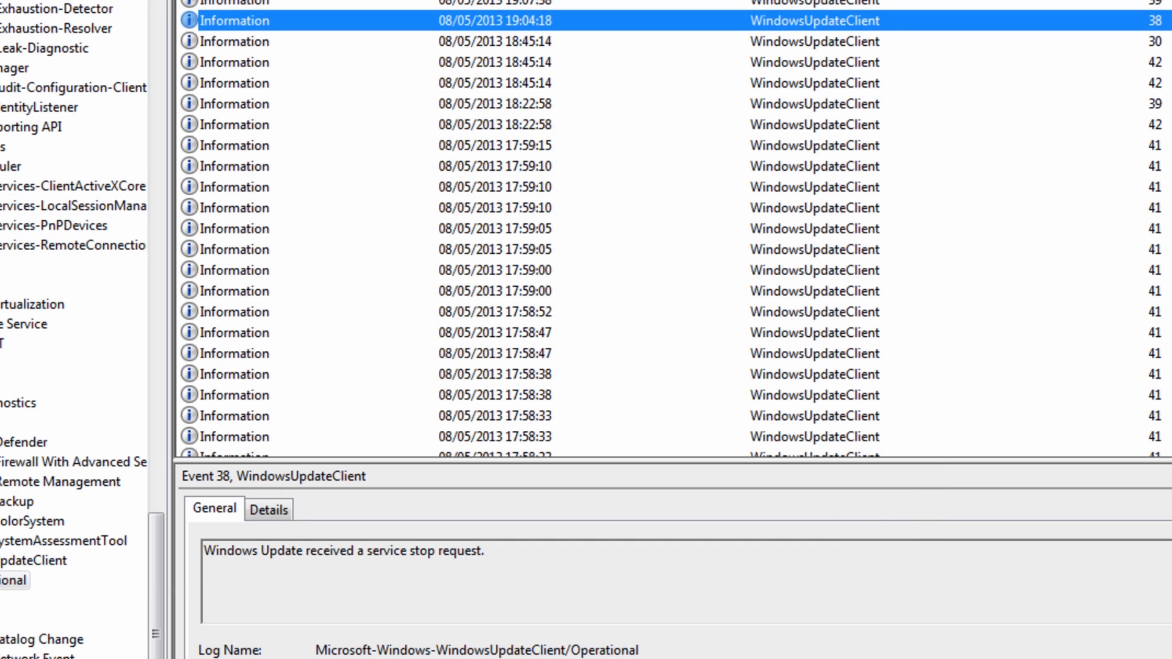
Open Control Panel from the Start menu and search for 't' to list Troubleshooting
left_click(26, 636)
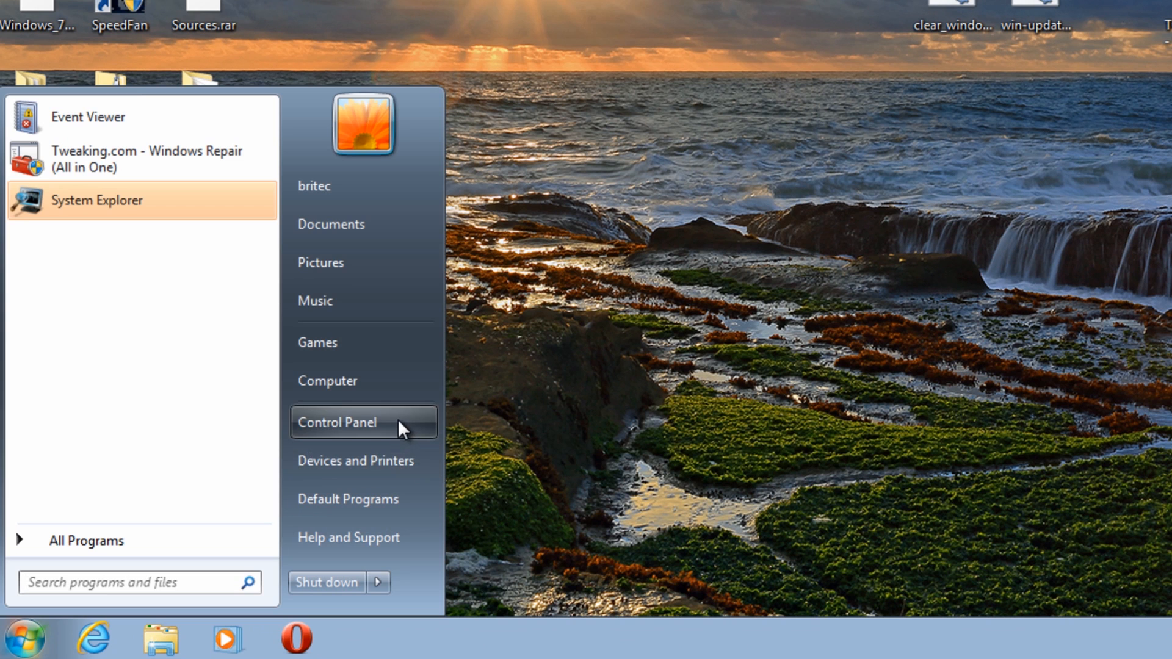
left_click(337, 422)
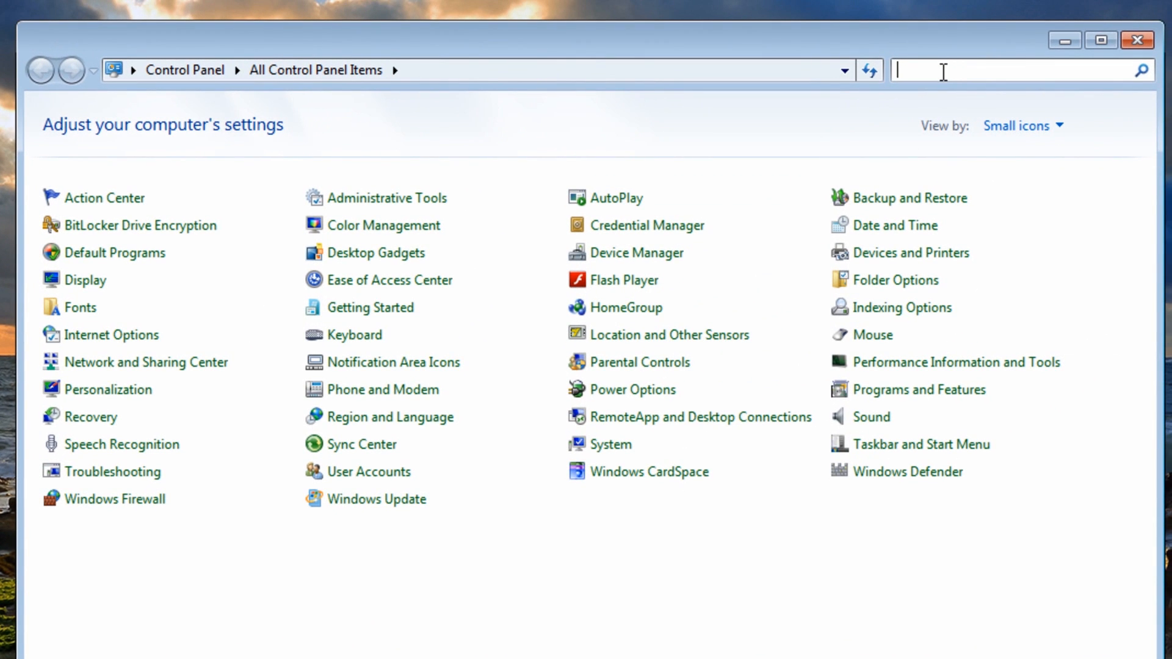
type("t")
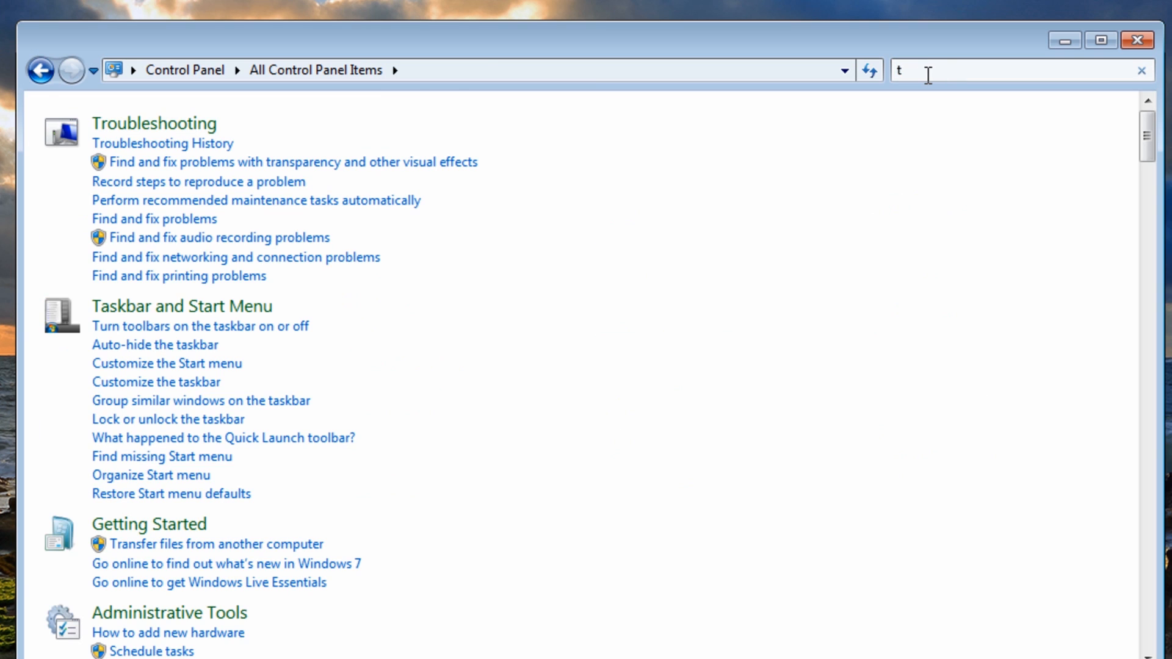
mouse_move(153, 123)
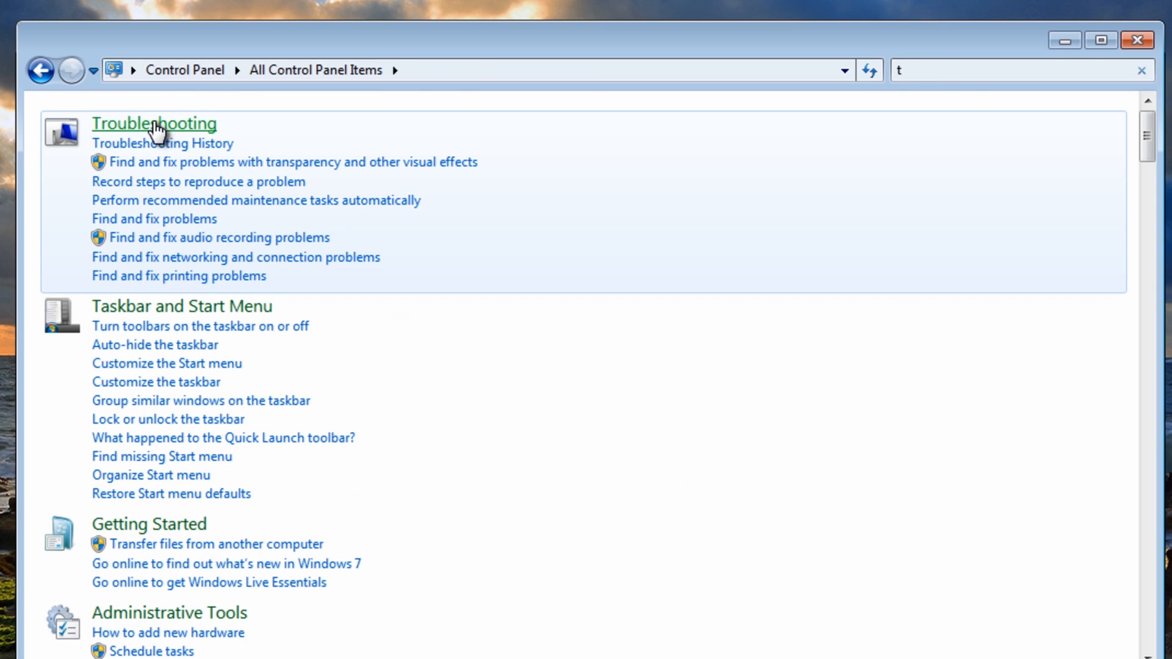
Launch 'Fix problems with Windows Update' from Troubleshooting and show its Advanced options
left_click(154, 124)
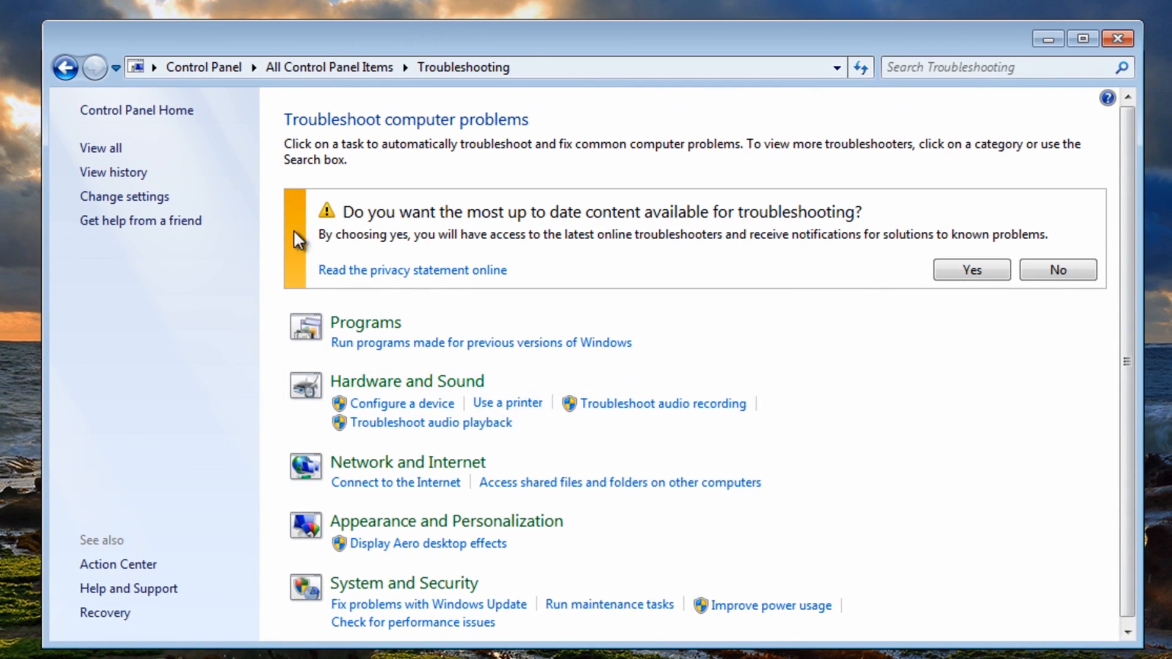
mouse_move(356, 601)
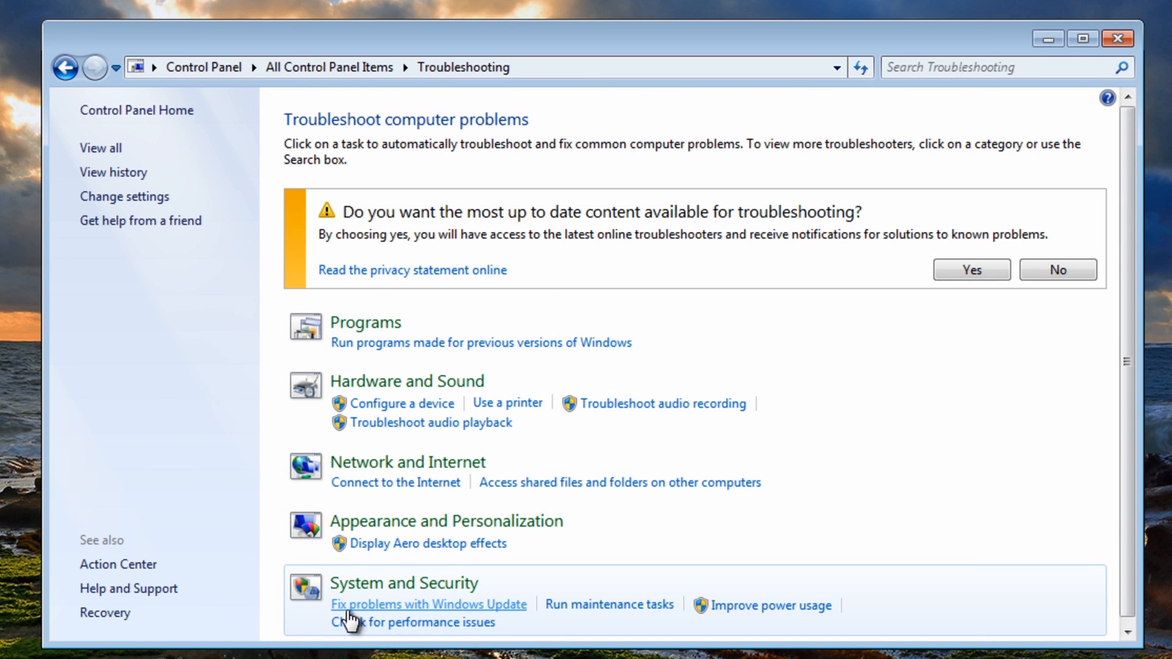
mouse_move(424, 621)
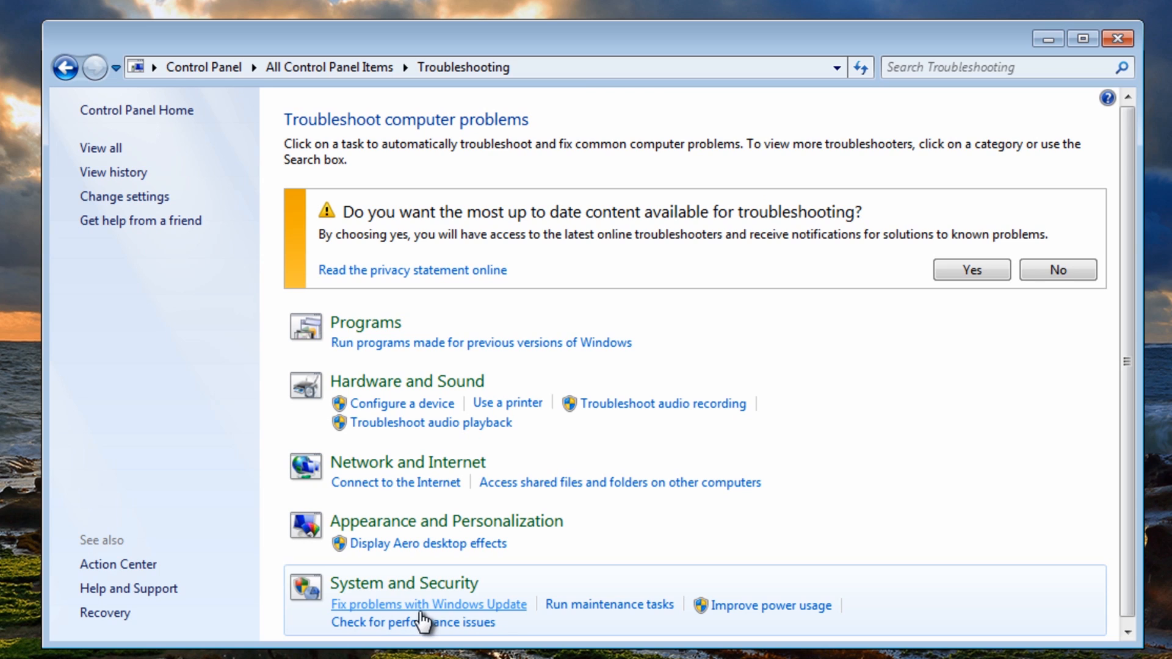
mouse_move(458, 611)
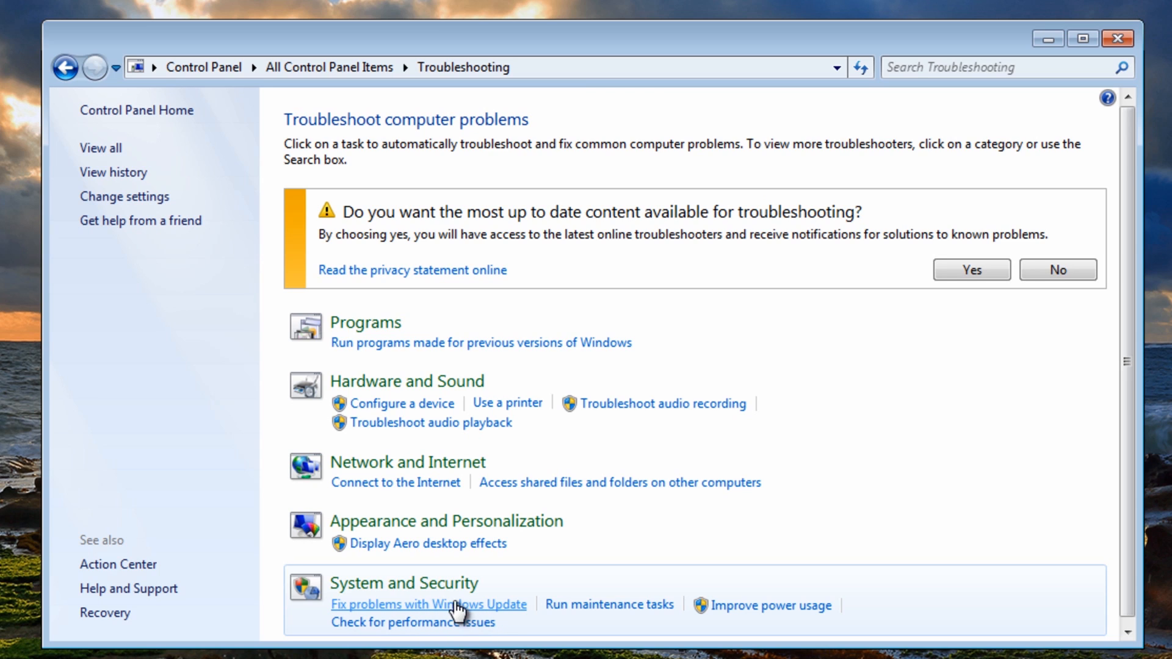
left_click(429, 603)
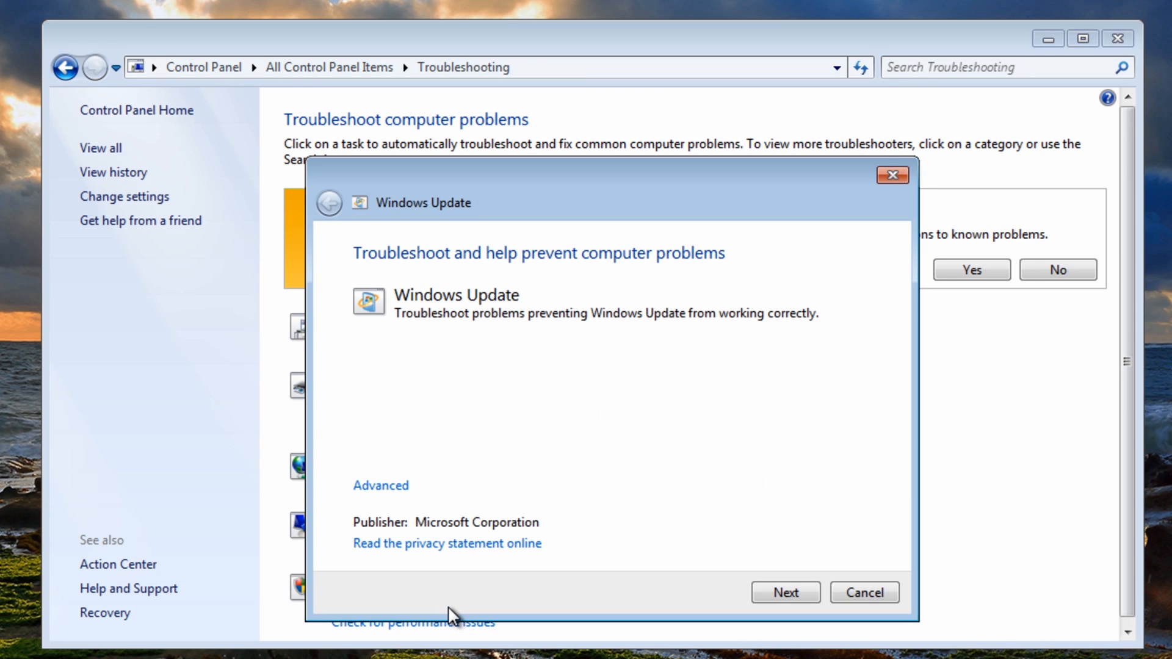
mouse_move(380, 486)
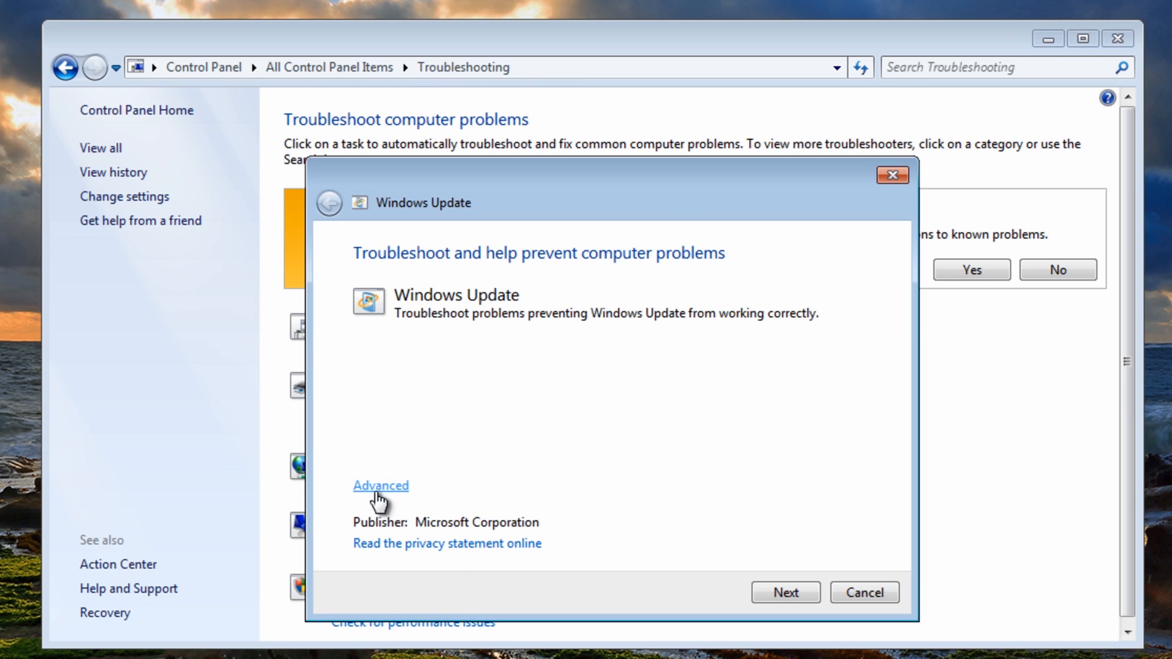
left_click(380, 486)
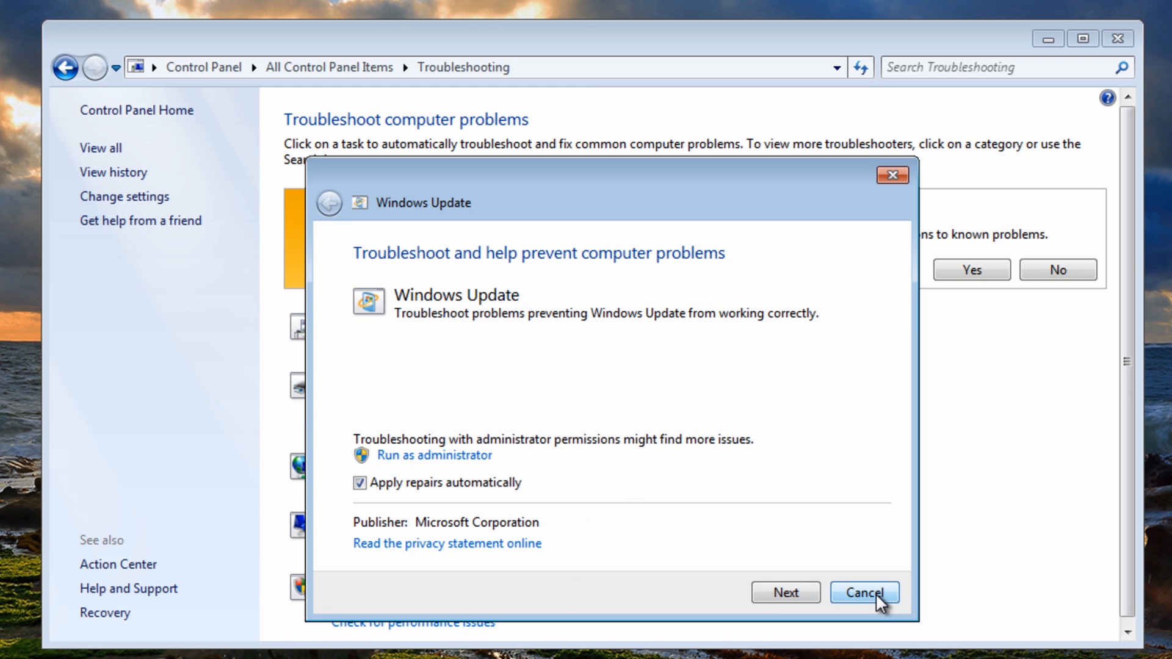
Close the troubleshooter and Control Panel, point out the fix batch files, and open Fix WU
left_click(864, 592)
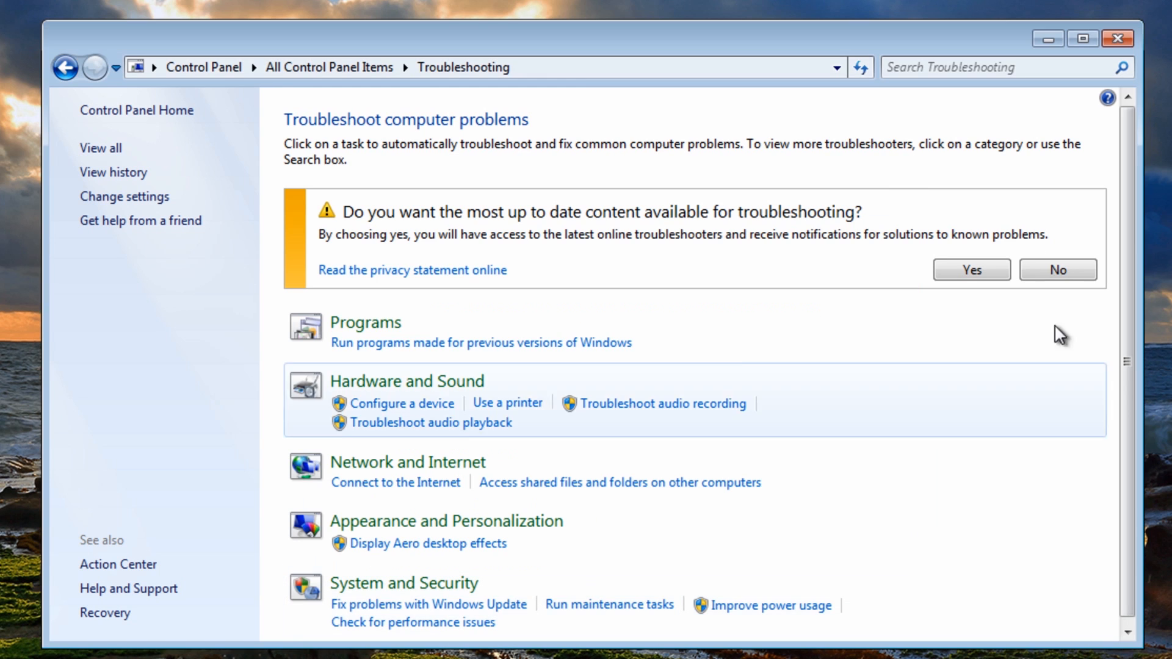
left_click(1118, 38)
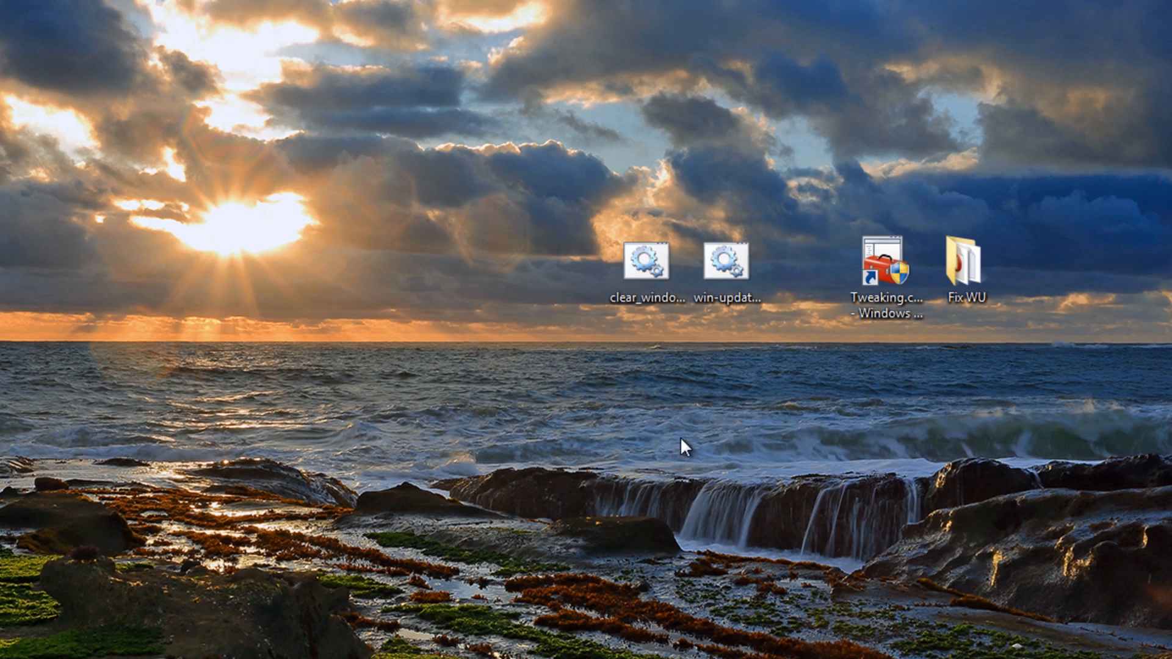
left_click(646, 262)
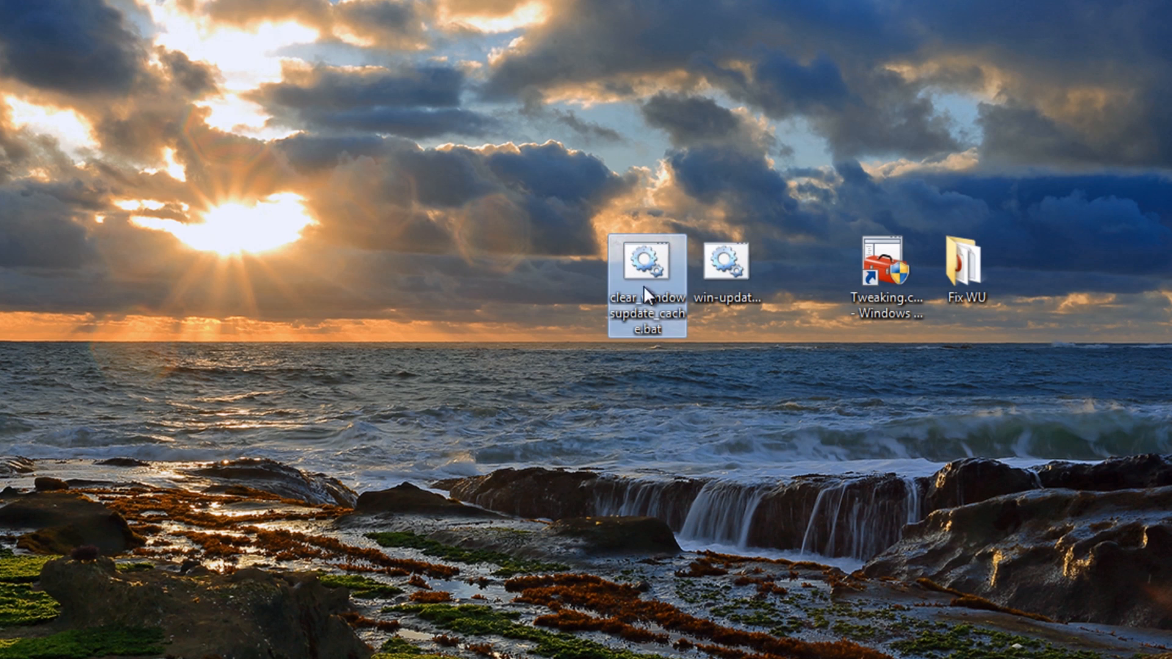
left_click(725, 262)
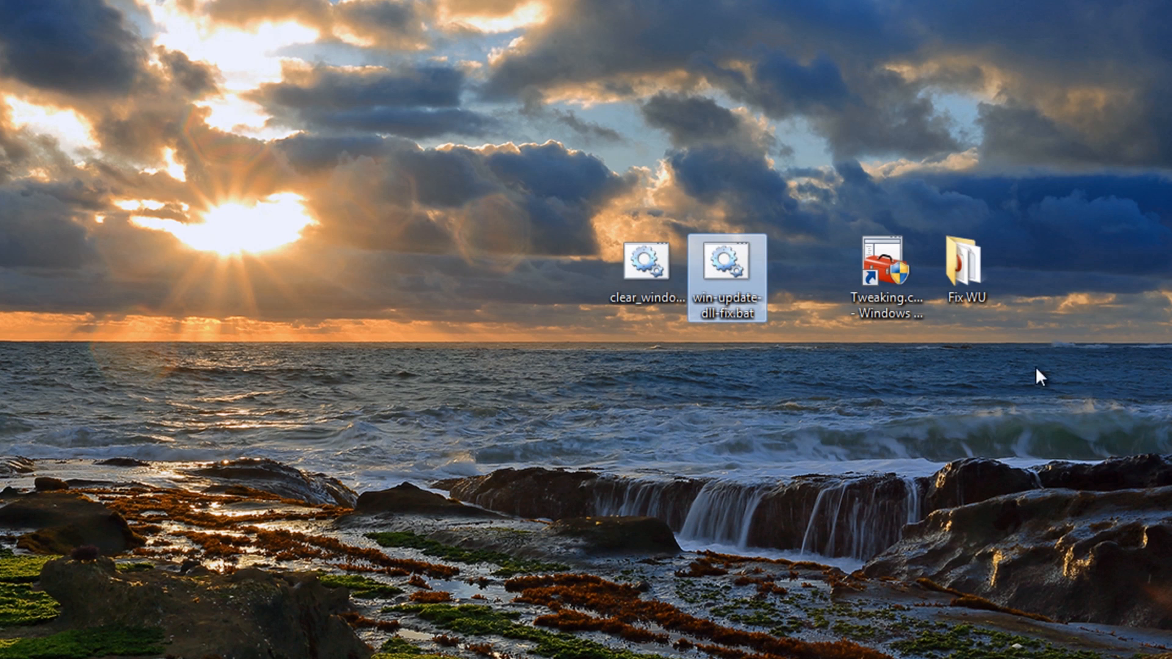
left_click(964, 266)
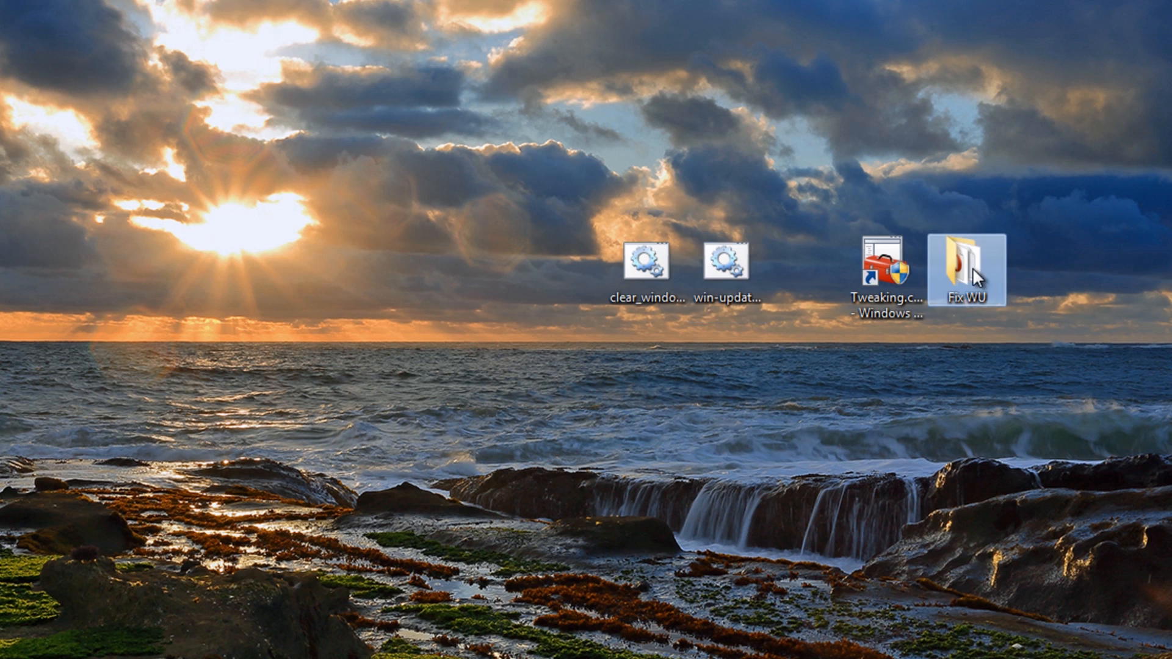
double_click(963, 263)
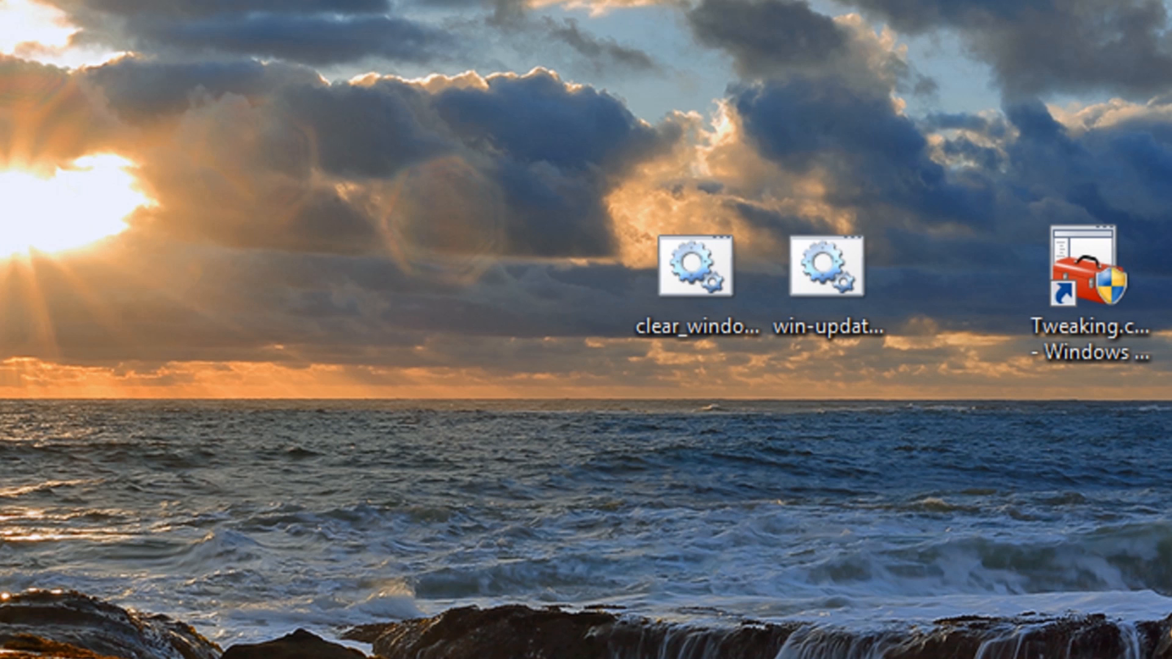
Run Fix WU's Windows Update repair, accept the success message, then launch win-update-dll-fix.bat
double_click(823, 266)
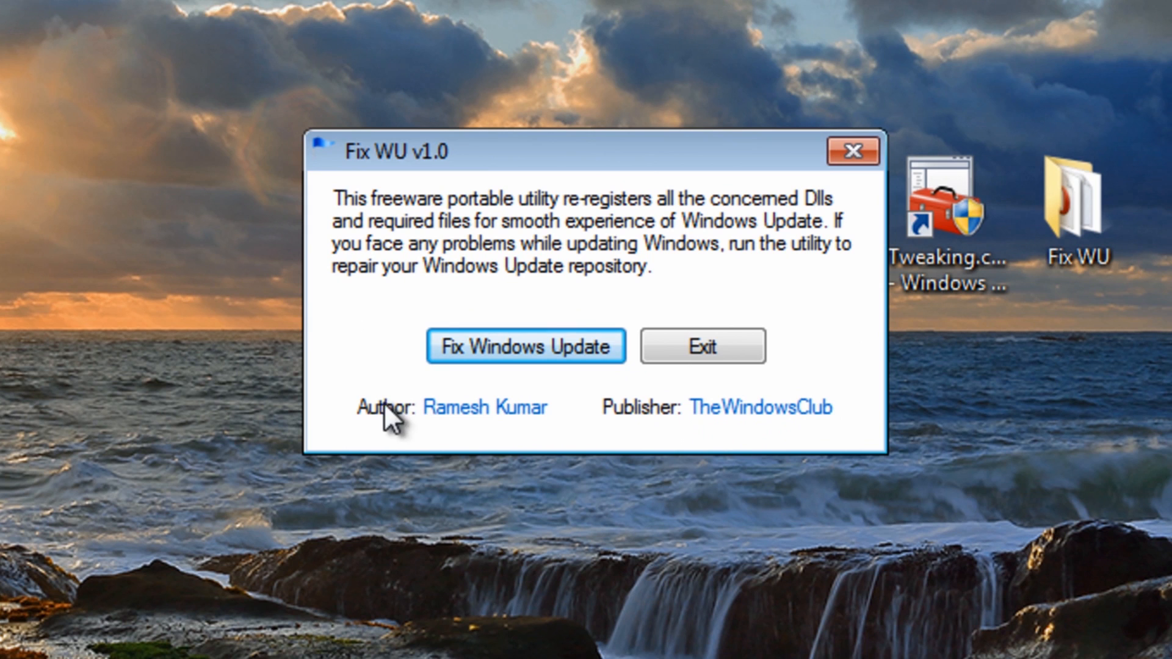
mouse_move(562, 425)
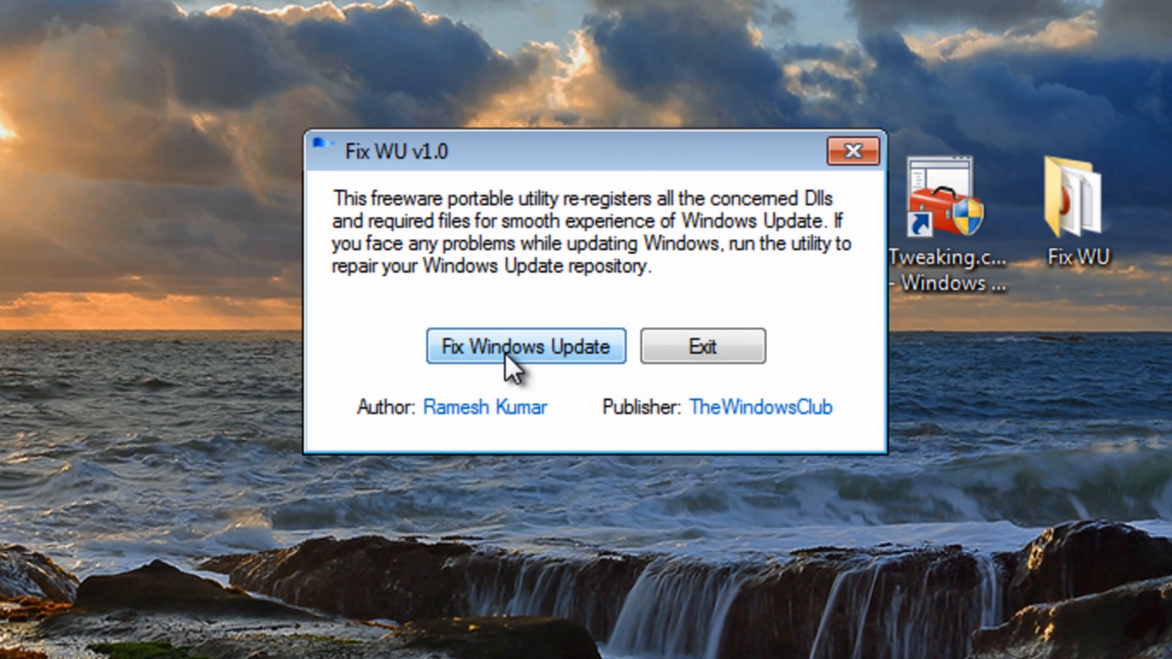
mouse_move(557, 374)
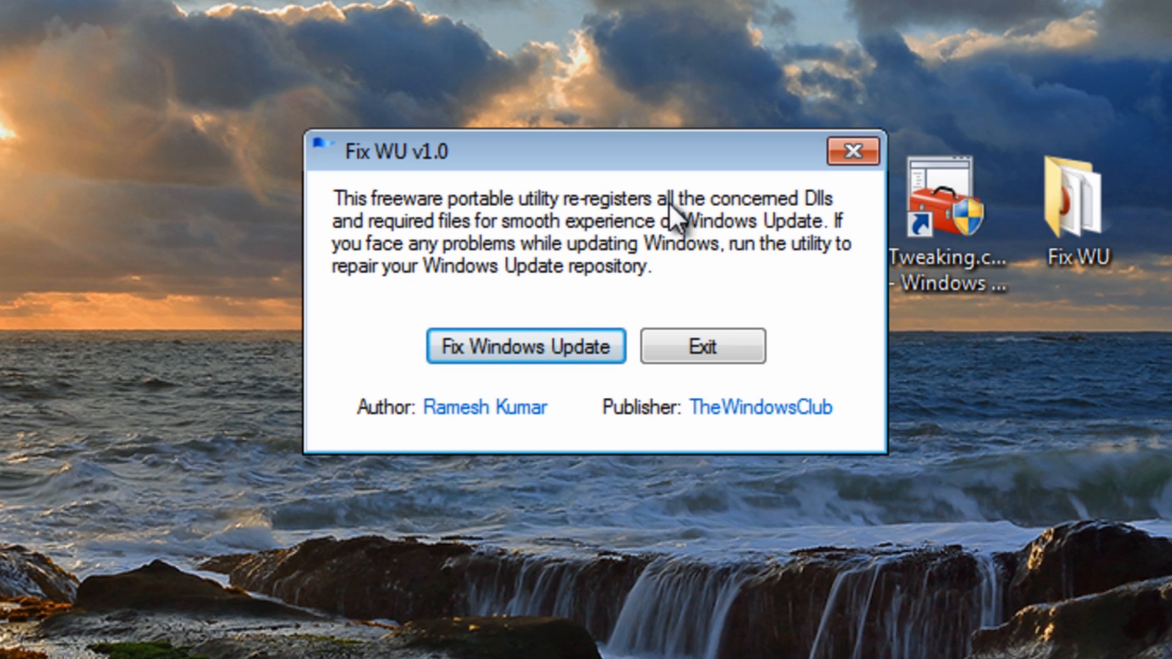
left_click(526, 346)
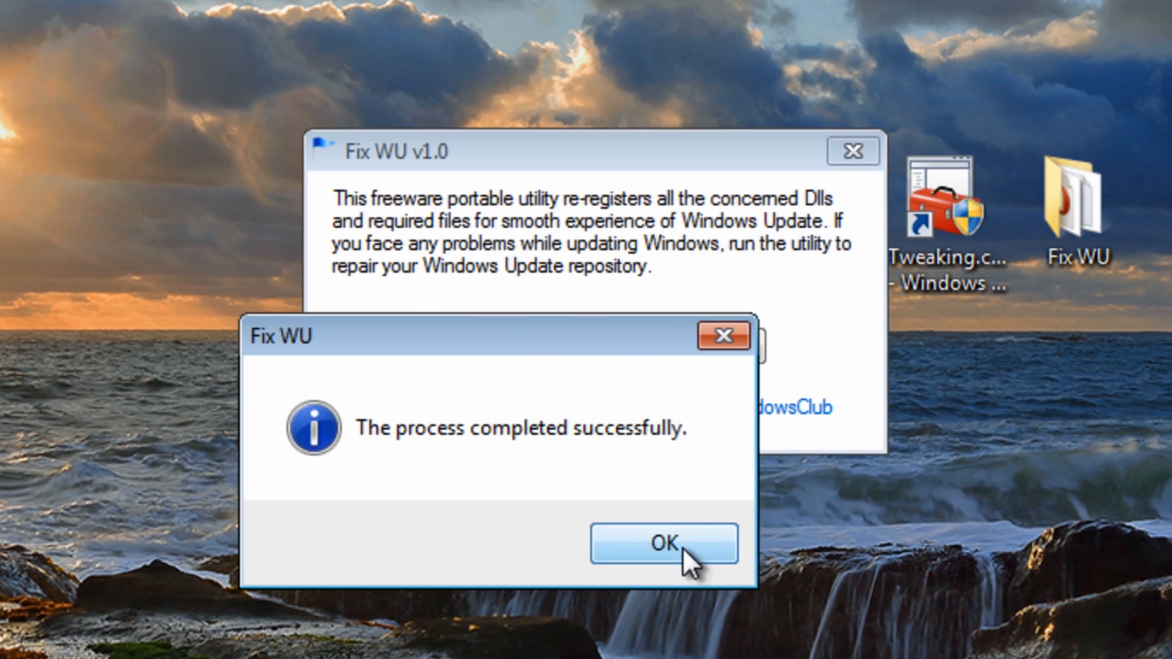
left_click(662, 542)
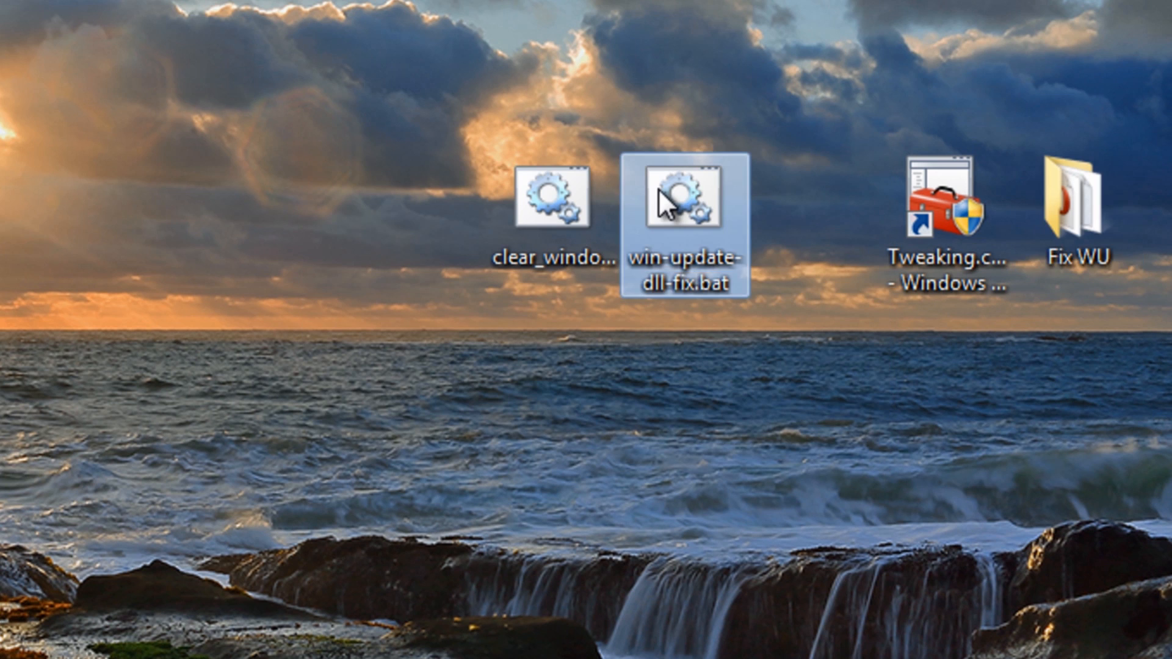
double_click(682, 196)
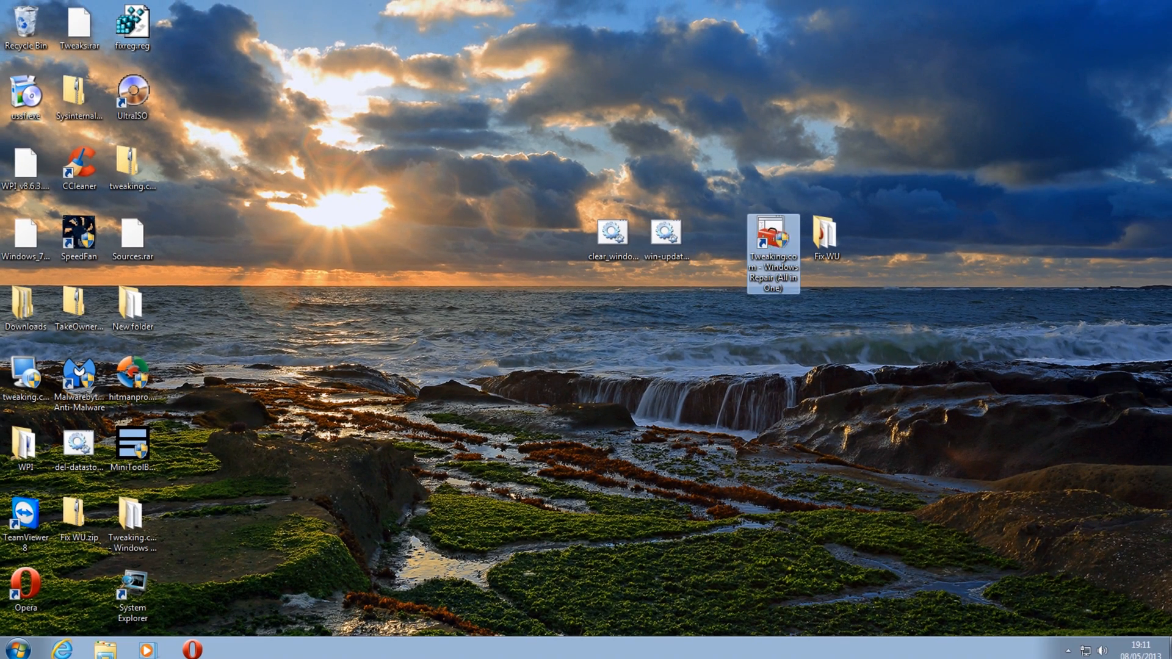
Launch Tweaking.com Windows Repair, start repairs, and decline the backup prompt
double_click(772, 239)
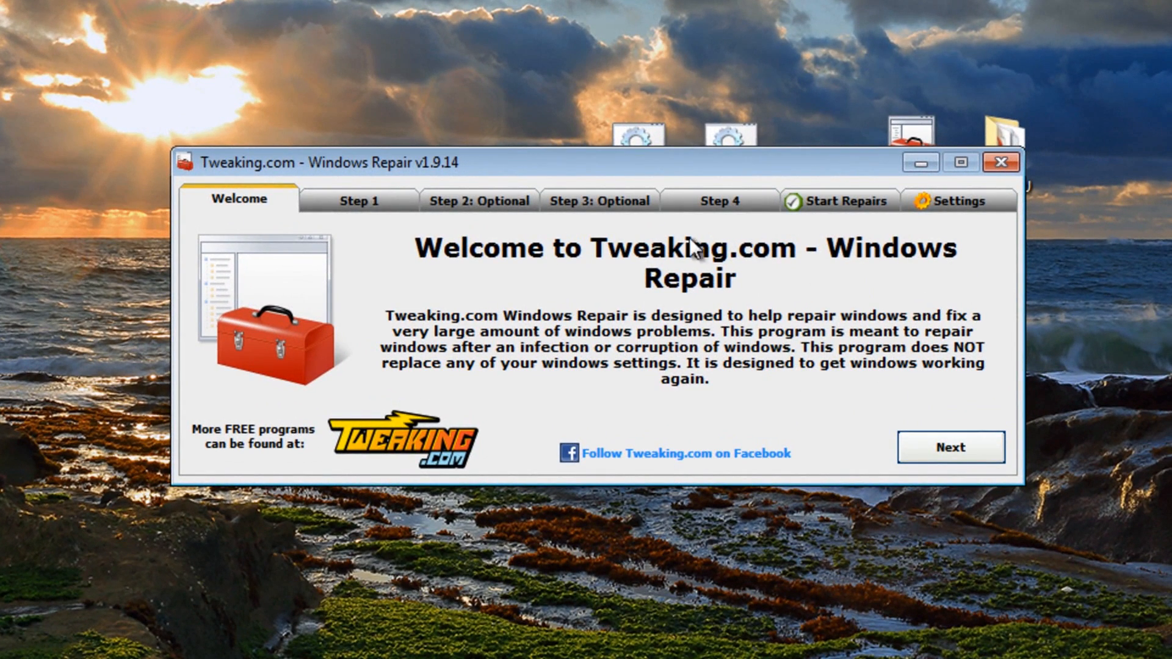
mouse_move(300, 182)
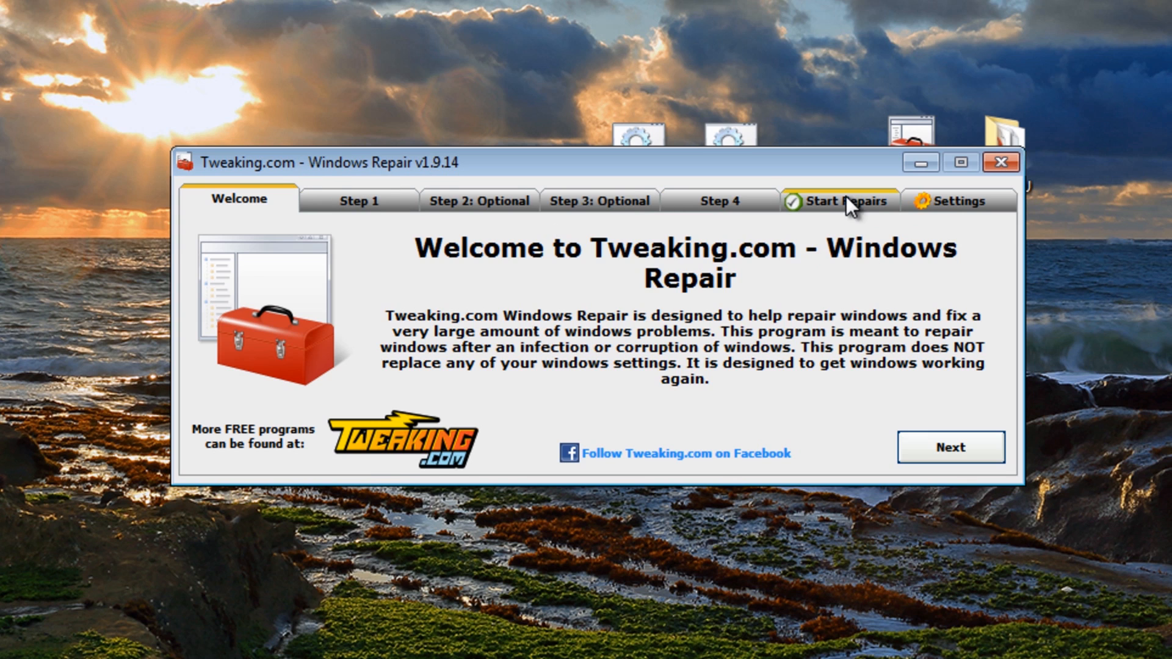
left_click(840, 201)
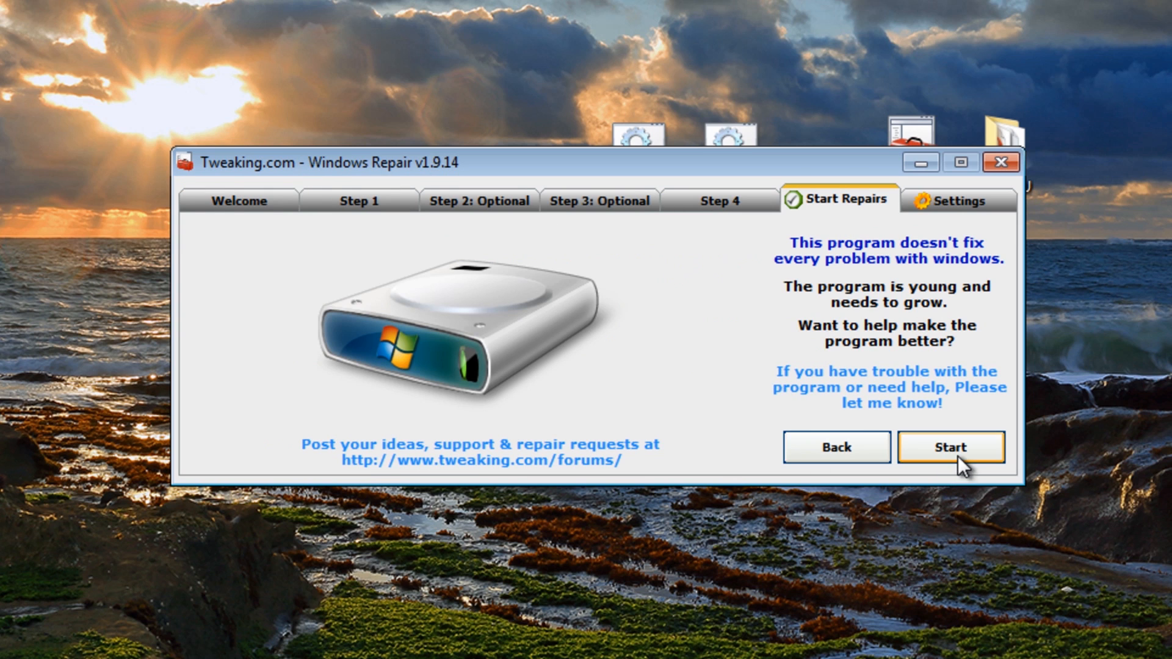
left_click(950, 447)
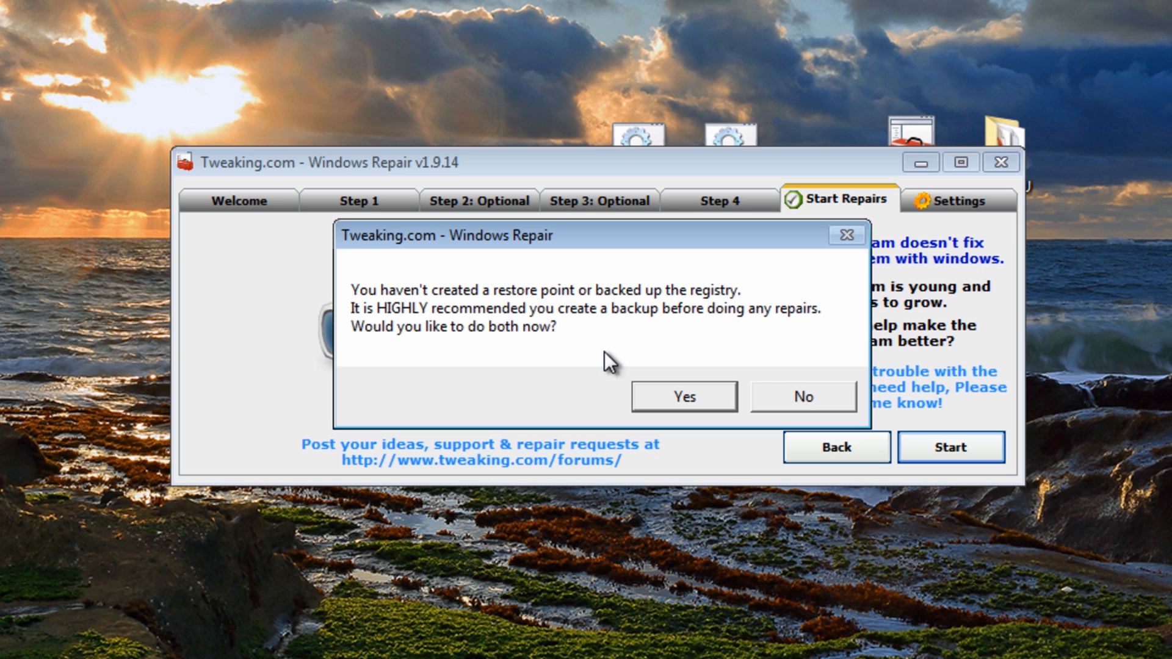
mouse_move(514, 336)
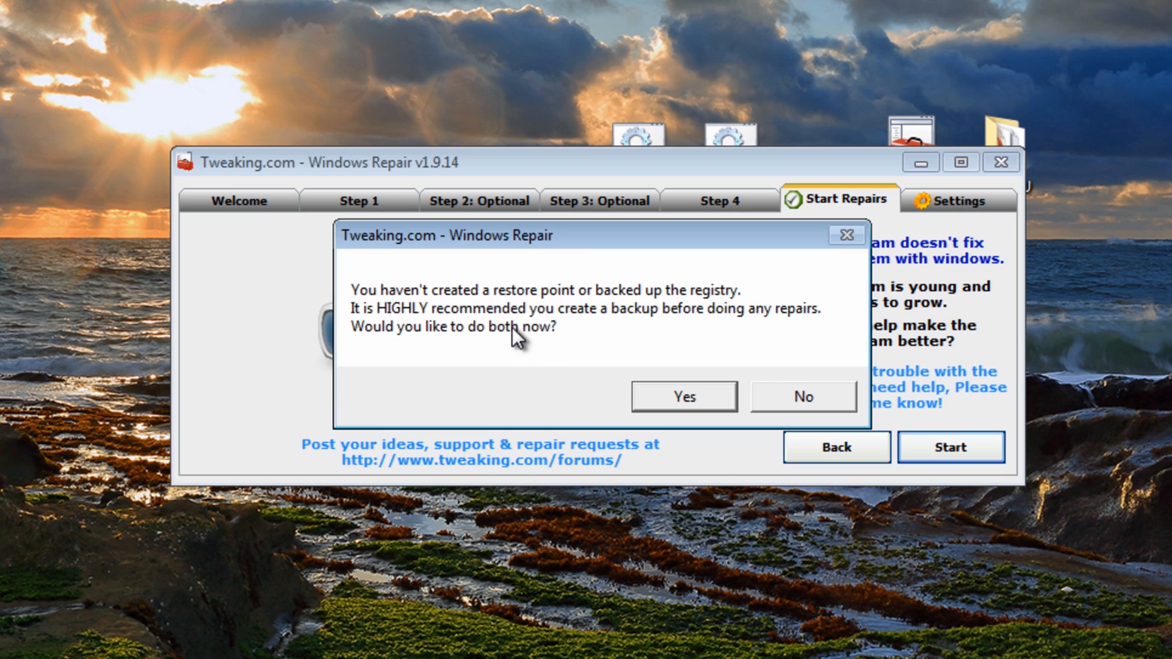
mouse_move(795, 399)
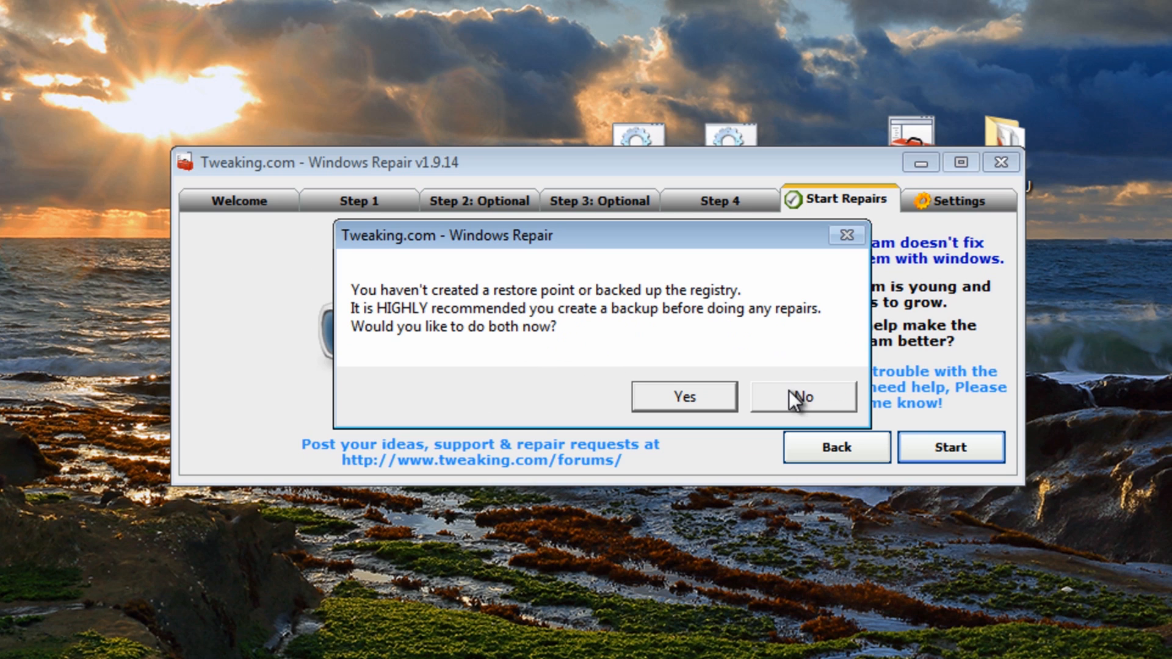
left_click(802, 397)
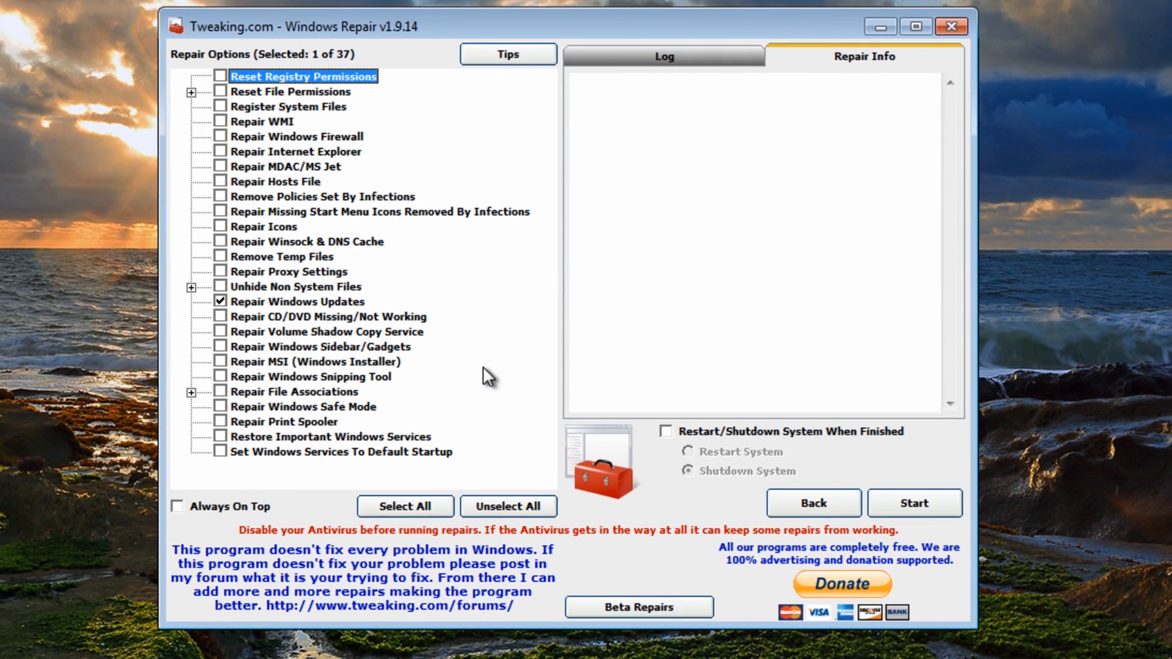
left_click(297, 301)
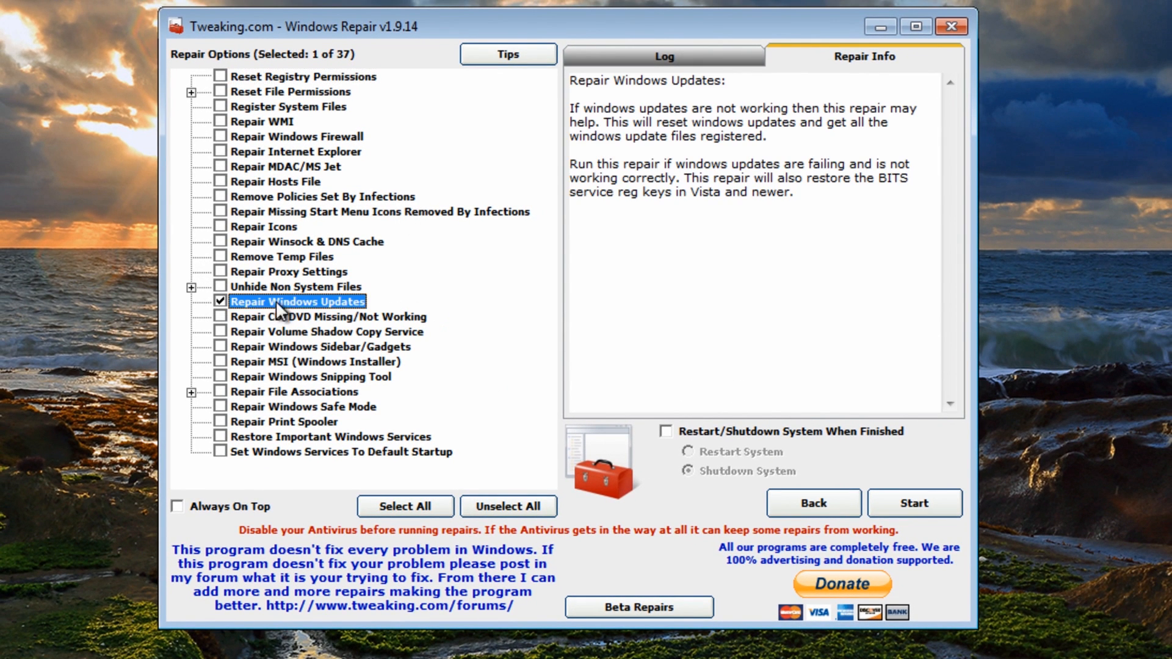
mouse_move(333, 308)
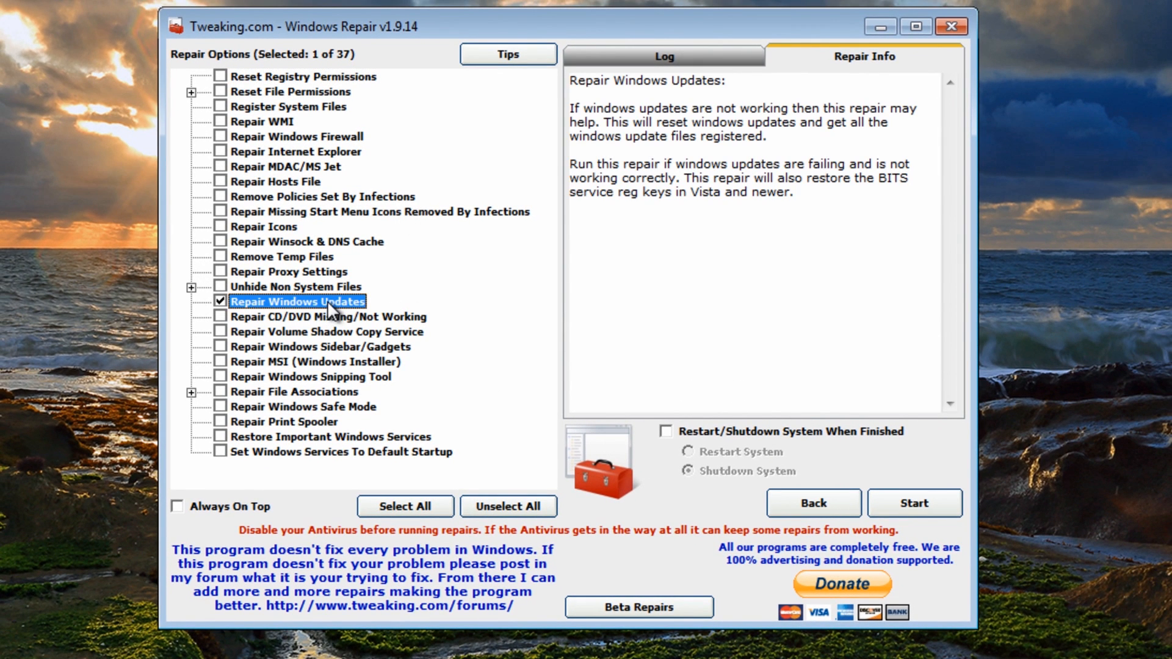
mouse_move(247, 133)
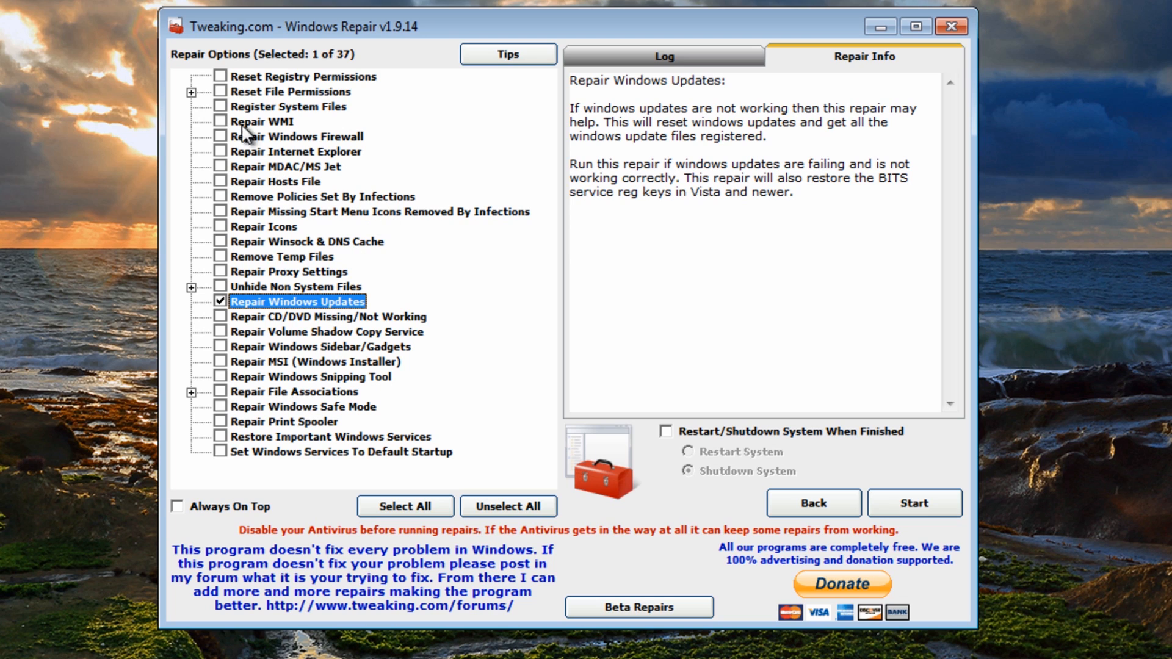
mouse_move(316, 83)
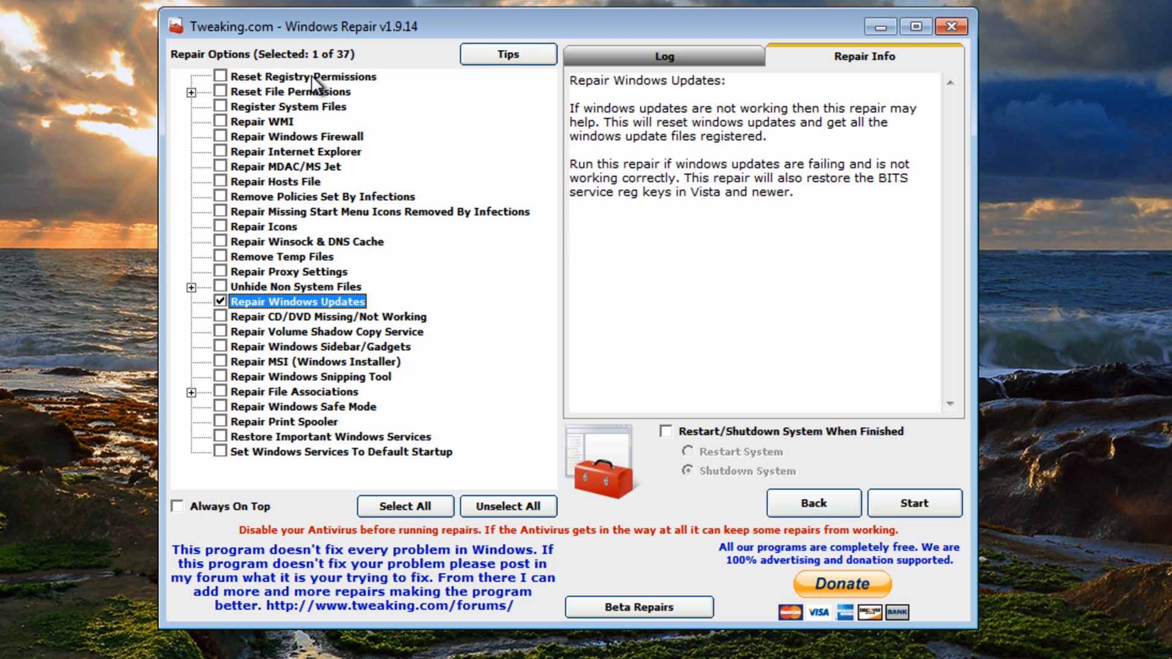
left_click(219, 76)
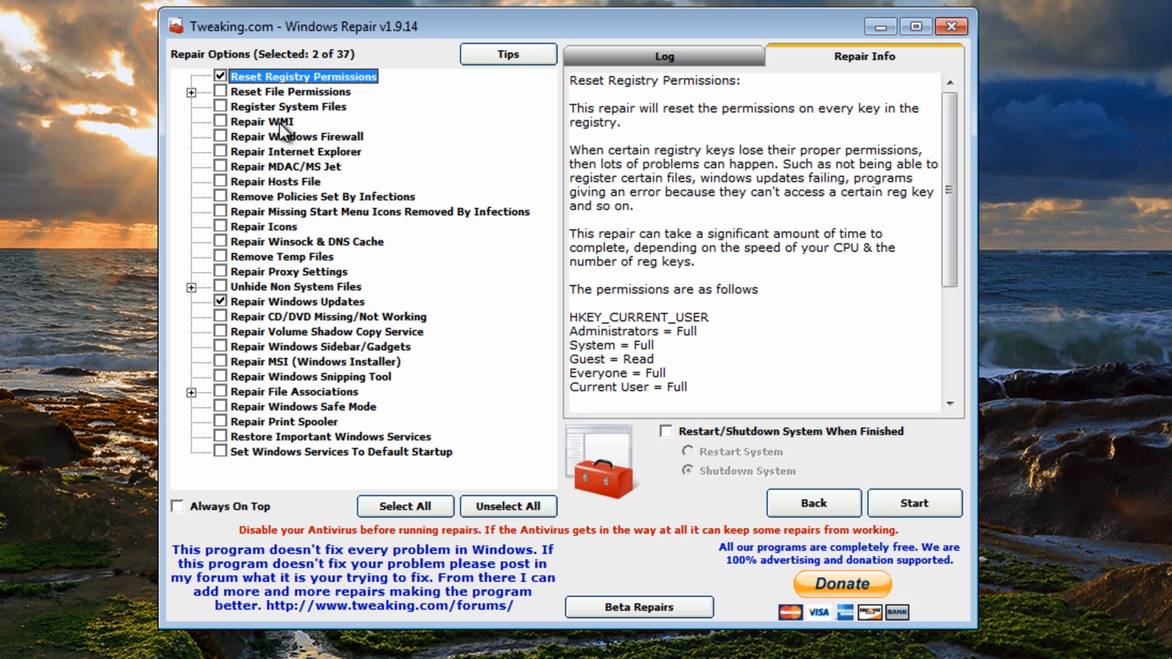
left_click(289, 106)
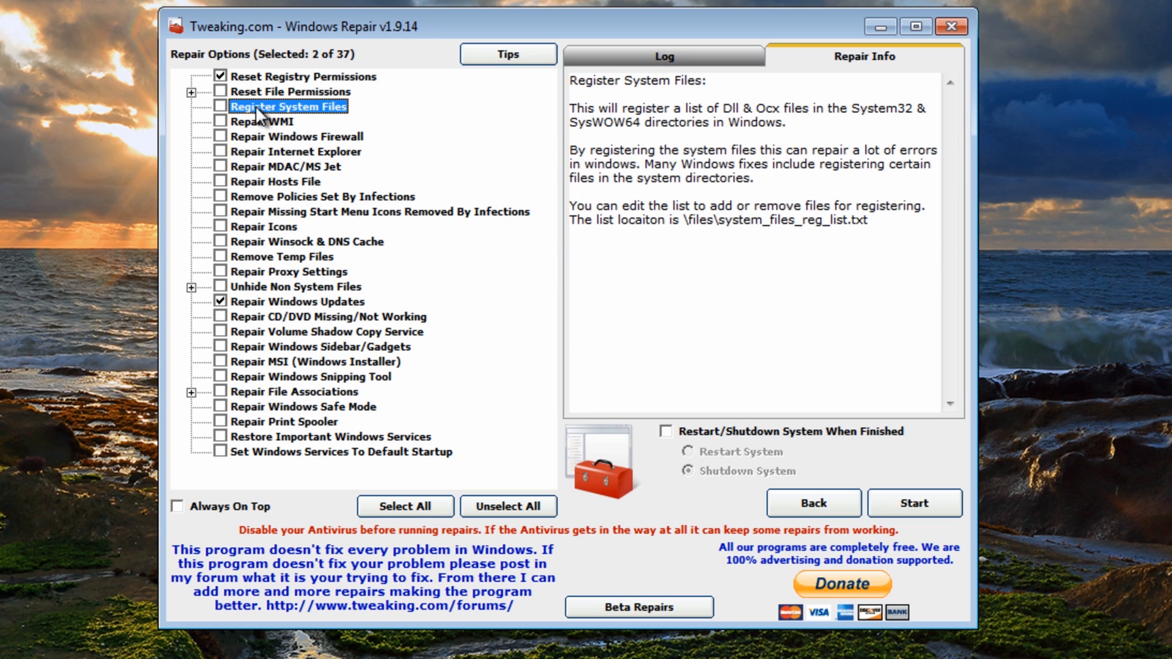
left_click(220, 91)
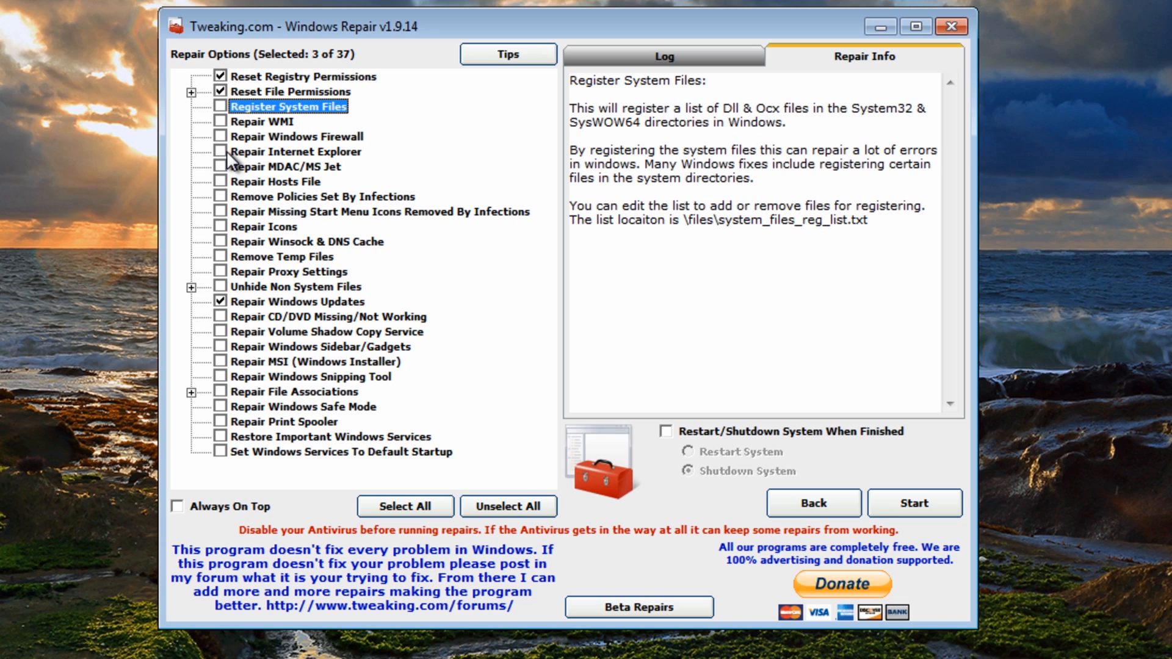
left_click(220, 150)
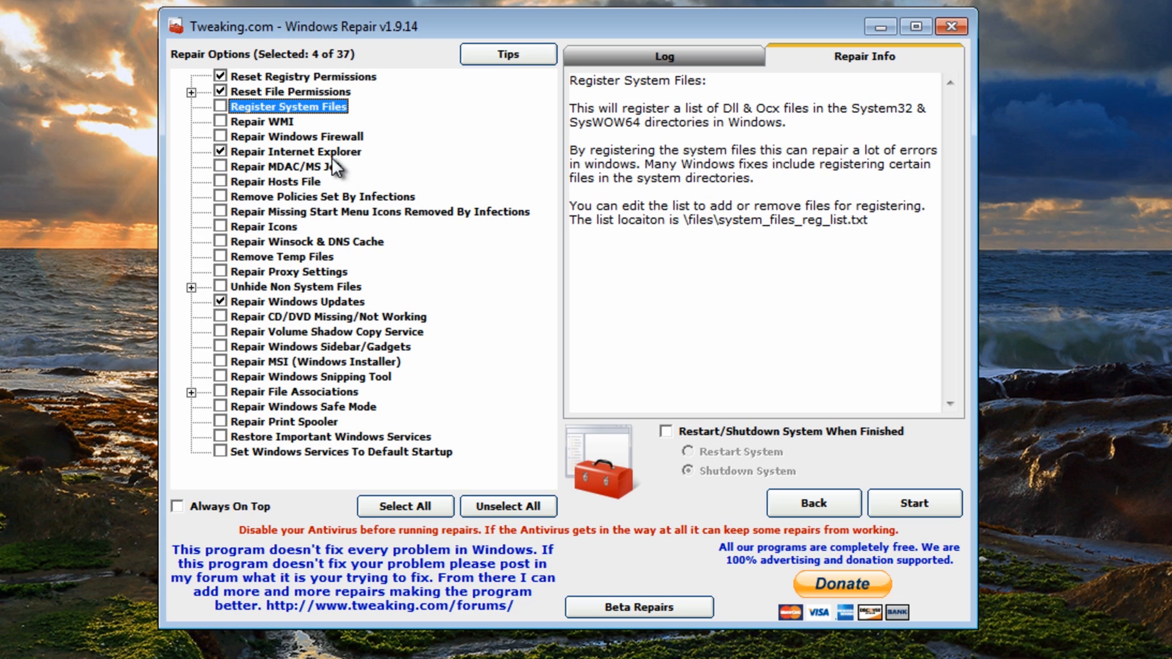
mouse_move(237, 195)
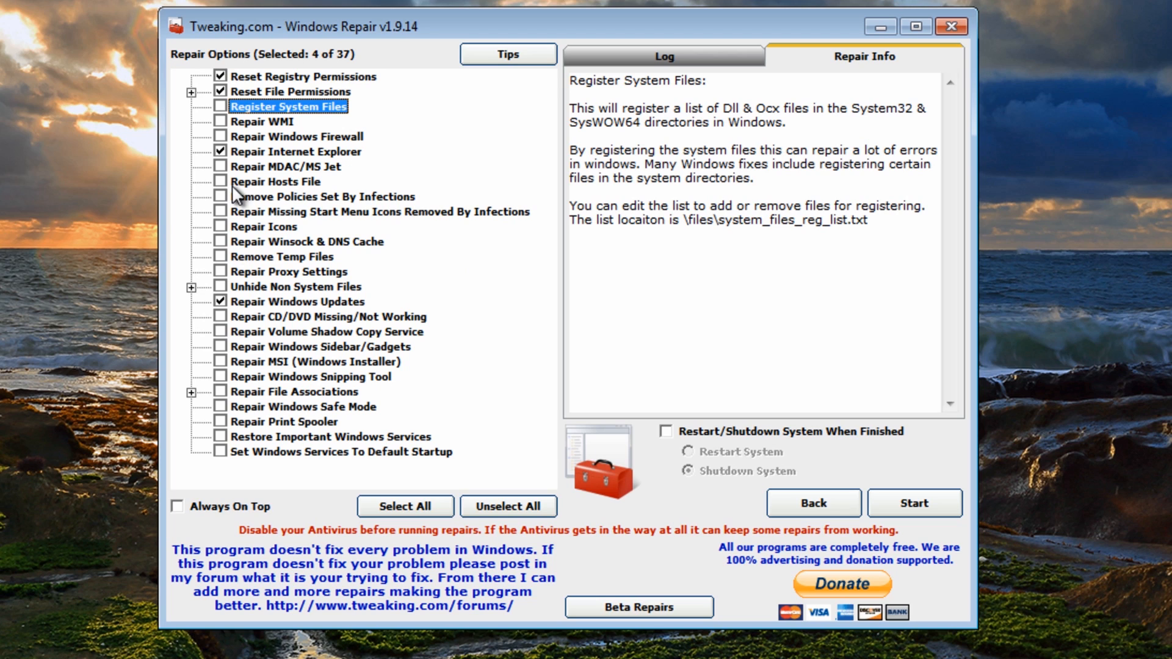
mouse_move(280, 249)
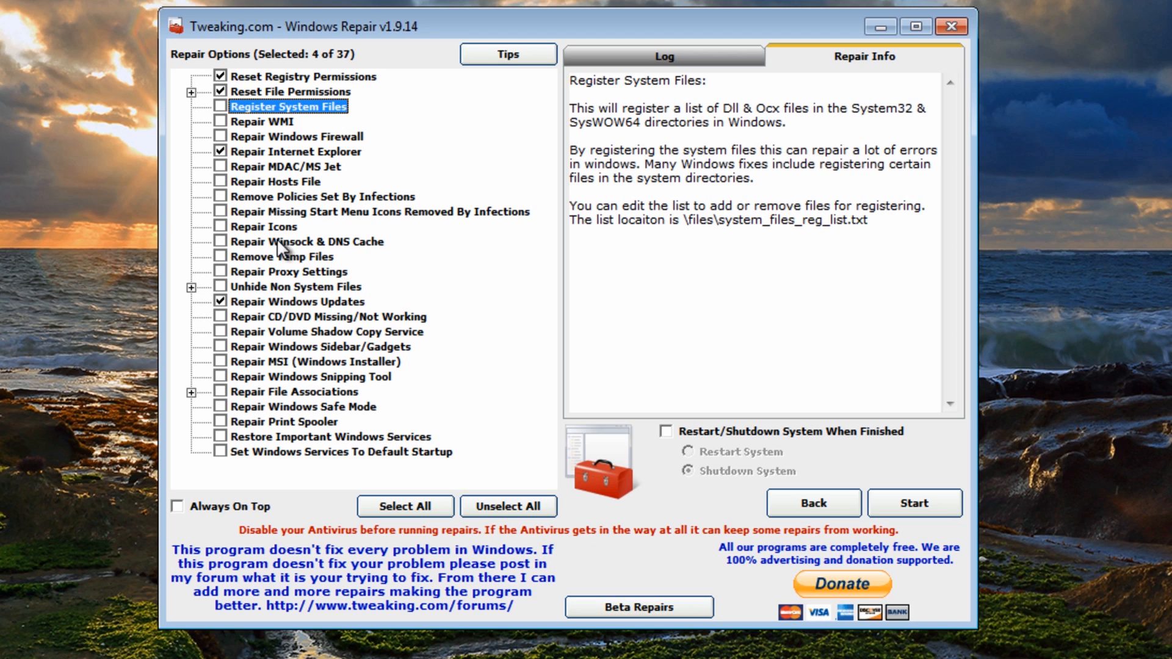
left_click(220, 196)
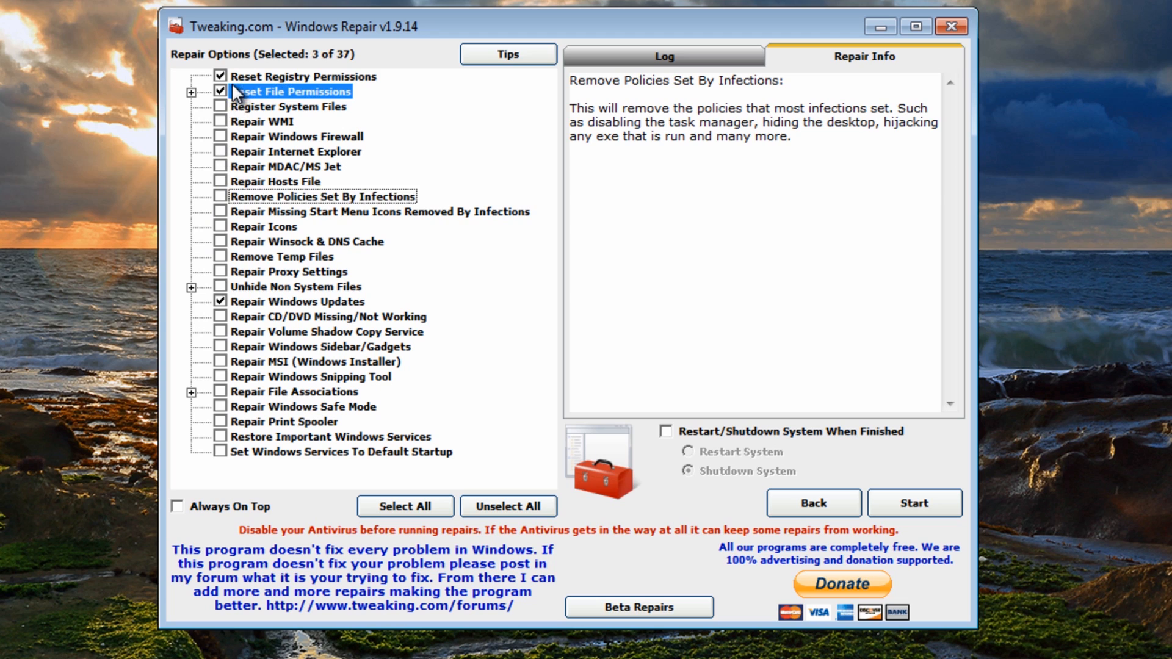
left_click(221, 76)
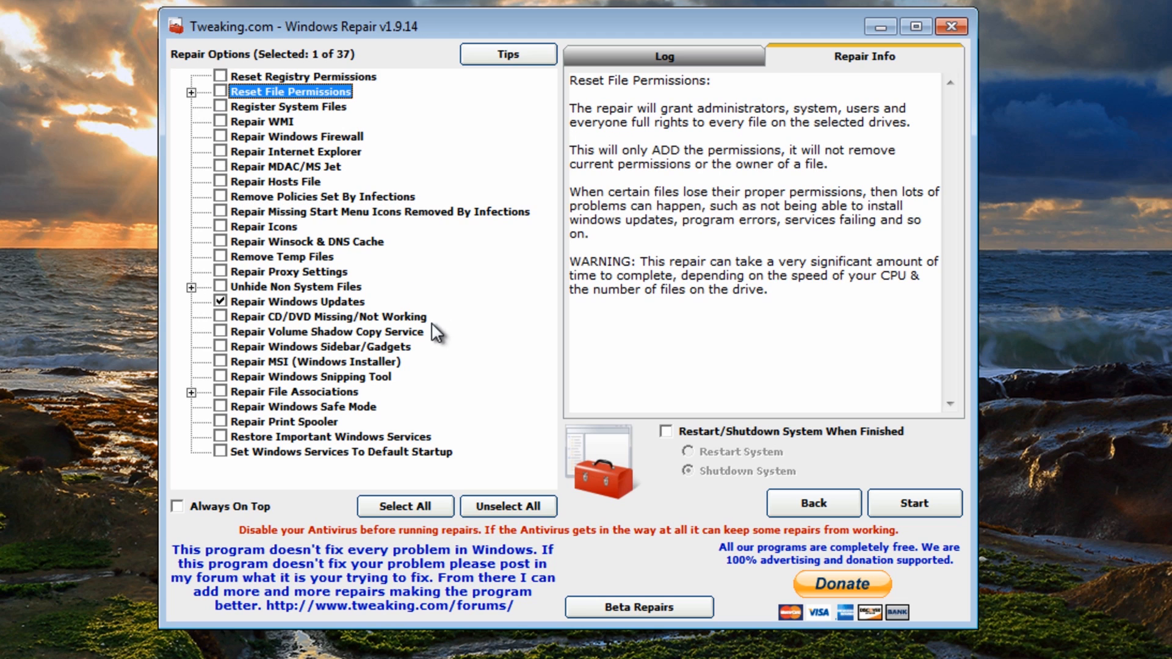
left_click(297, 301)
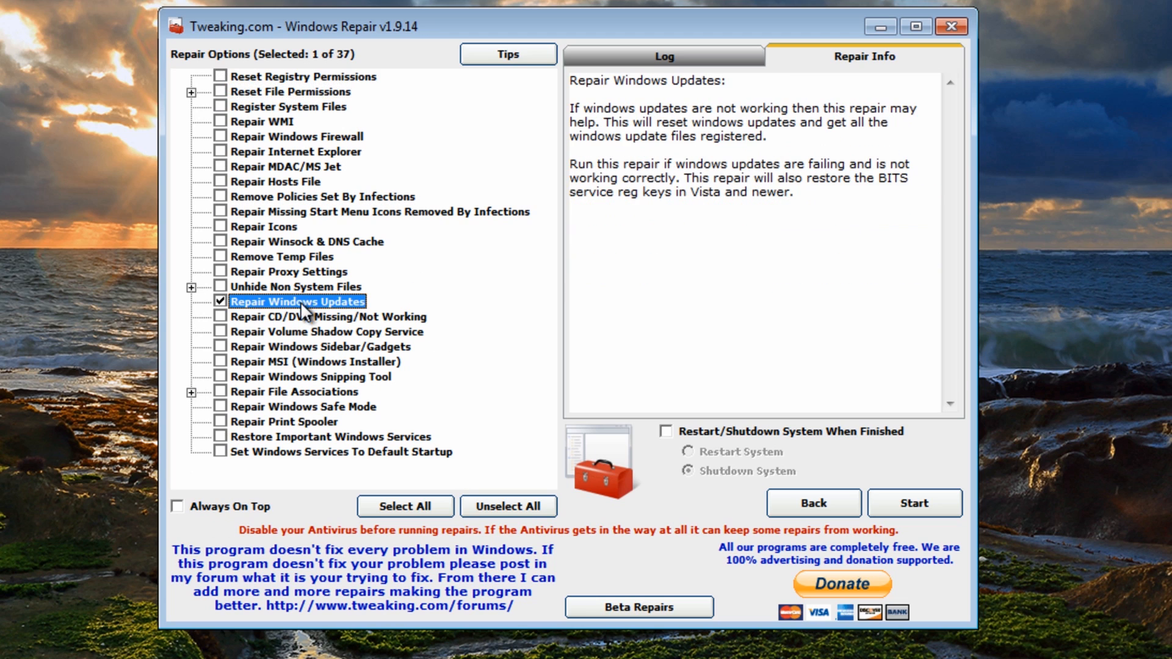
Run the Repair Windows Updates job to completion and choose Yes to restart
left_click(913, 502)
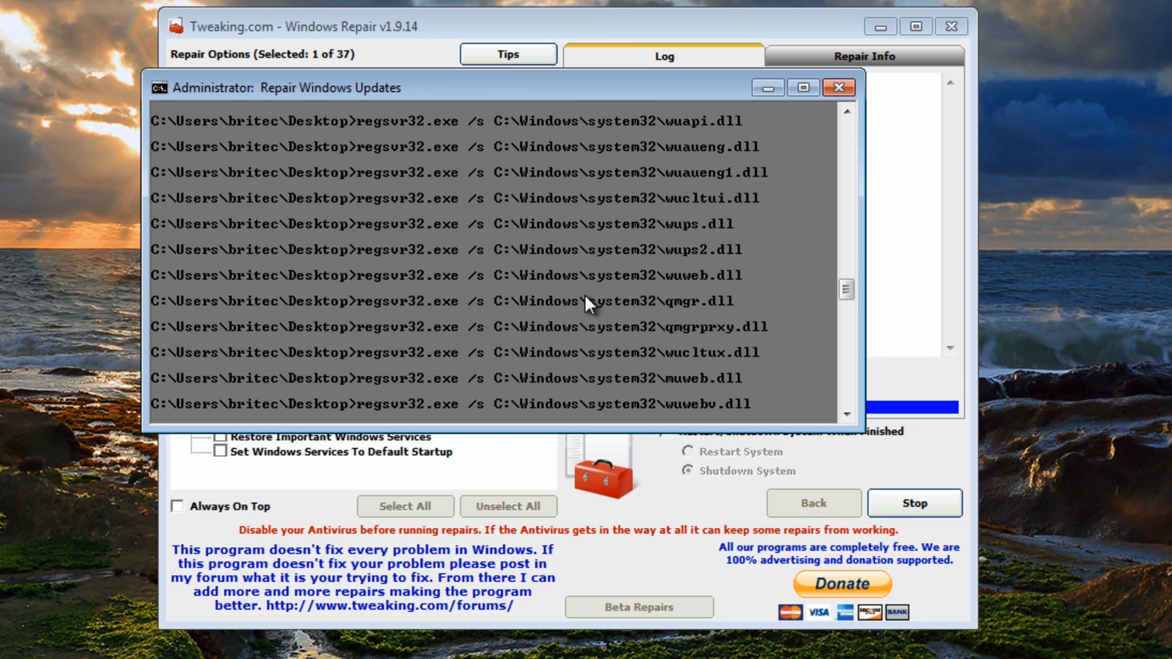
left_click(838, 86)
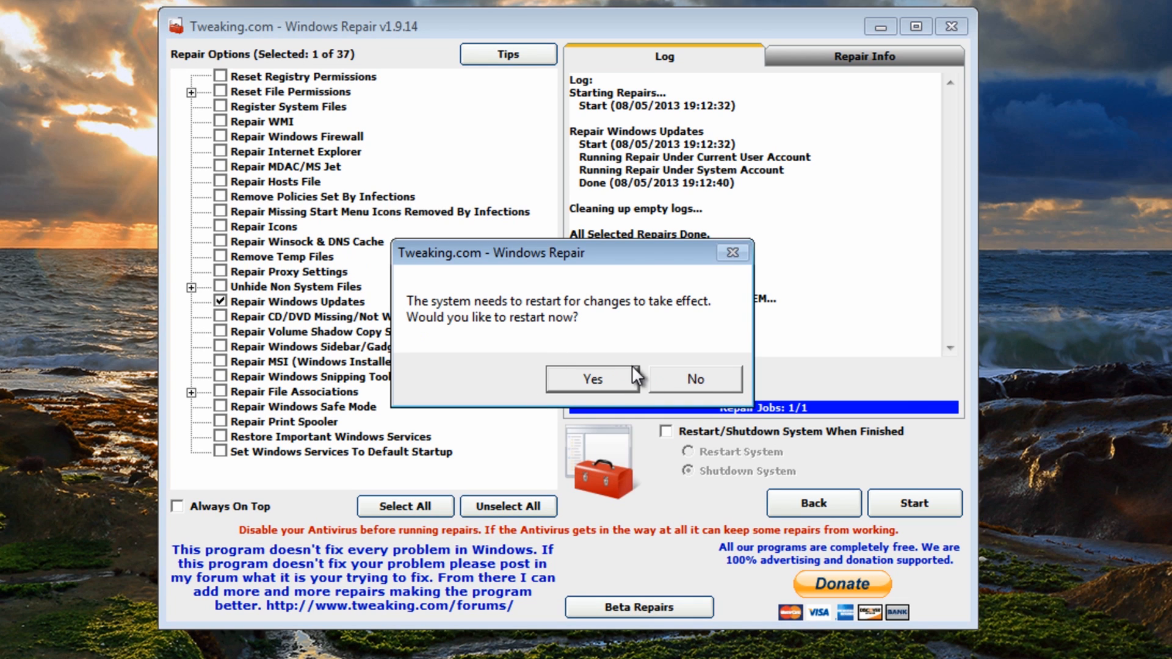
left_click(693, 379)
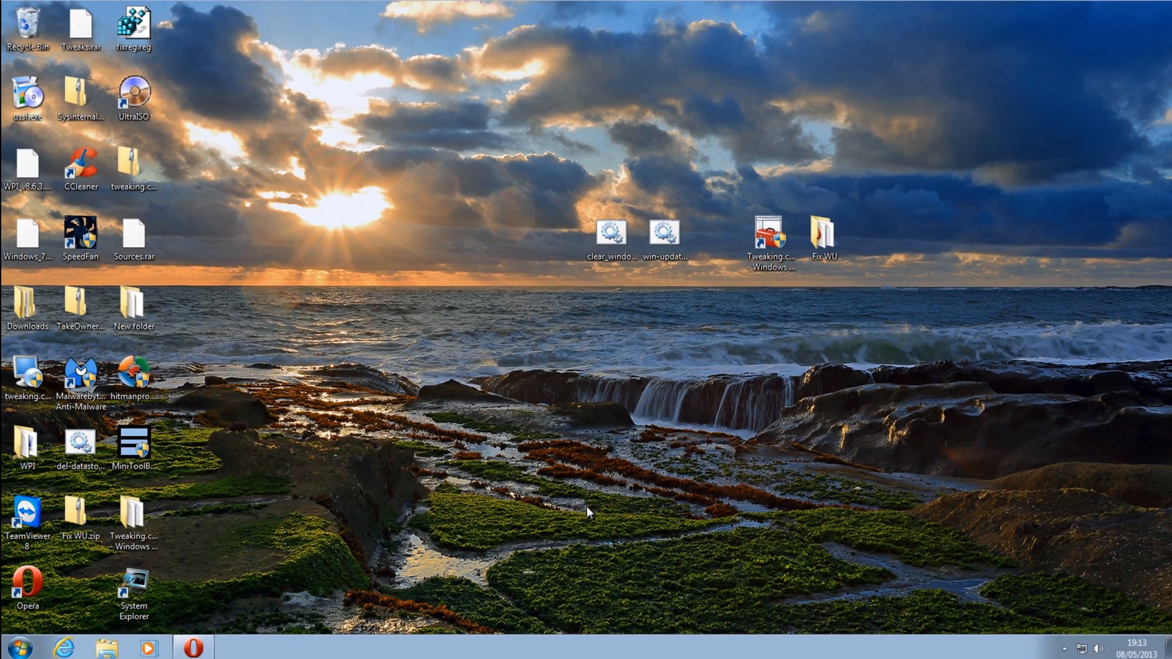
Open Microsoft's kb/938205 article and scroll through its CBS, error, AU and handler code tables
left_click(192, 647)
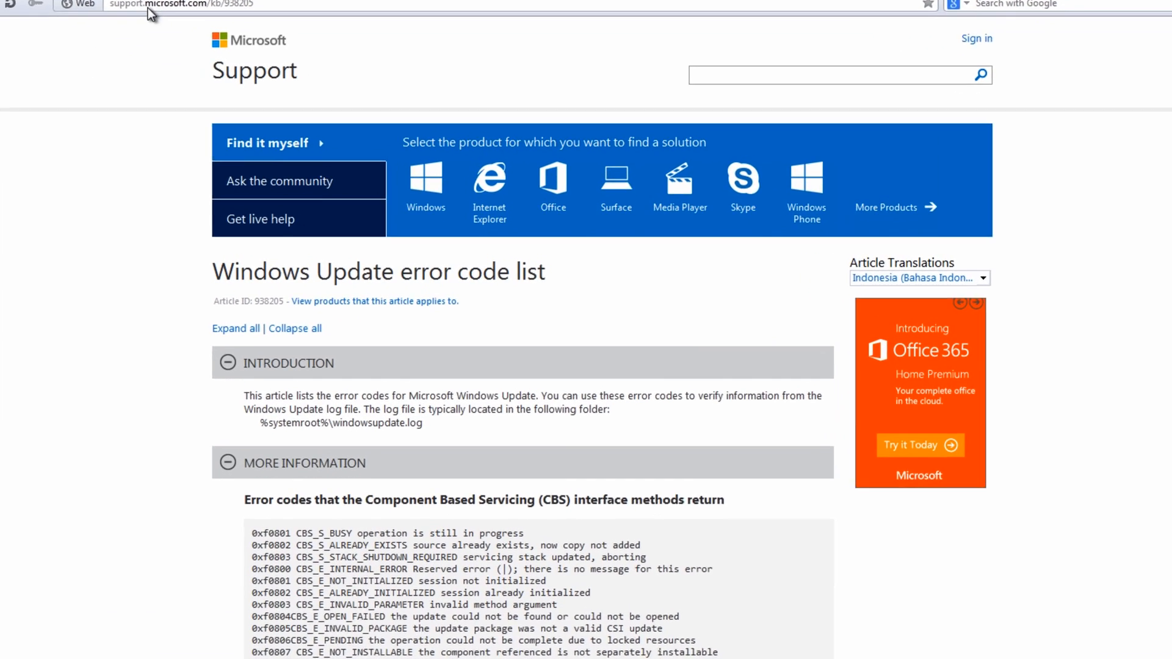
scroll("down", 3)
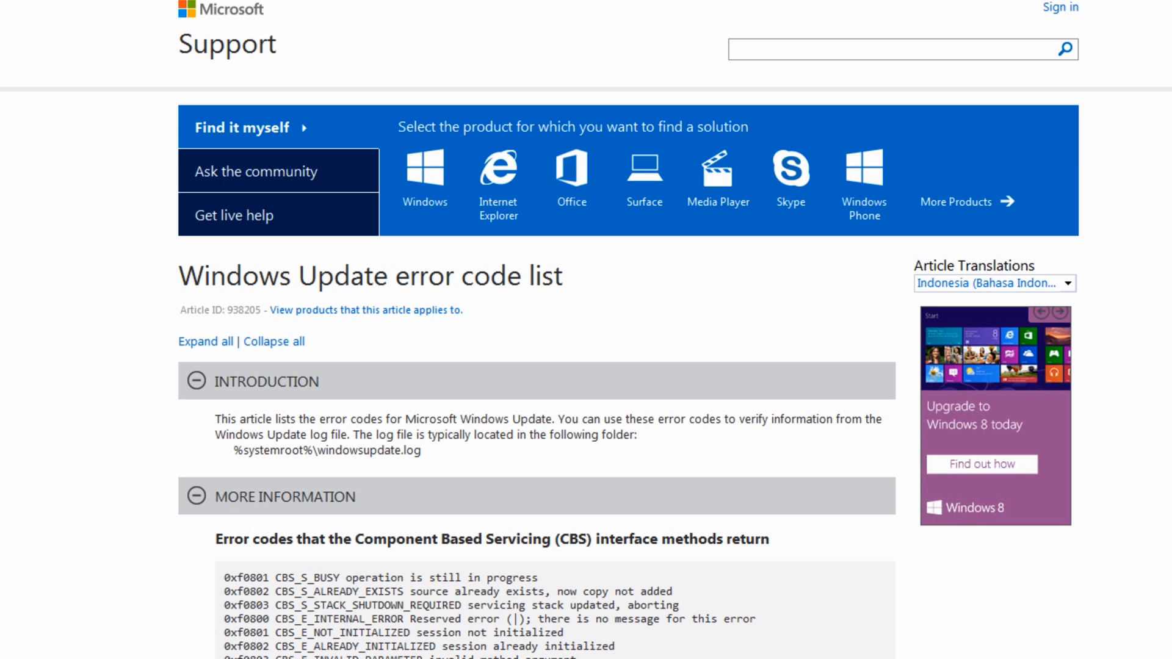
scroll("down", 3)
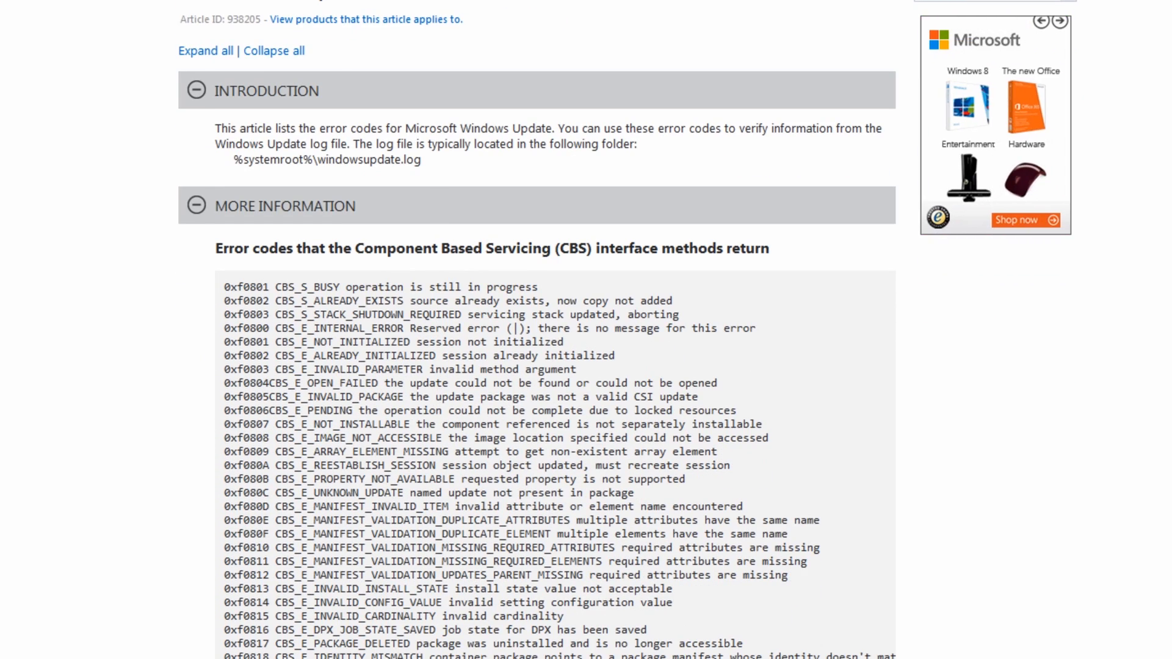
scroll("down", 3)
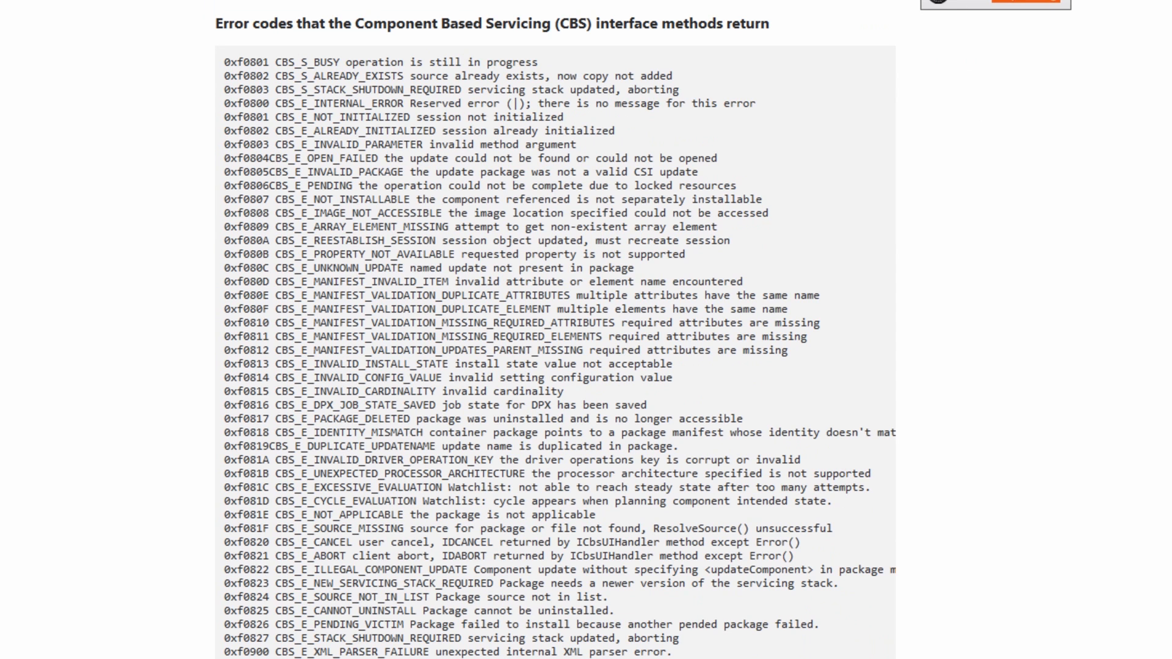
scroll("down", 3)
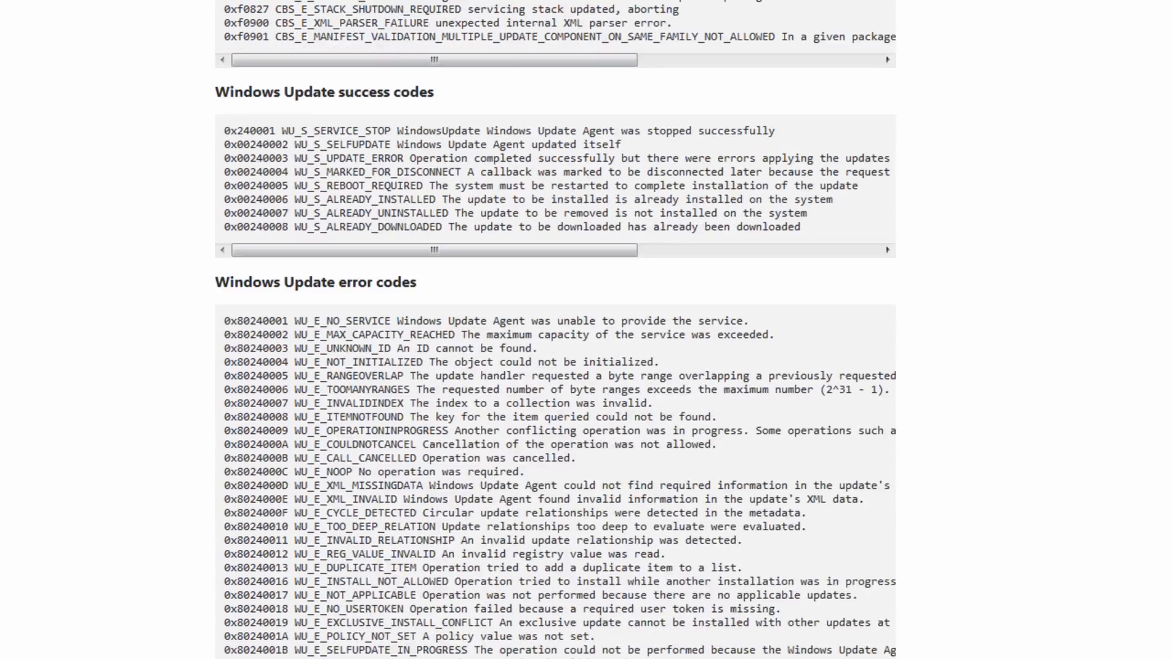
scroll("down", 3)
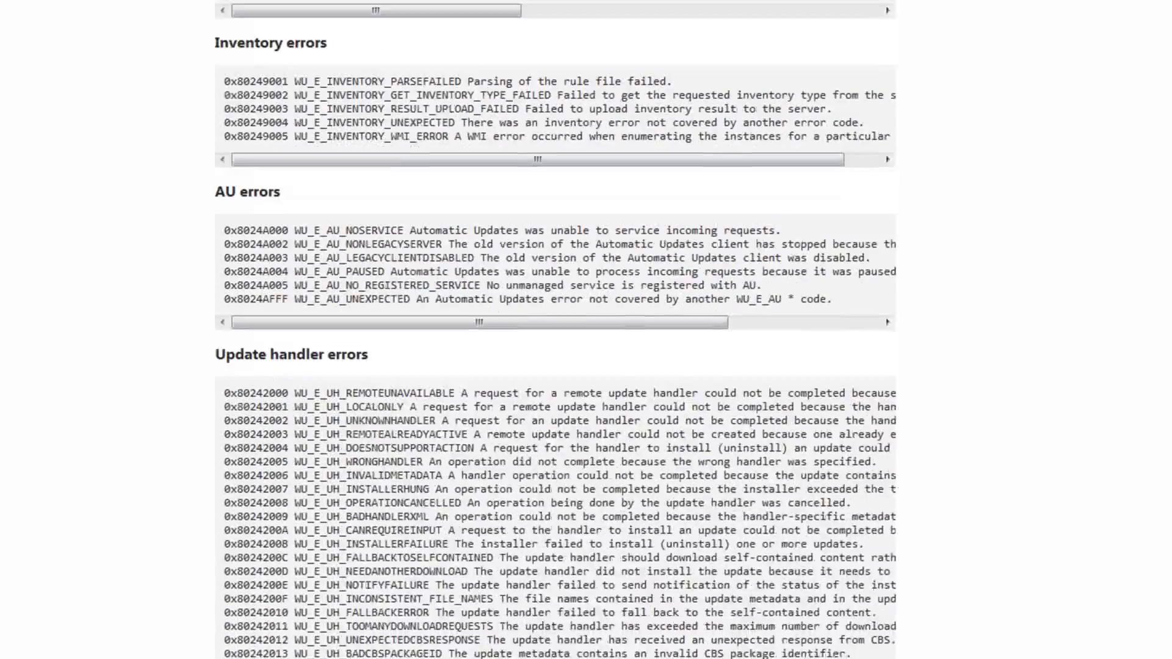
scroll("down", 3)
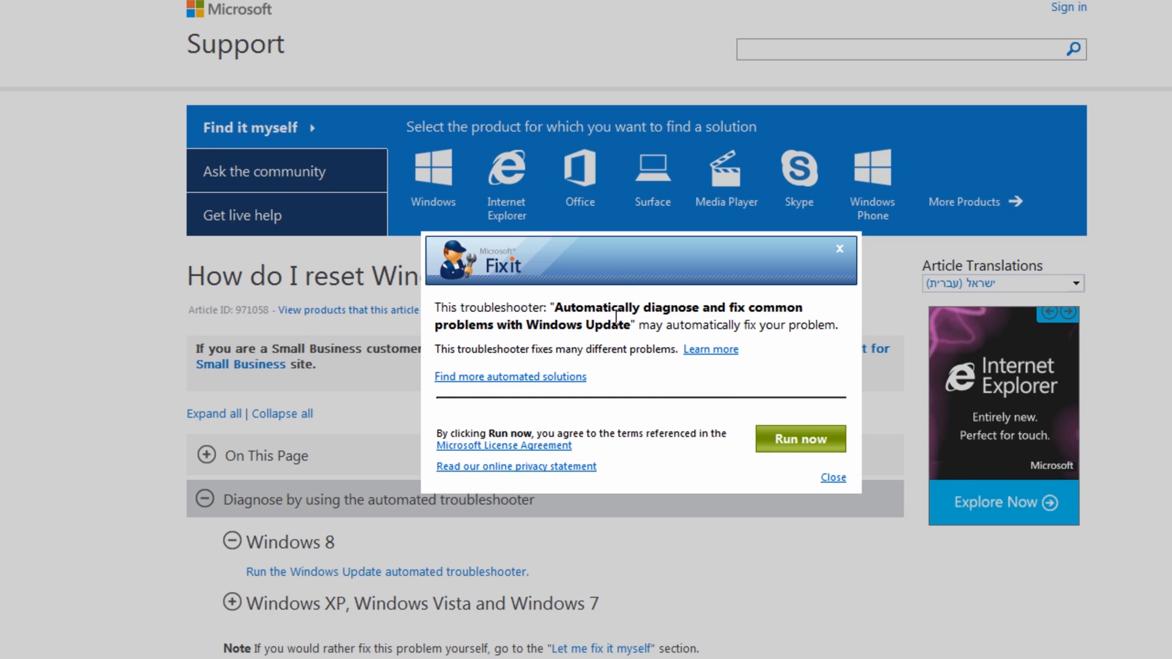
mouse_move(833, 448)
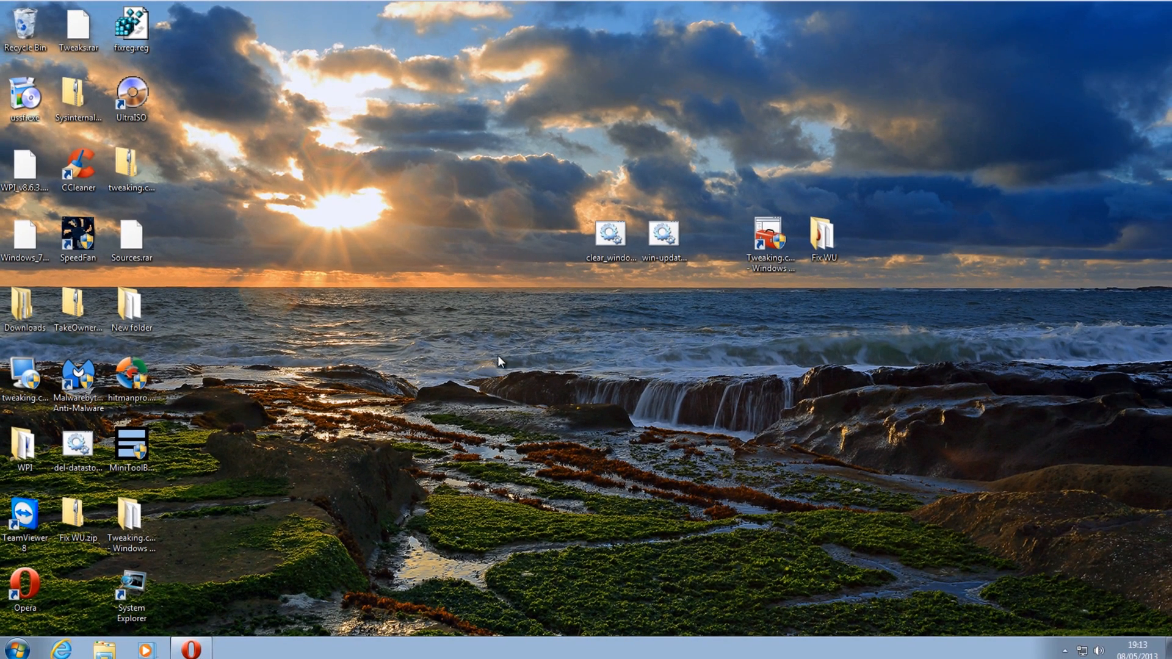
mouse_move(506, 358)
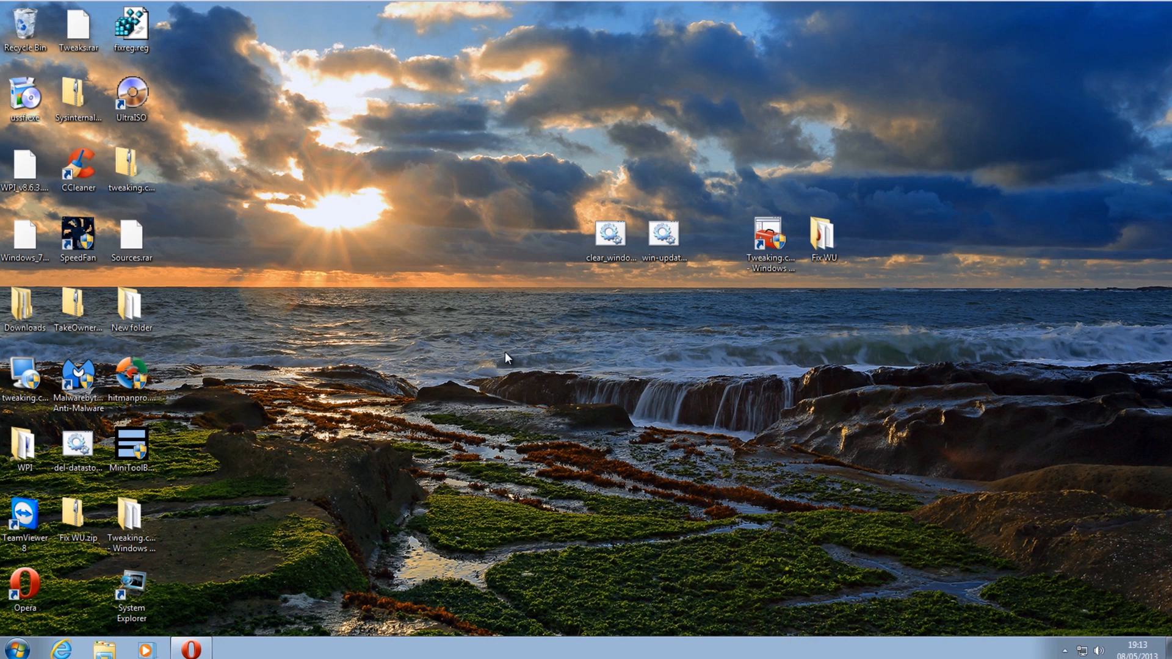